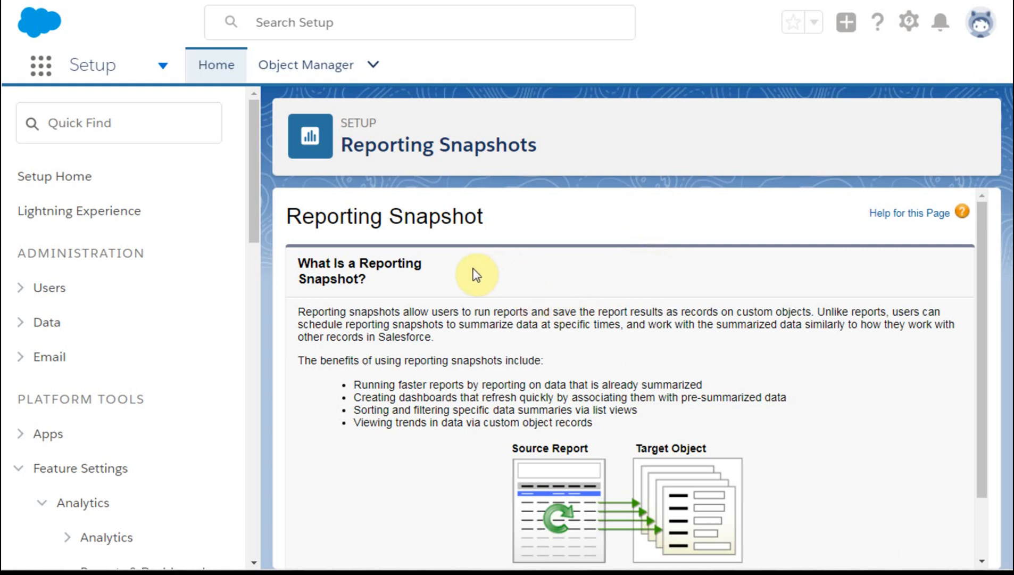
mouse_move(471, 258)
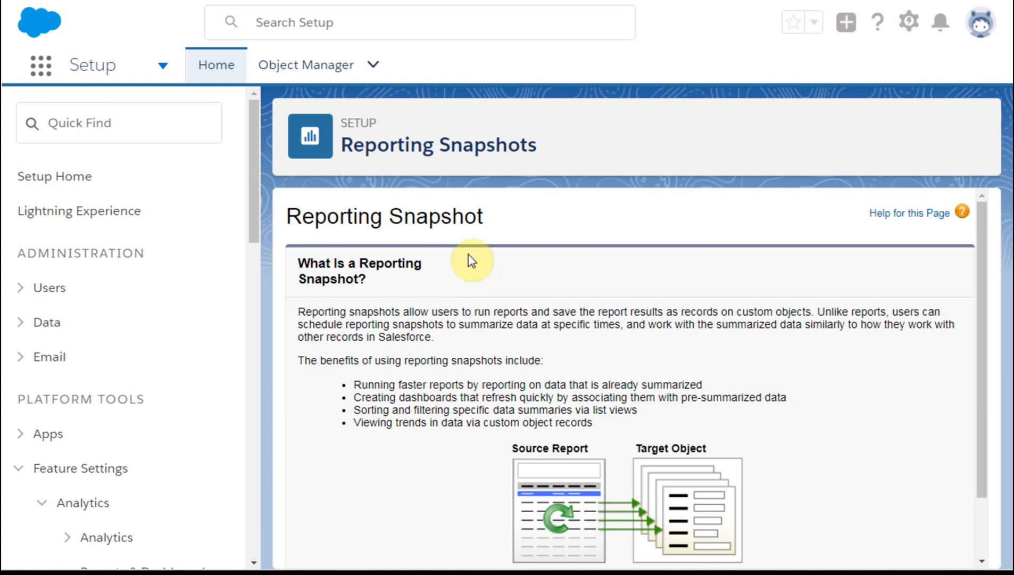
mouse_move(837, 344)
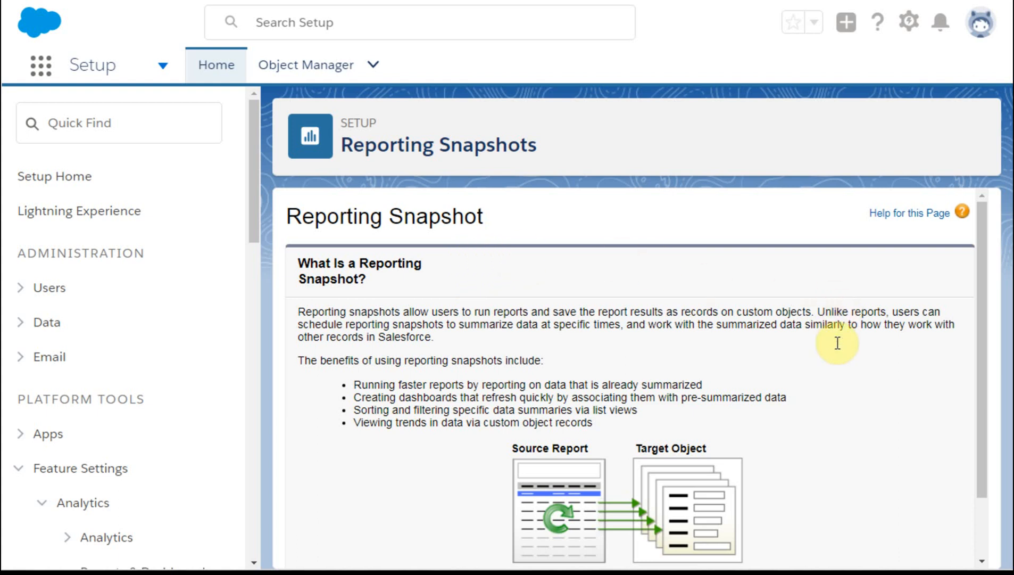
mouse_move(850, 470)
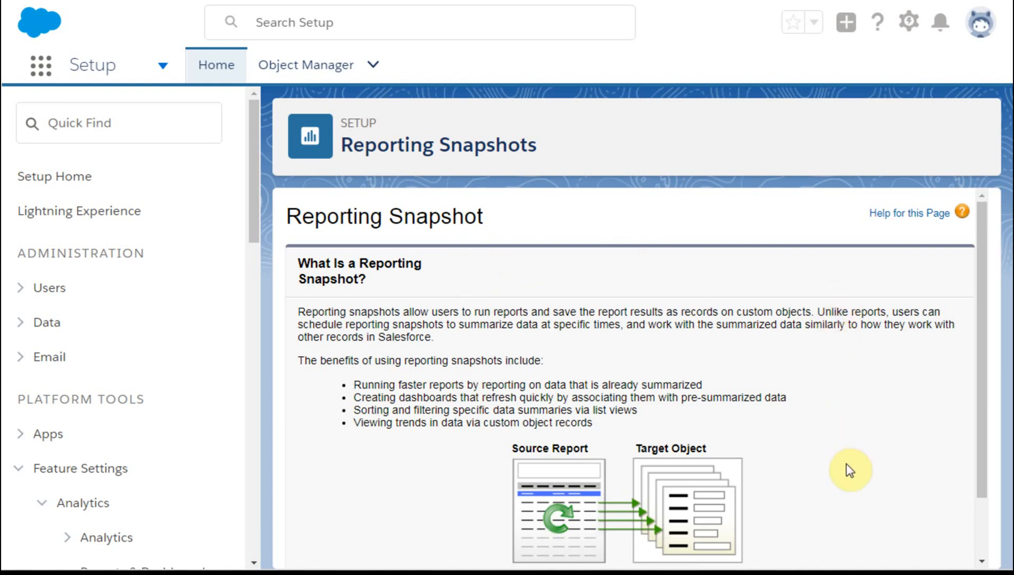
mouse_move(879, 526)
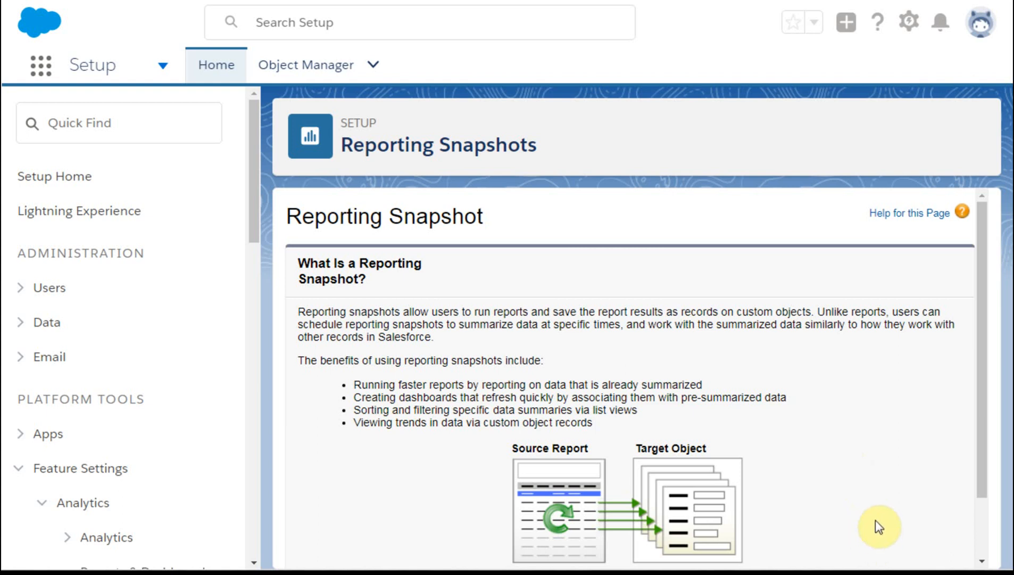
mouse_move(868, 544)
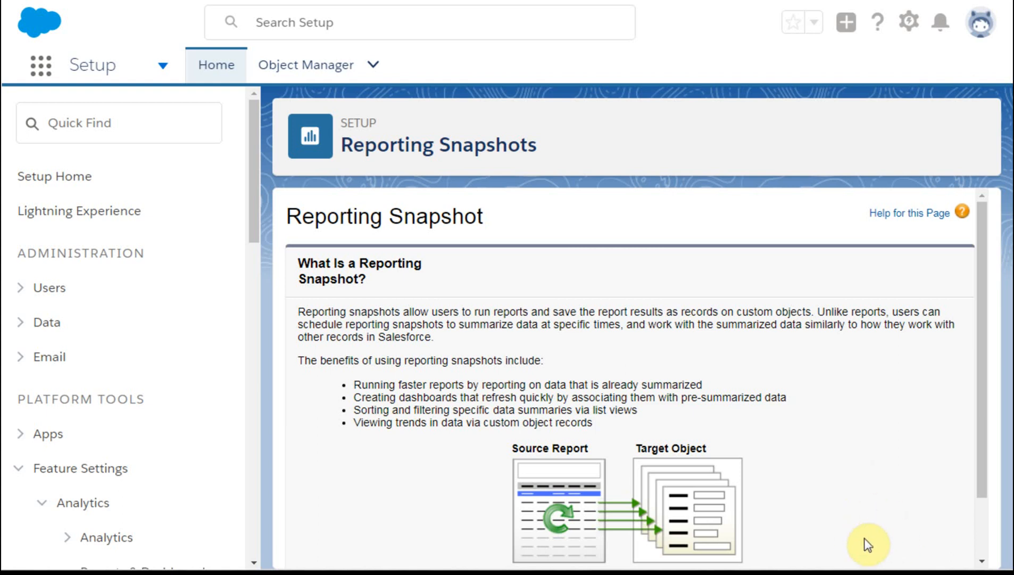
mouse_move(887, 548)
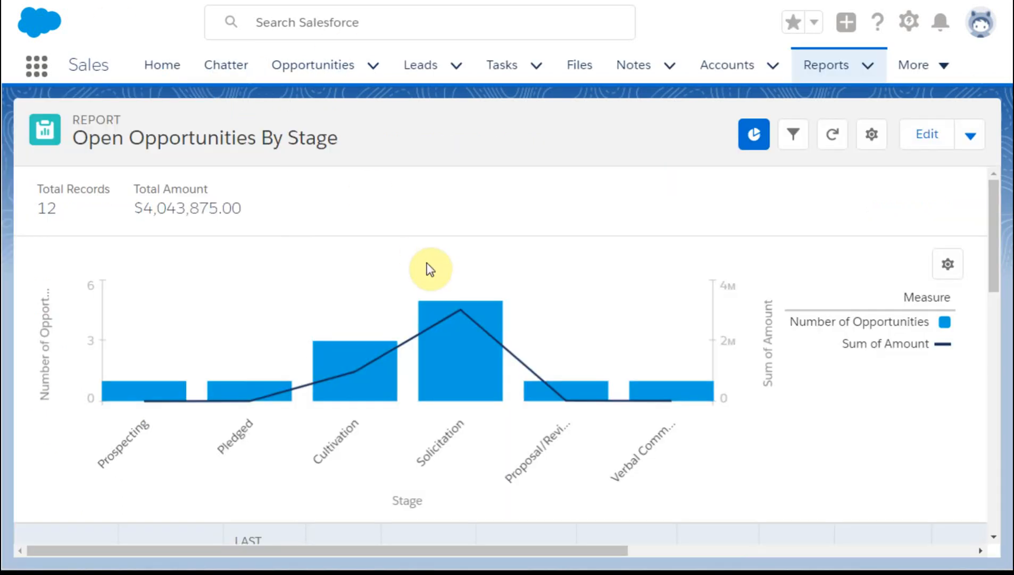
mouse_move(568, 359)
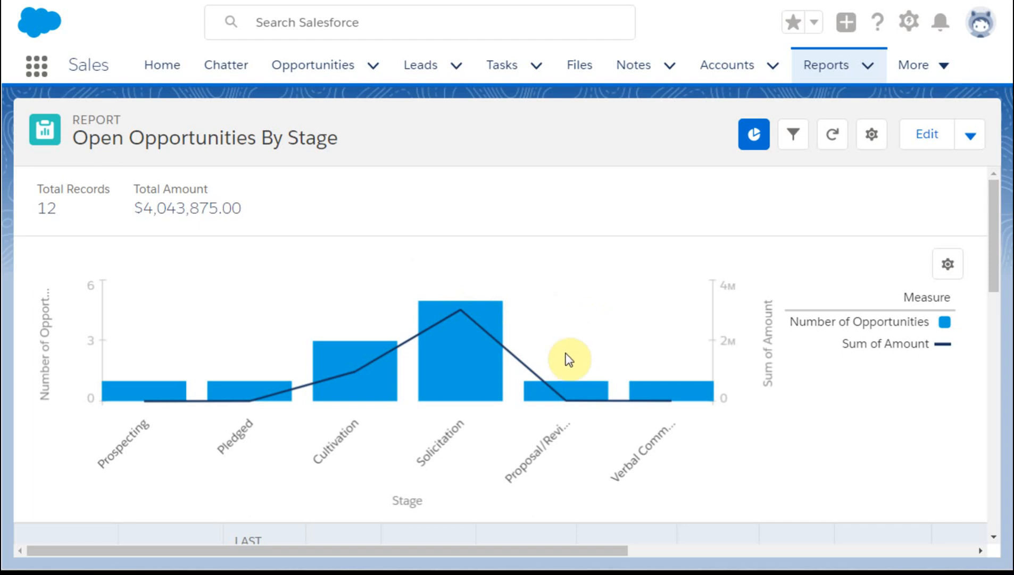
mouse_move(456, 455)
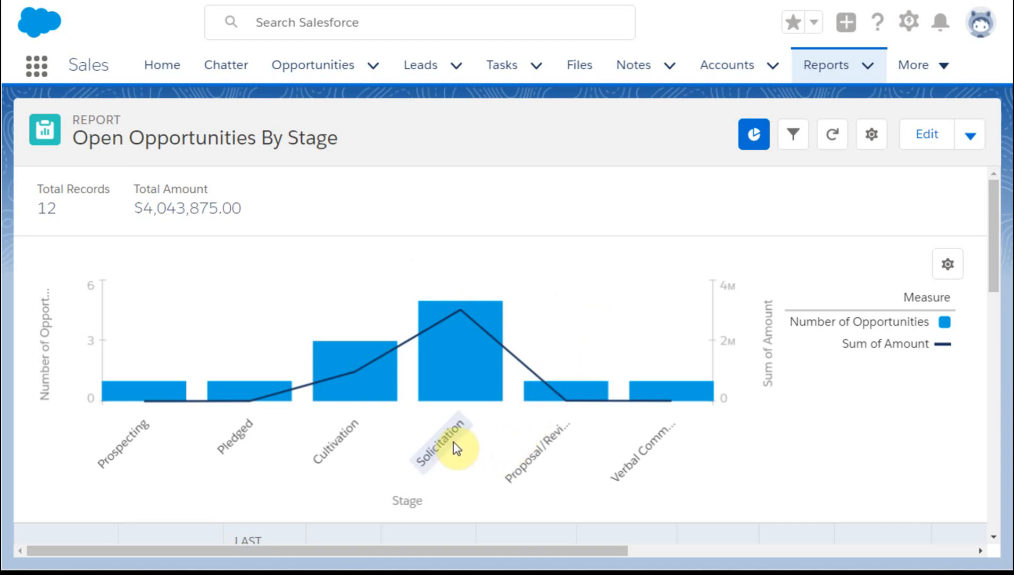
mouse_move(459, 349)
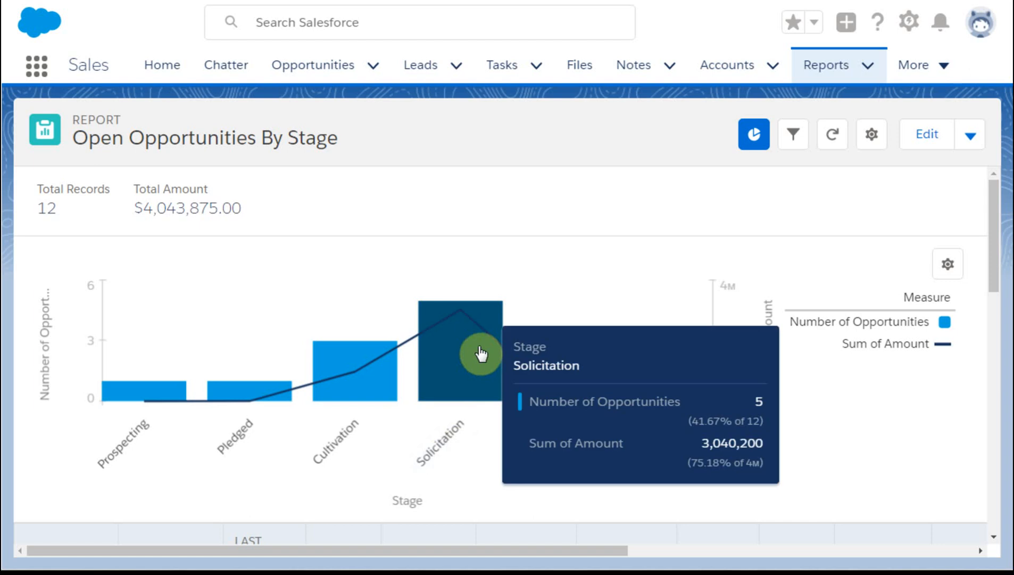
mouse_move(613, 284)
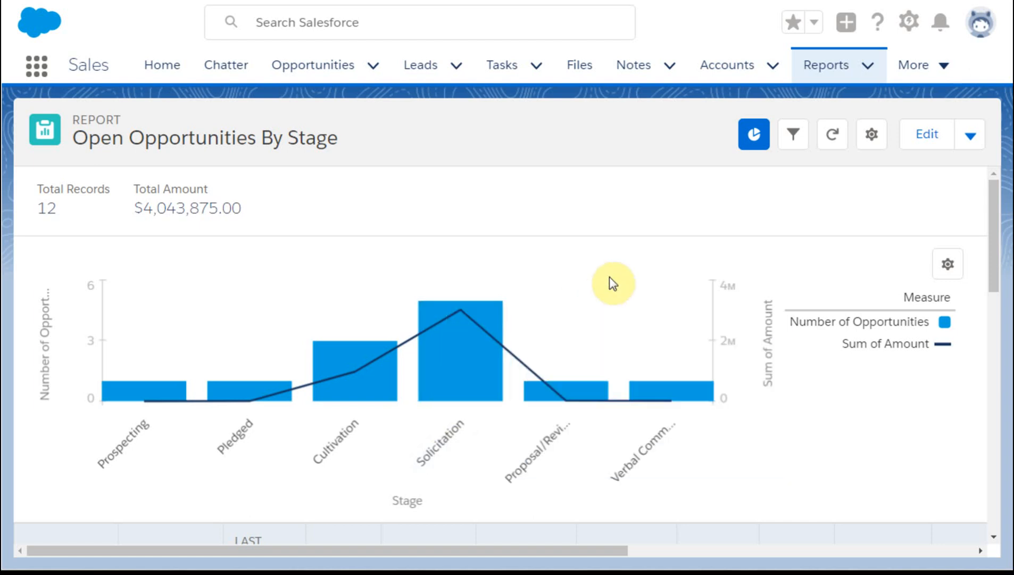
mouse_move(617, 310)
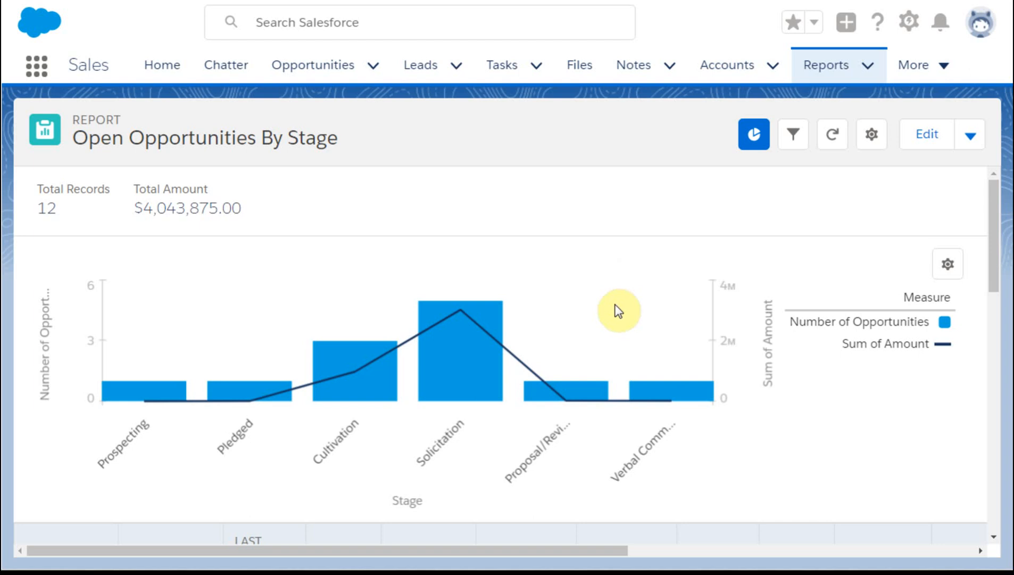
mouse_move(620, 327)
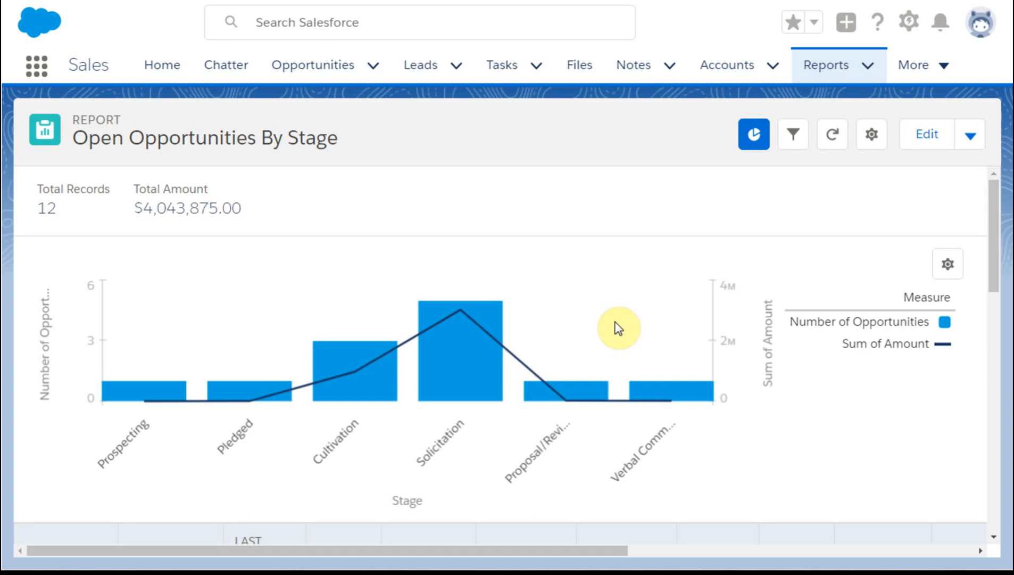
mouse_move(563, 361)
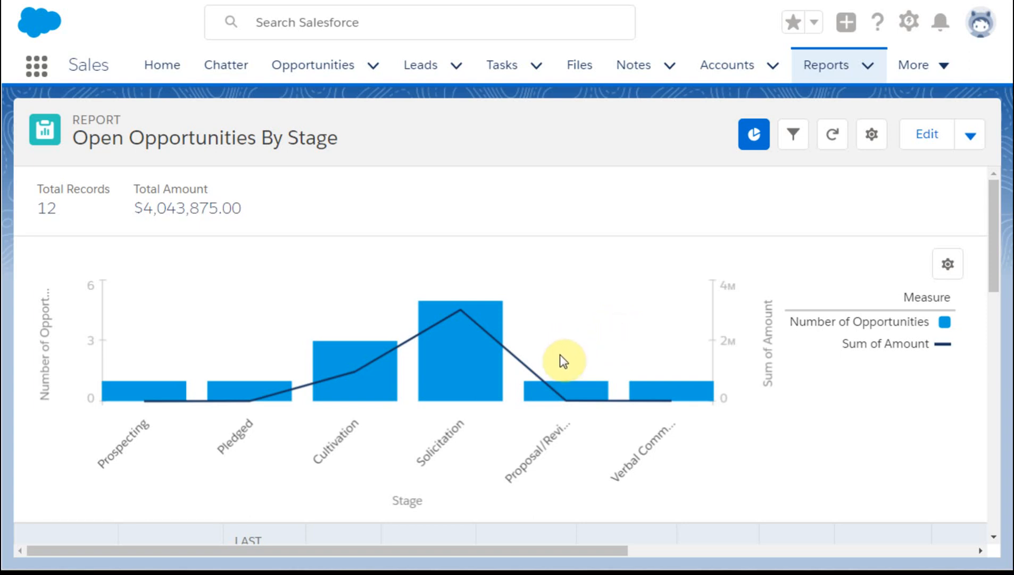
mouse_move(566, 345)
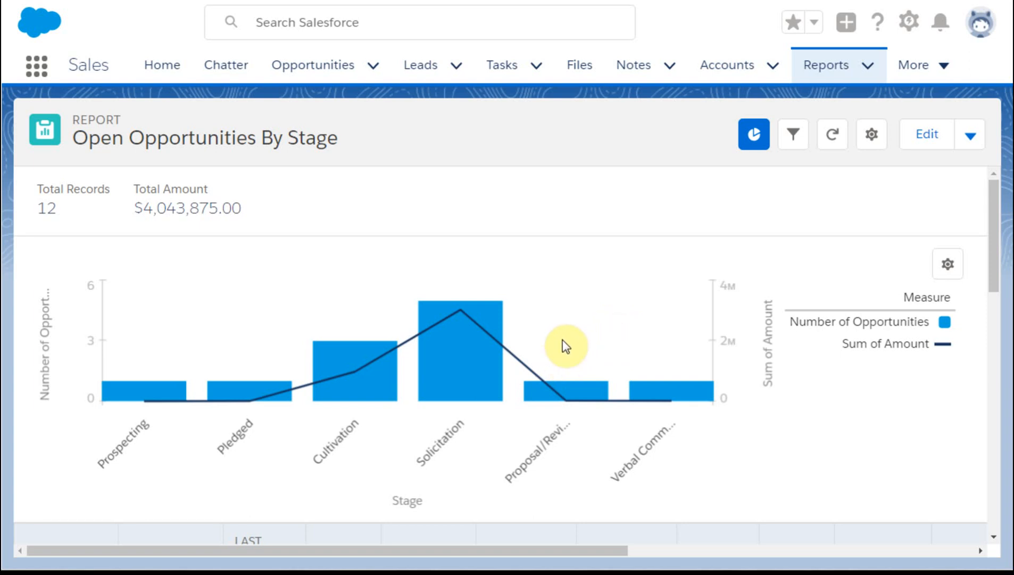
mouse_move(602, 323)
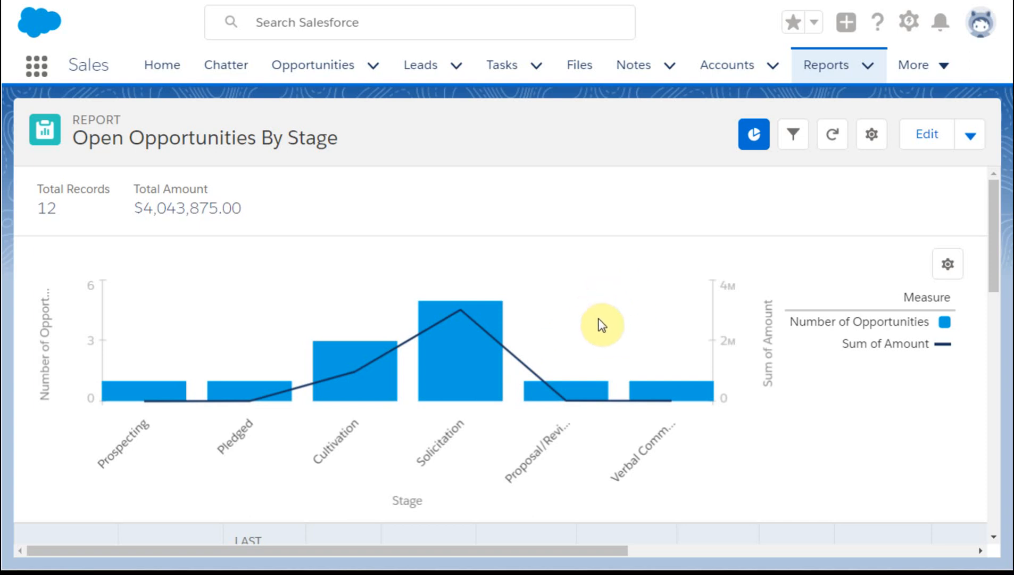
mouse_move(601, 323)
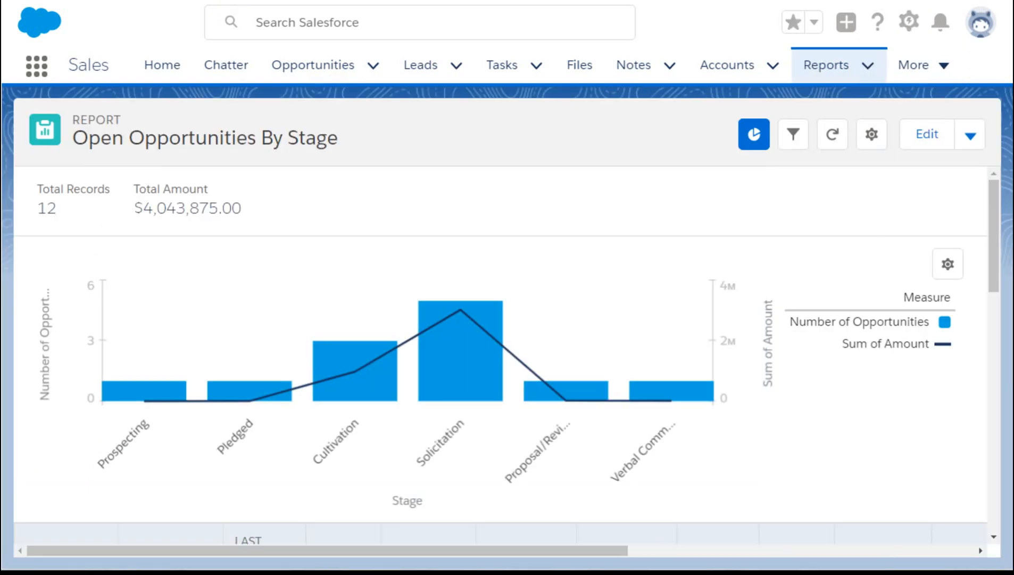
mouse_move(431, 304)
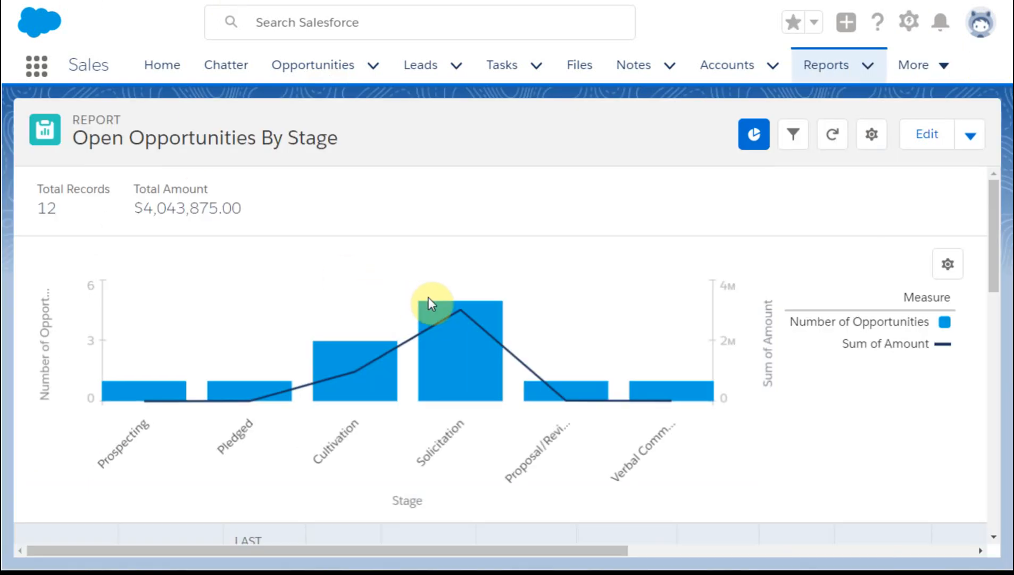
mouse_move(526, 326)
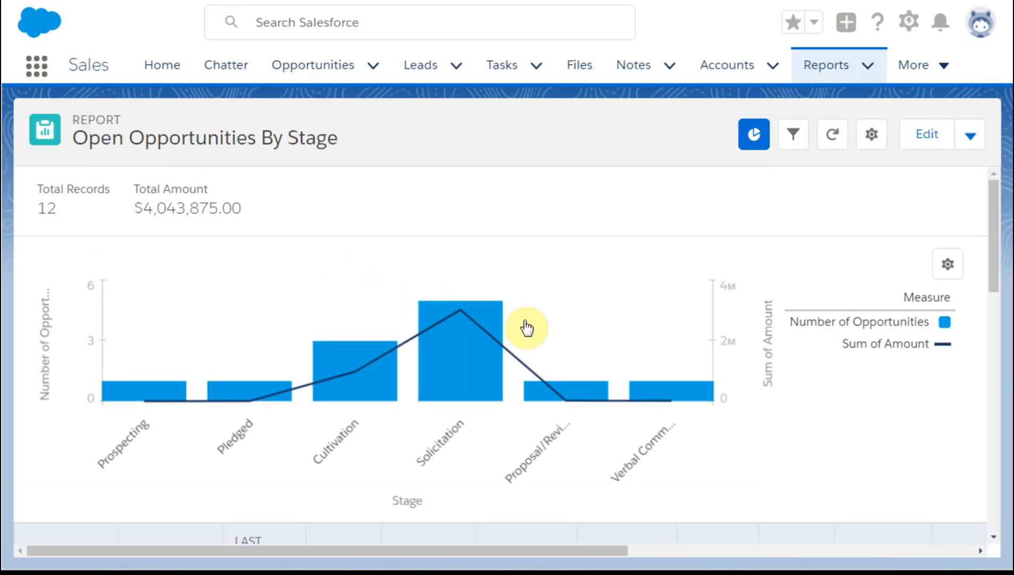
mouse_move(906, 481)
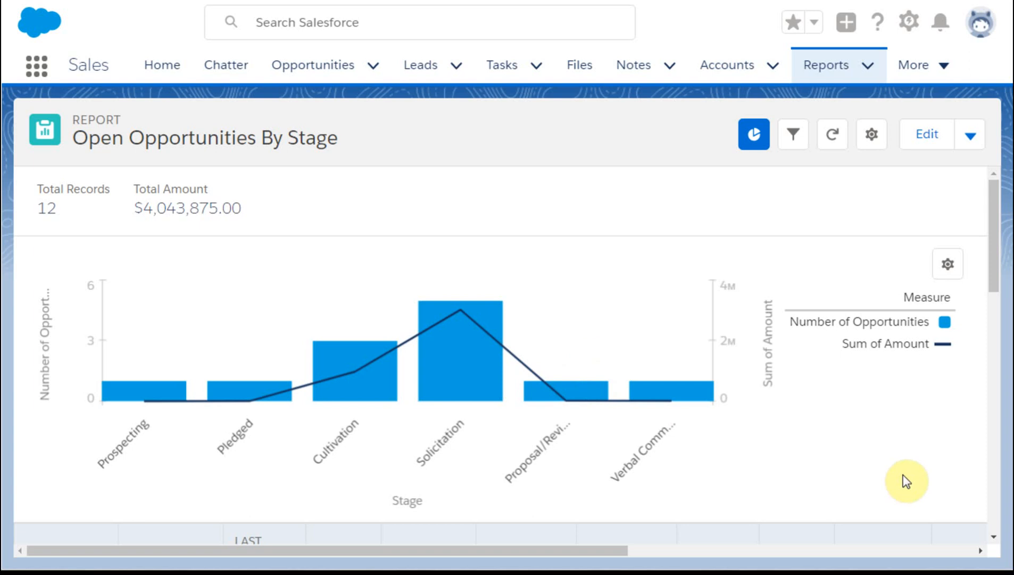
scroll(down, 3)
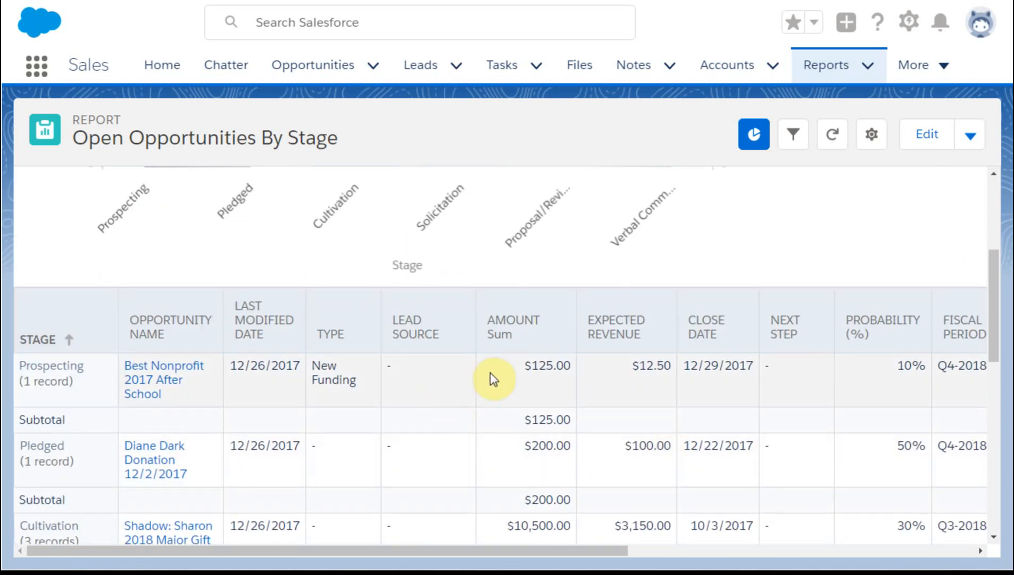
mouse_move(524, 388)
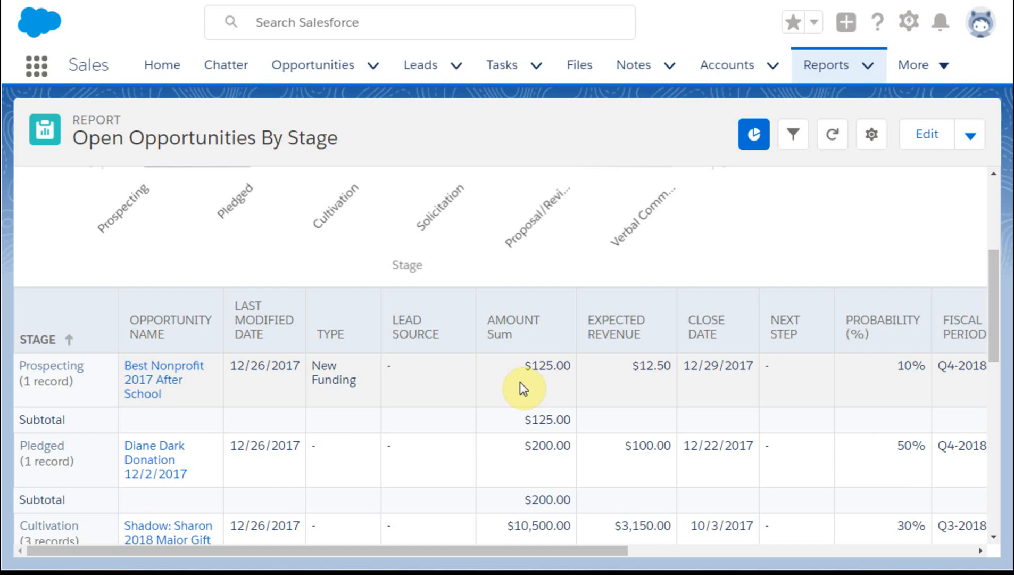
mouse_move(433, 429)
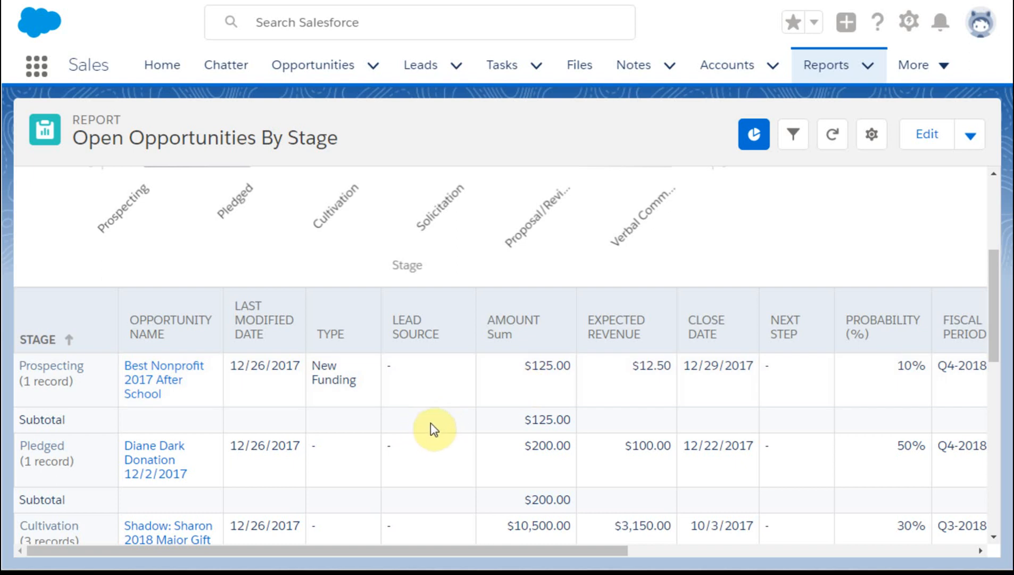
mouse_move(439, 397)
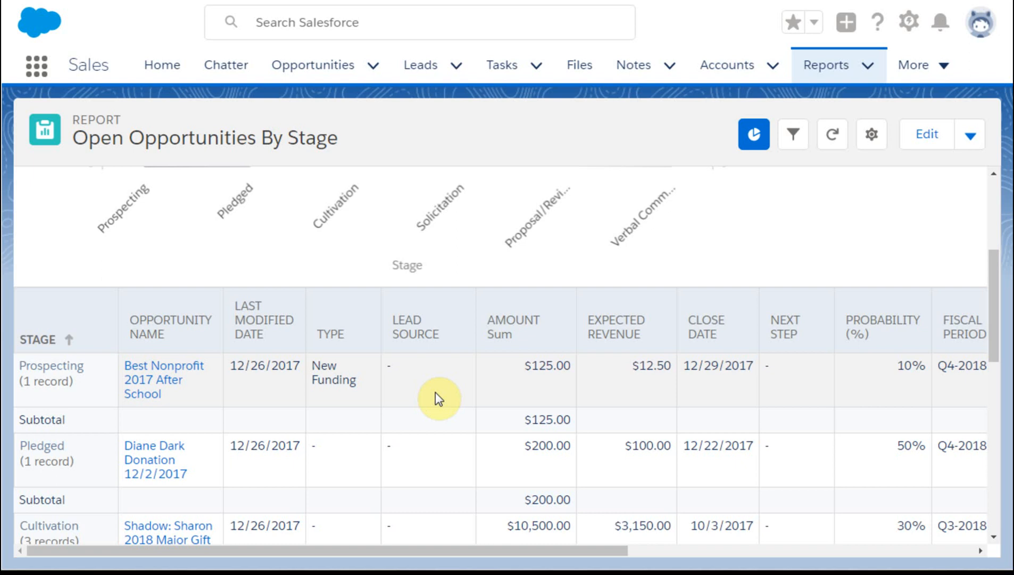
mouse_move(444, 388)
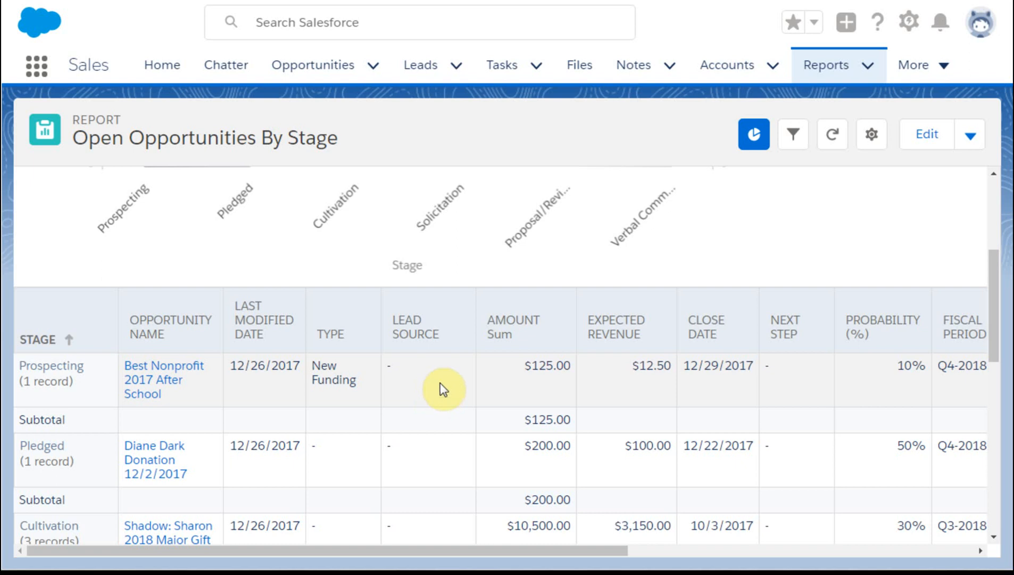
mouse_move(599, 413)
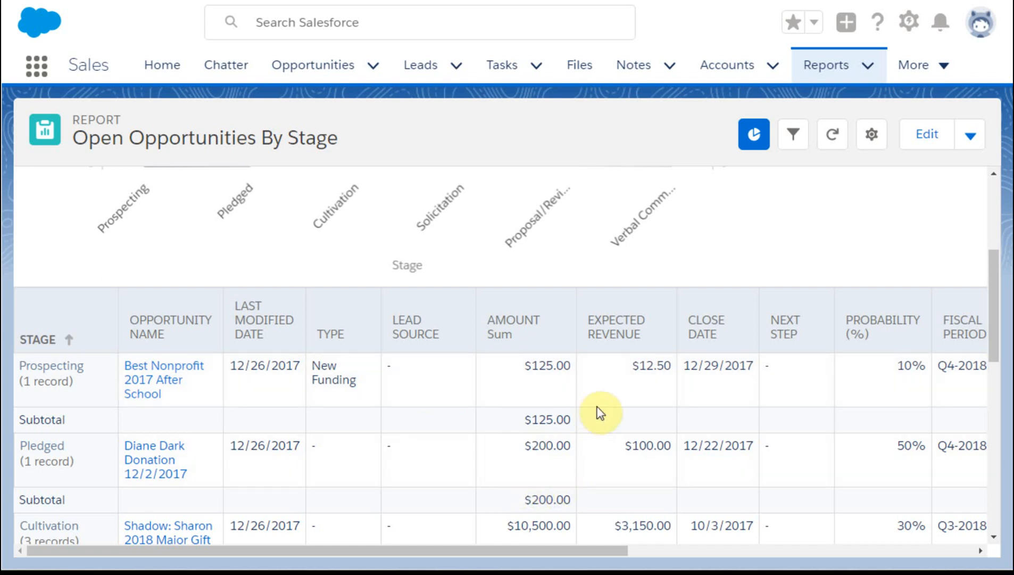
mouse_move(477, 405)
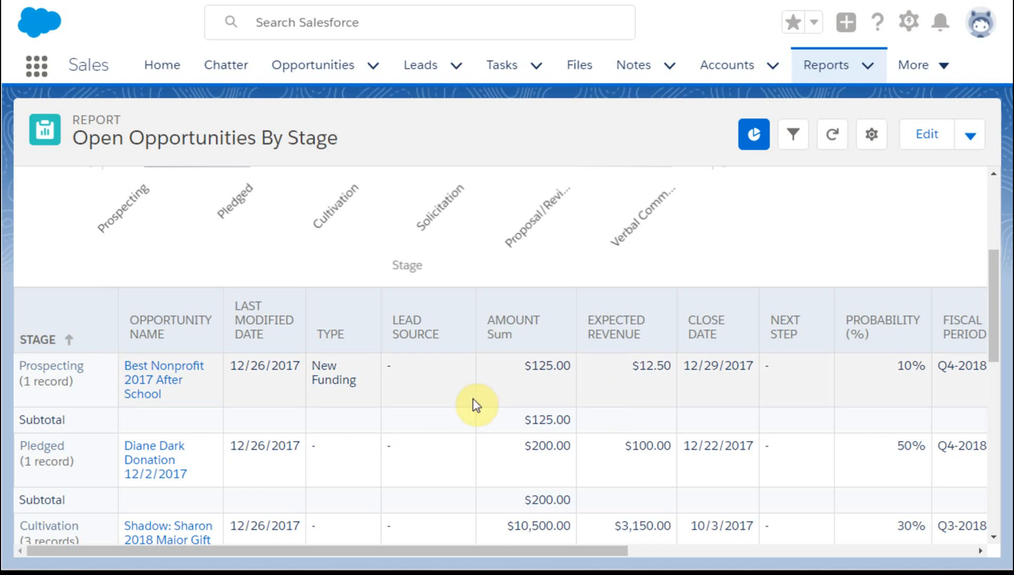
mouse_move(724, 396)
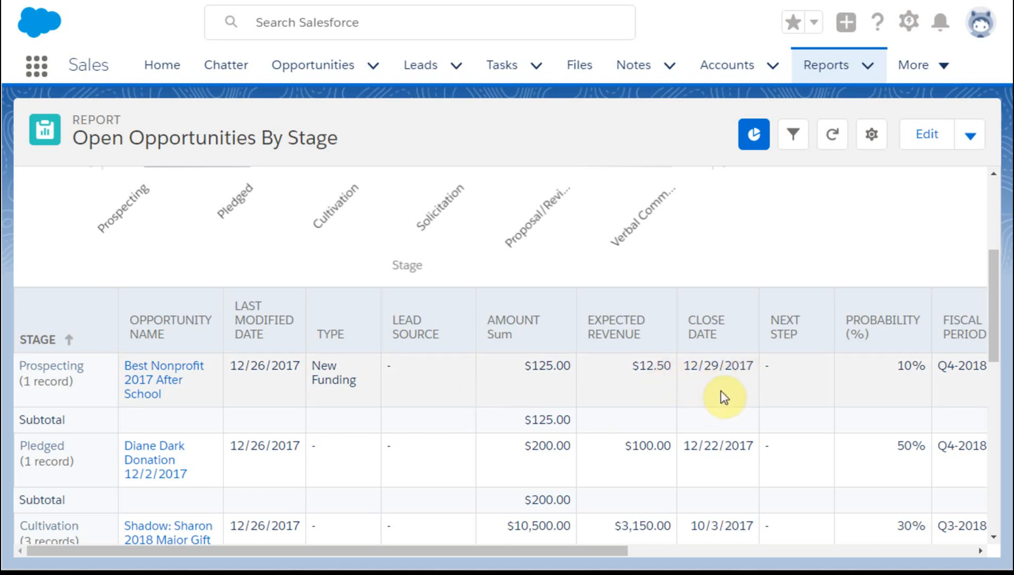
mouse_move(752, 389)
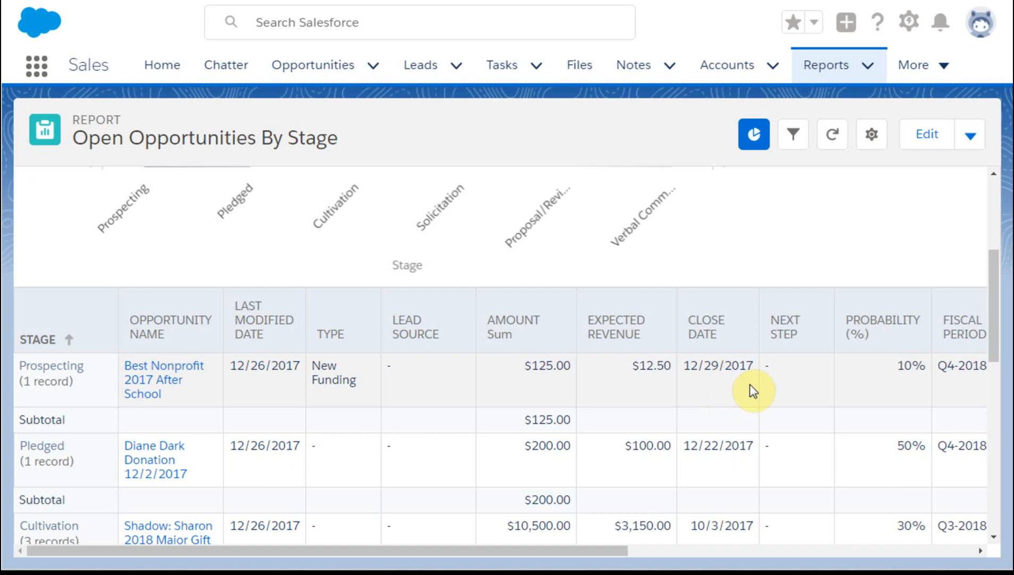
mouse_move(757, 389)
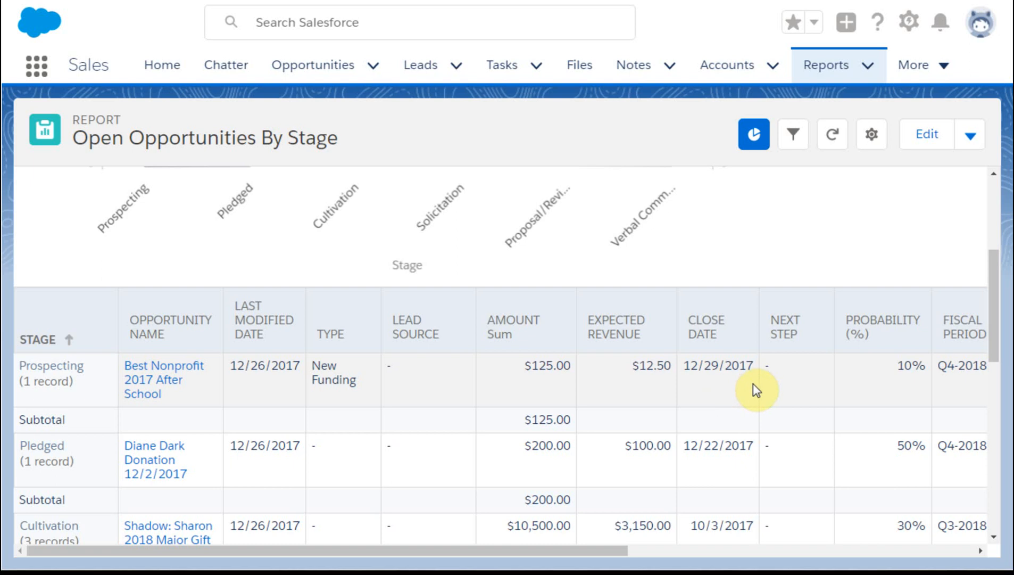
mouse_move(466, 416)
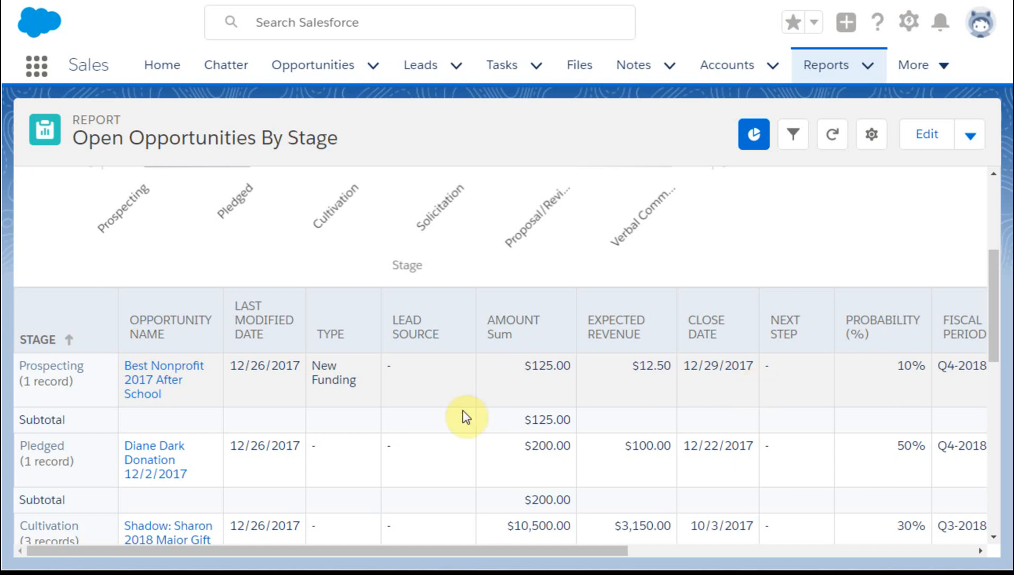
mouse_move(466, 417)
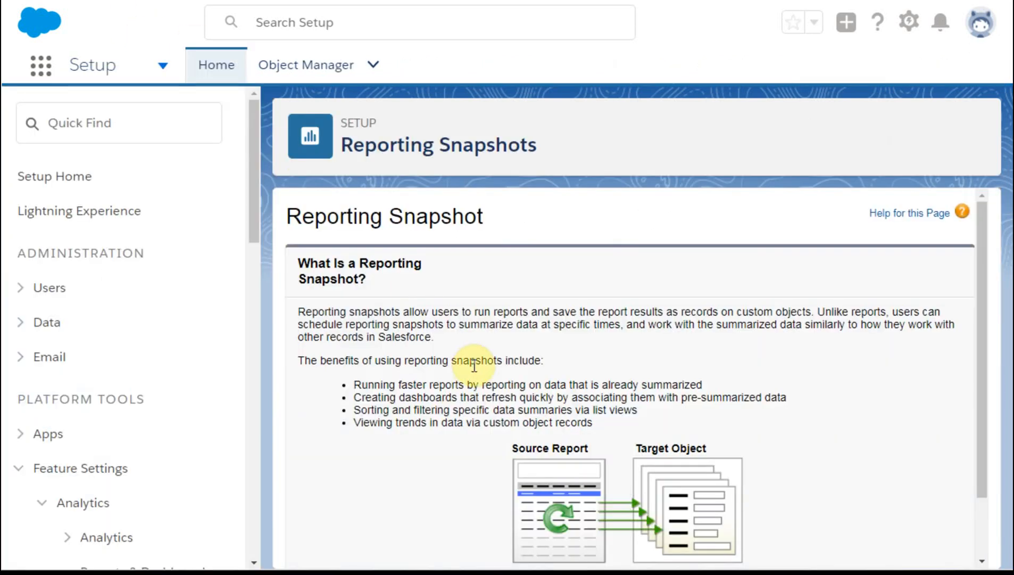
mouse_move(501, 389)
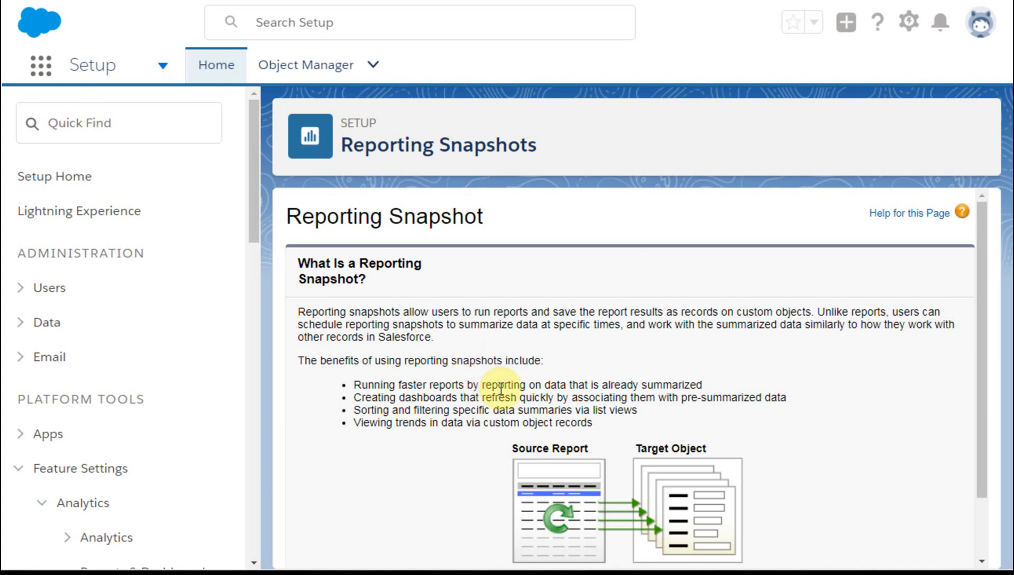
mouse_move(509, 375)
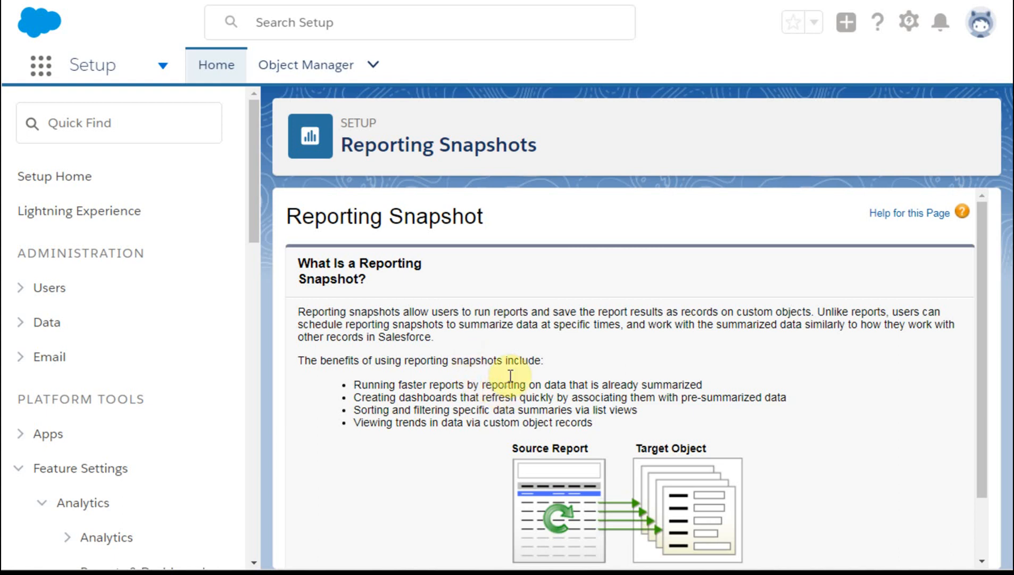
mouse_move(556, 446)
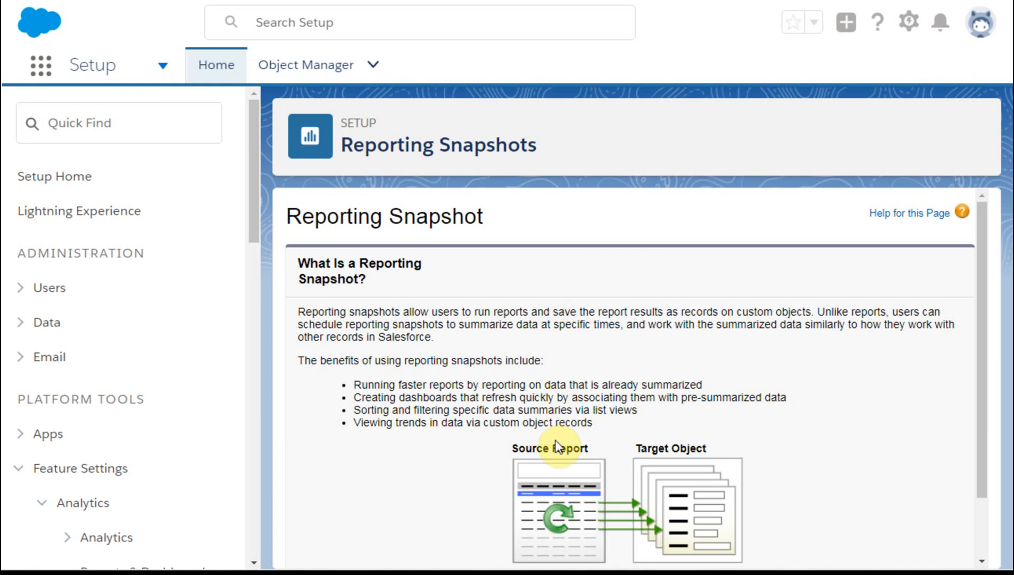
mouse_move(549, 443)
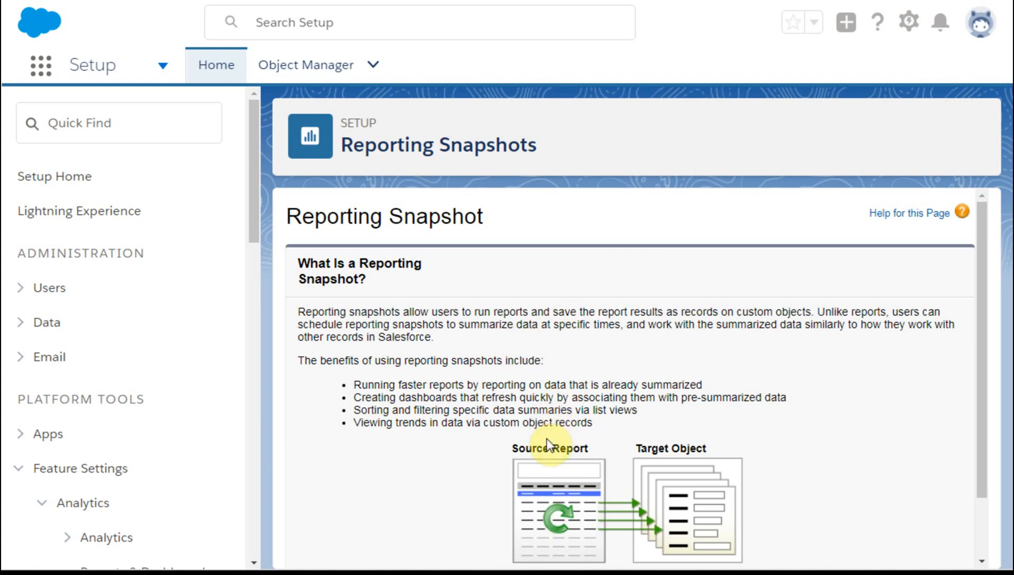
mouse_move(550, 446)
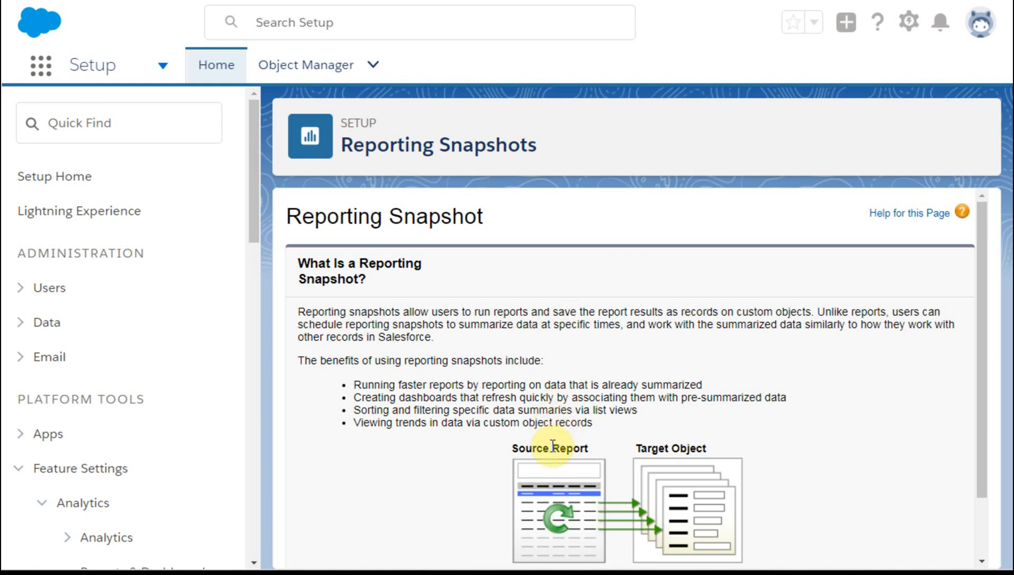
mouse_move(711, 431)
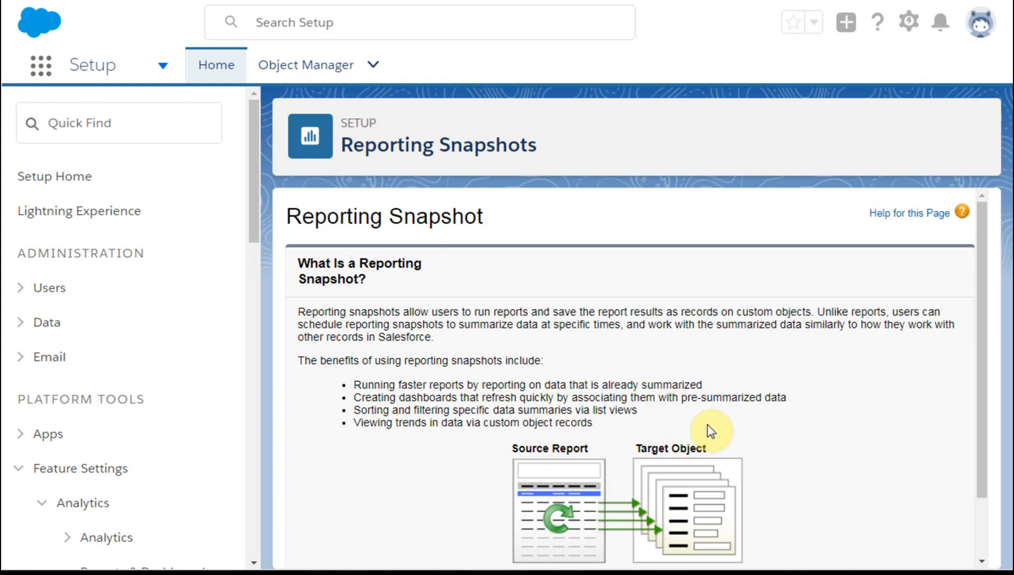
mouse_move(707, 439)
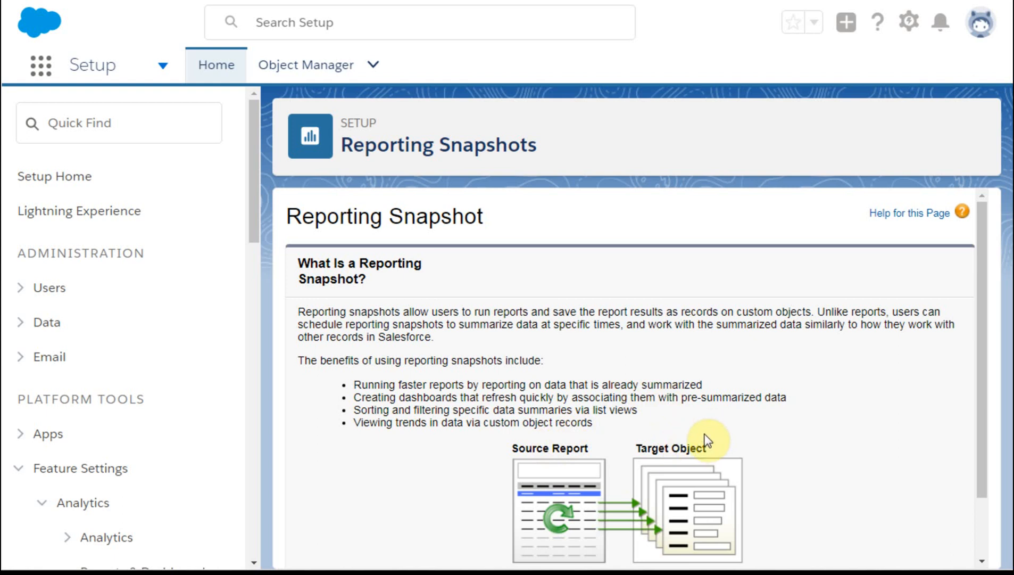
mouse_move(700, 400)
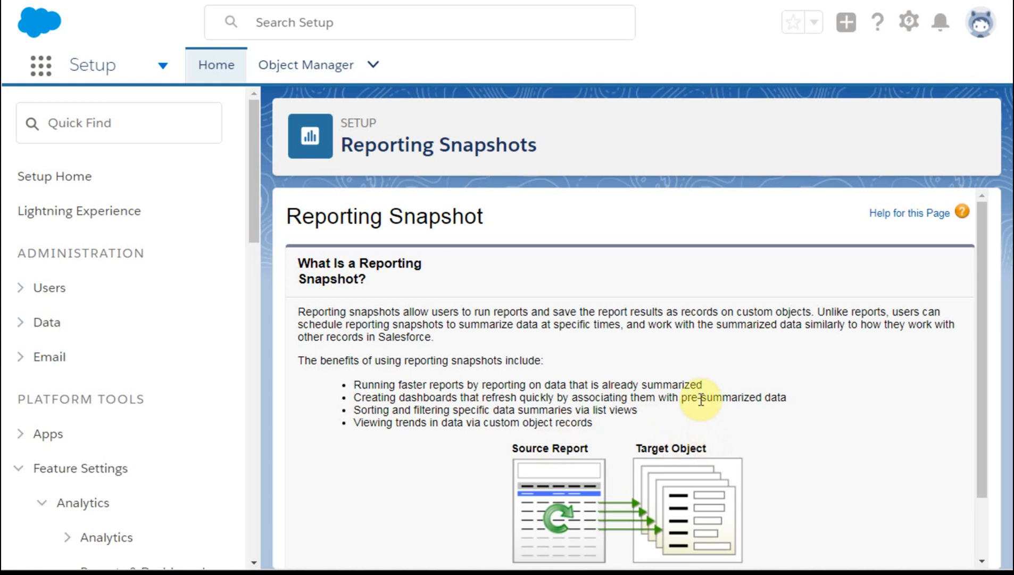
mouse_move(619, 506)
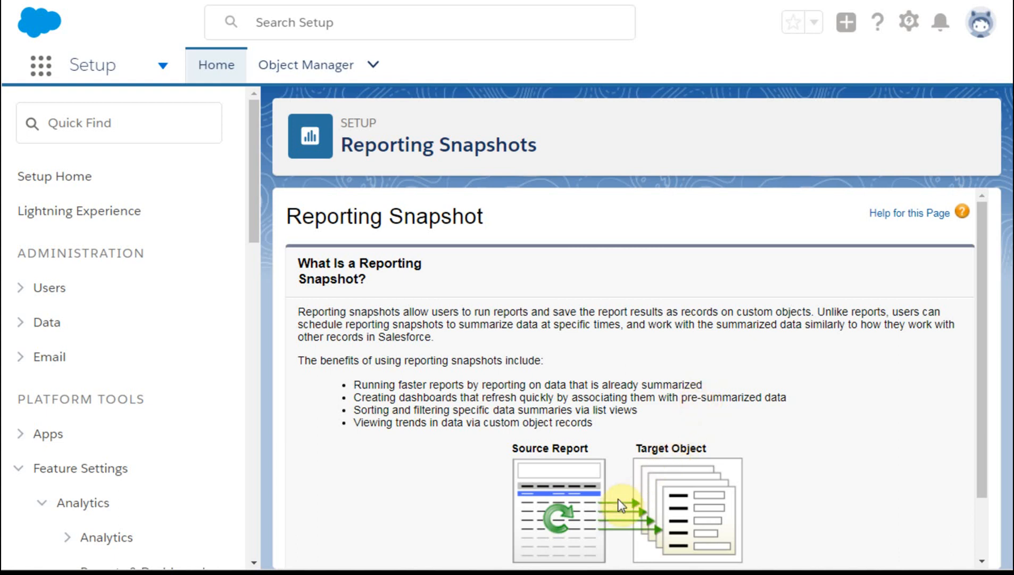
mouse_move(620, 511)
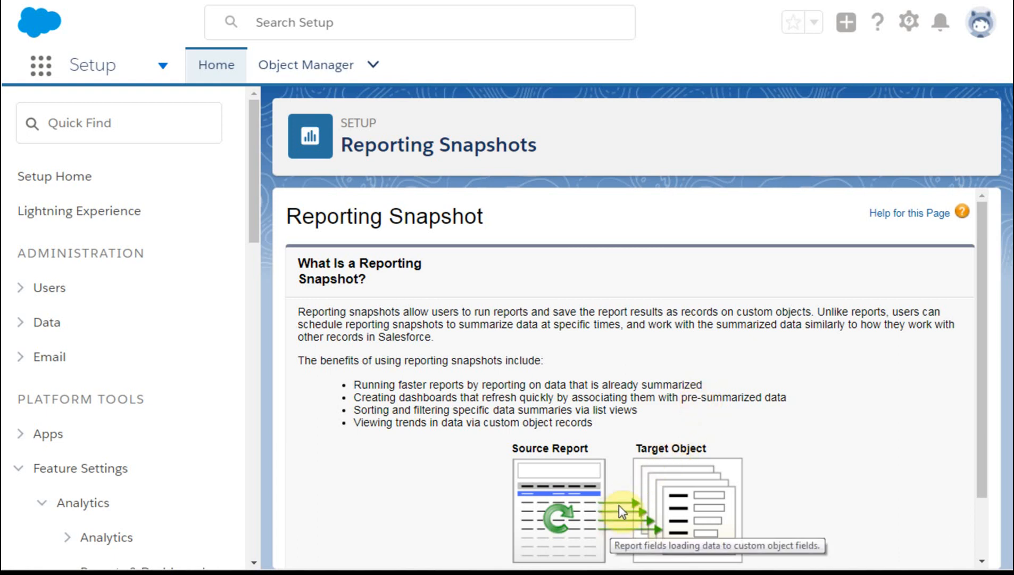
mouse_move(613, 535)
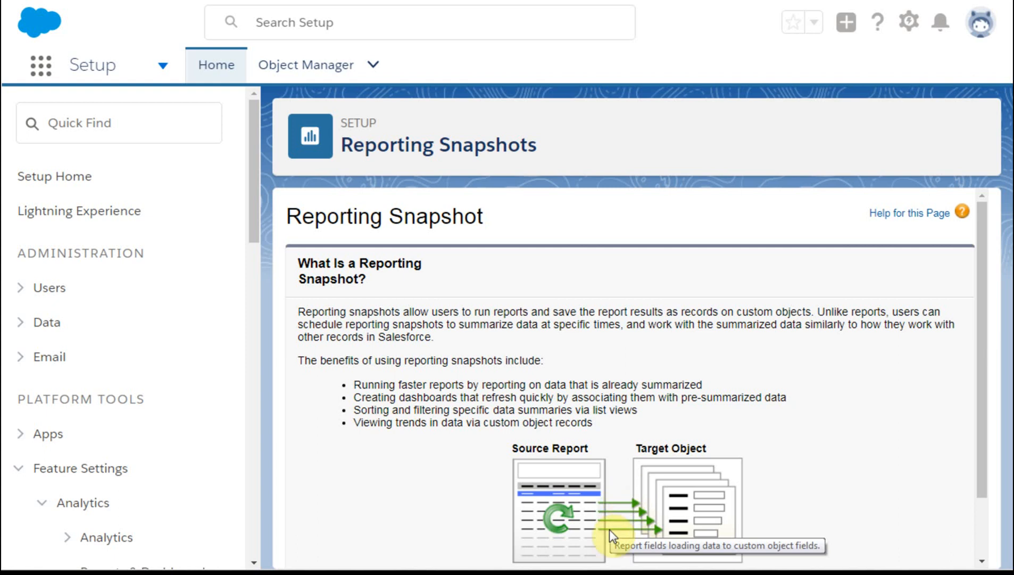
mouse_move(618, 532)
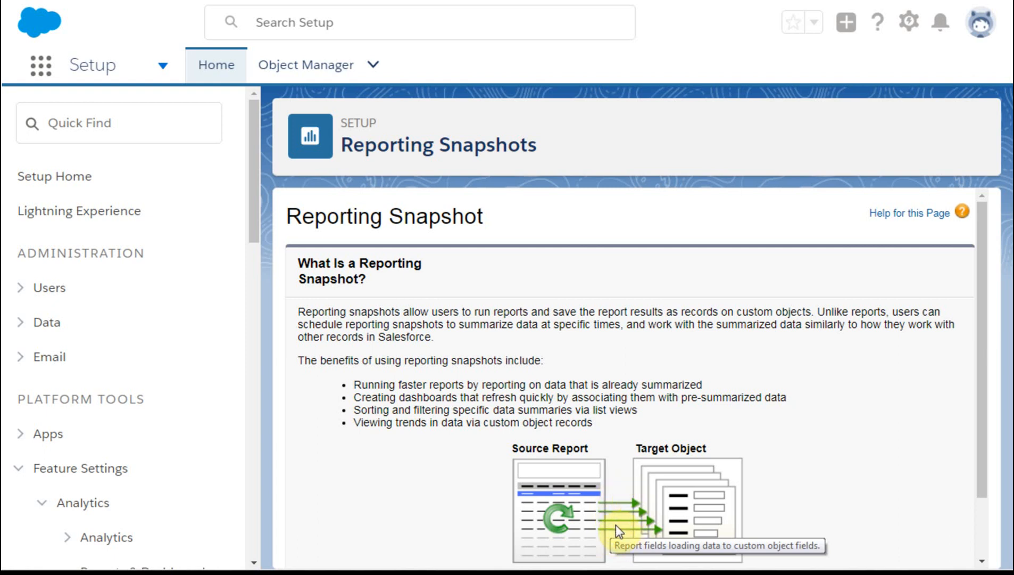
mouse_move(635, 523)
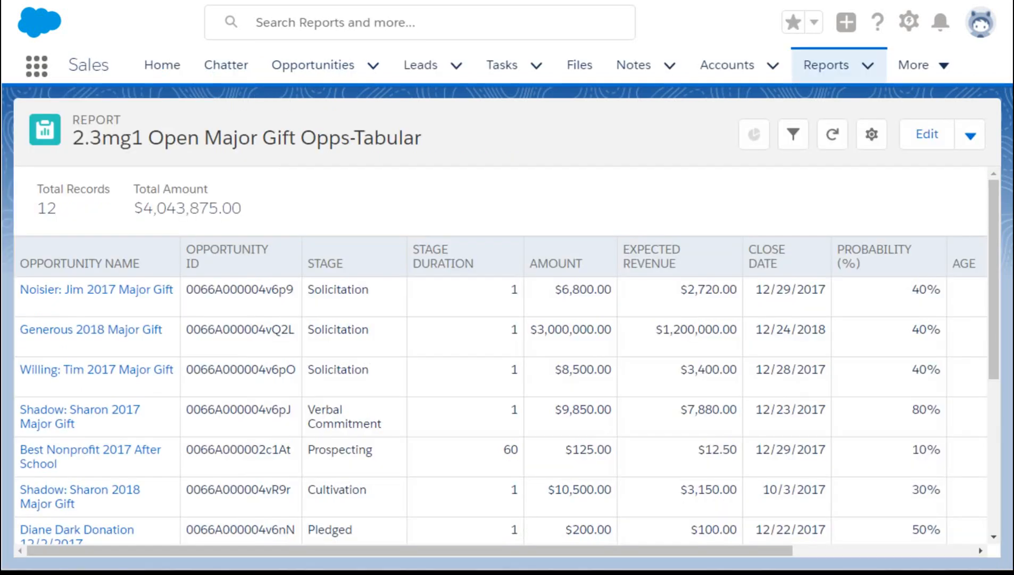
mouse_move(223, 123)
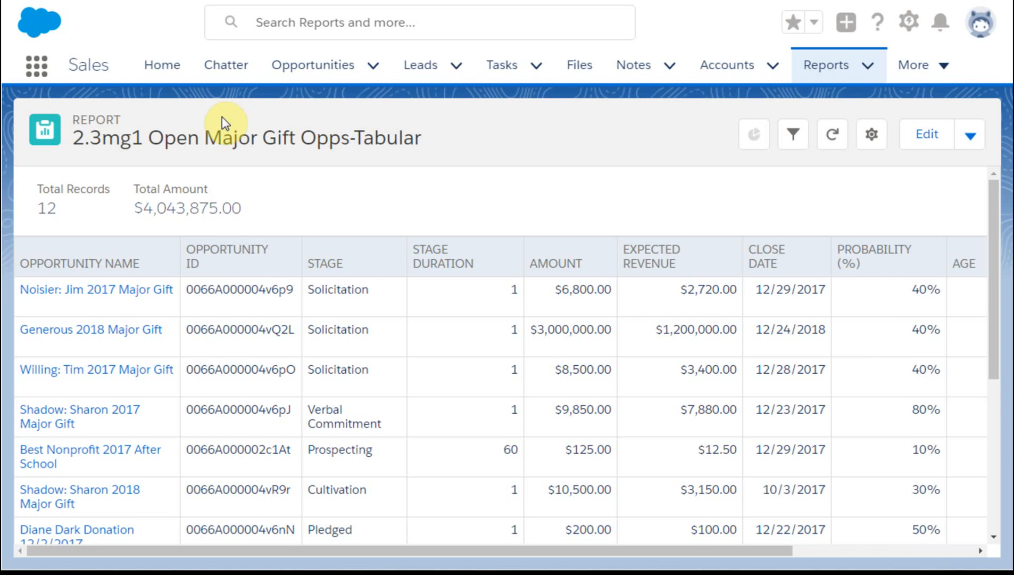
mouse_move(419, 294)
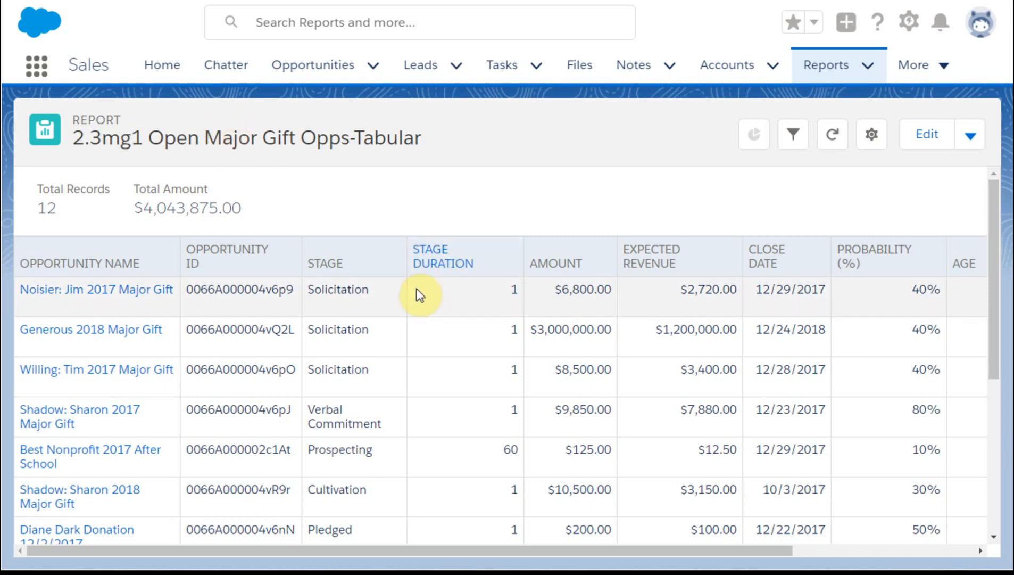
mouse_move(459, 330)
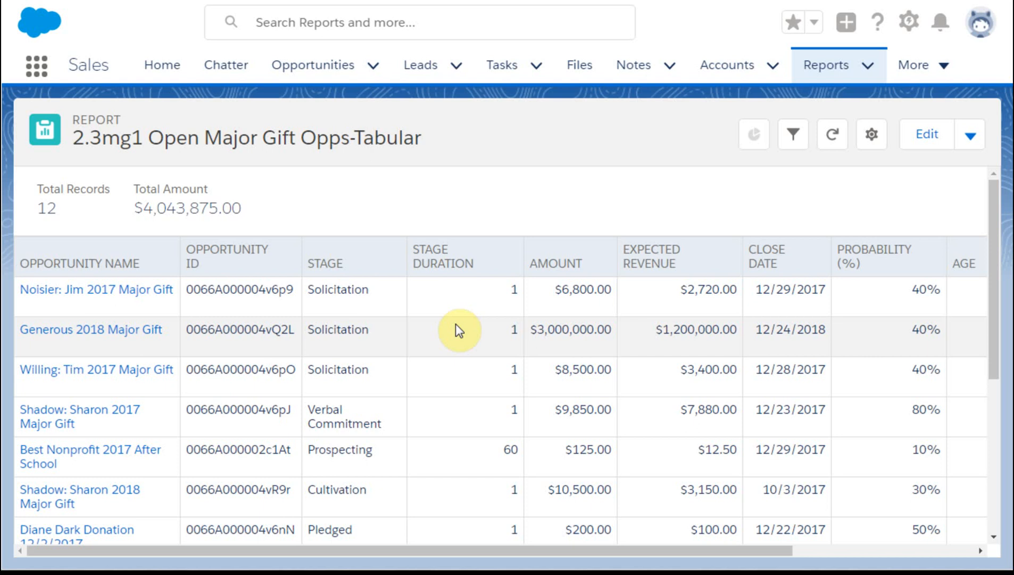
mouse_move(357, 309)
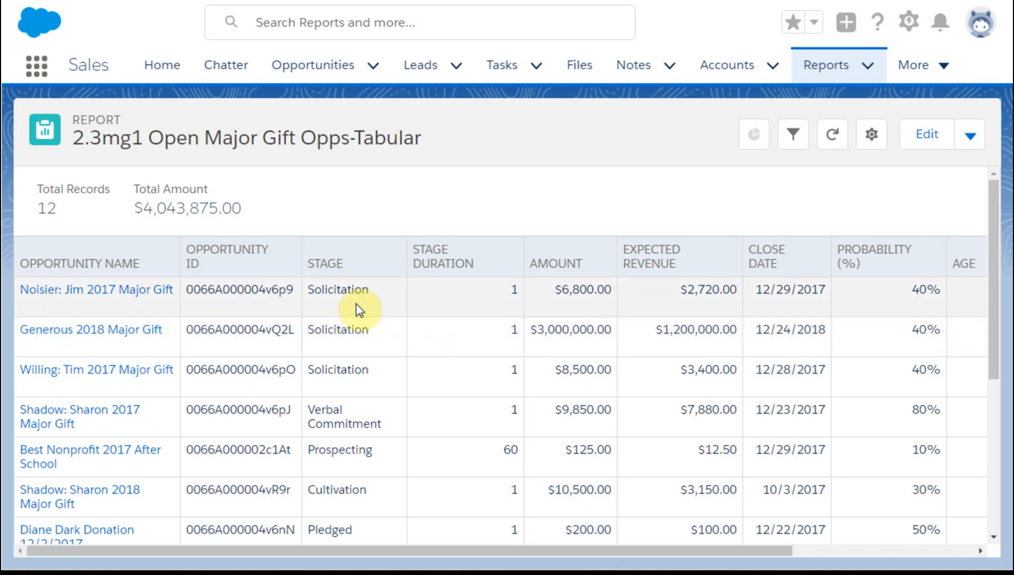
mouse_move(451, 330)
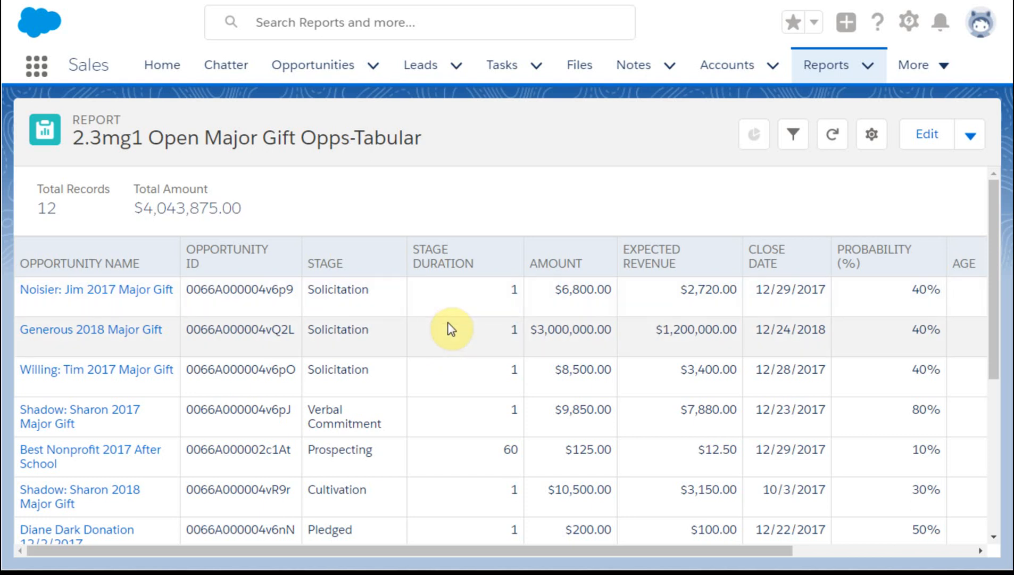
mouse_move(424, 296)
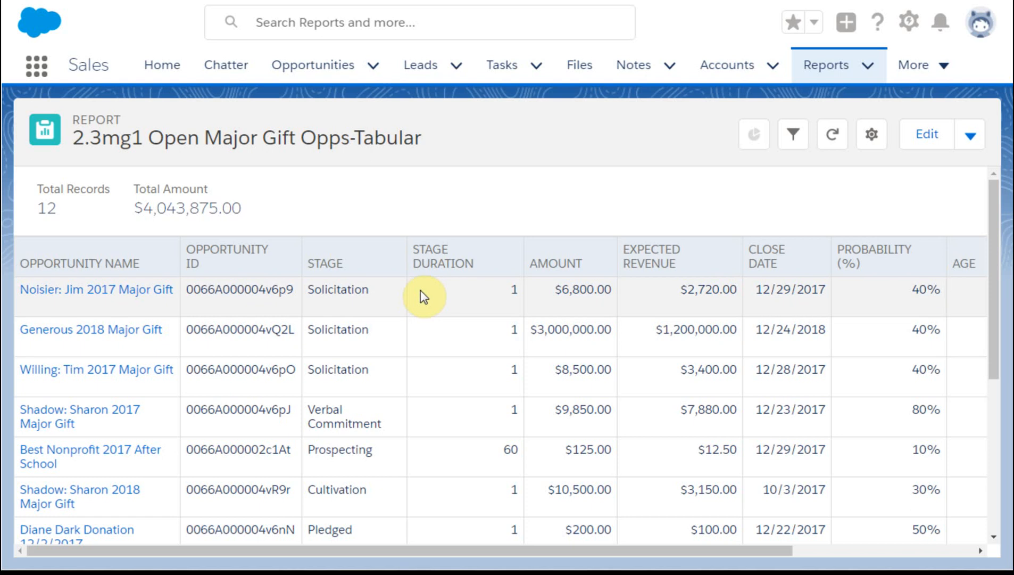
mouse_move(448, 305)
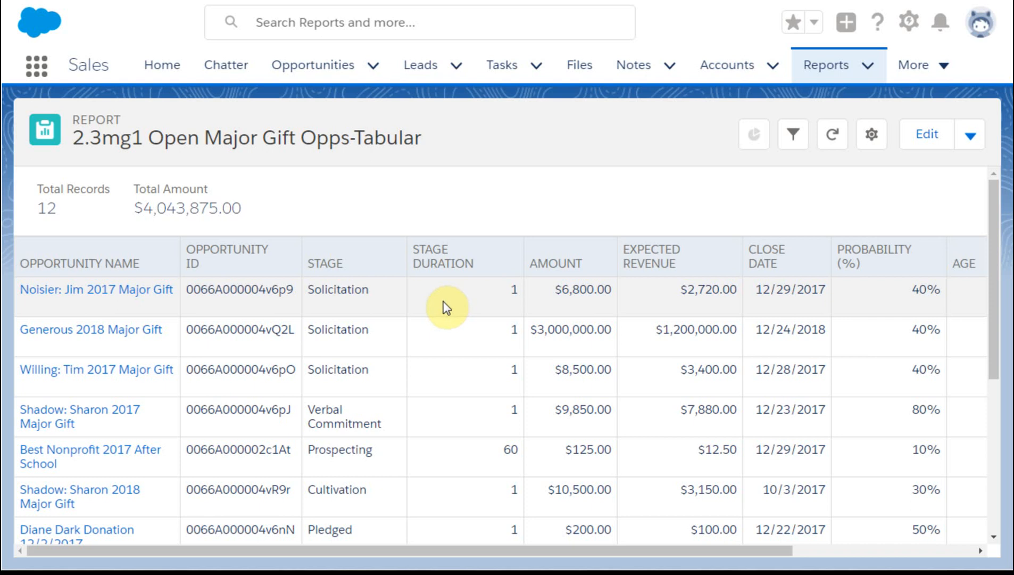
mouse_move(451, 325)
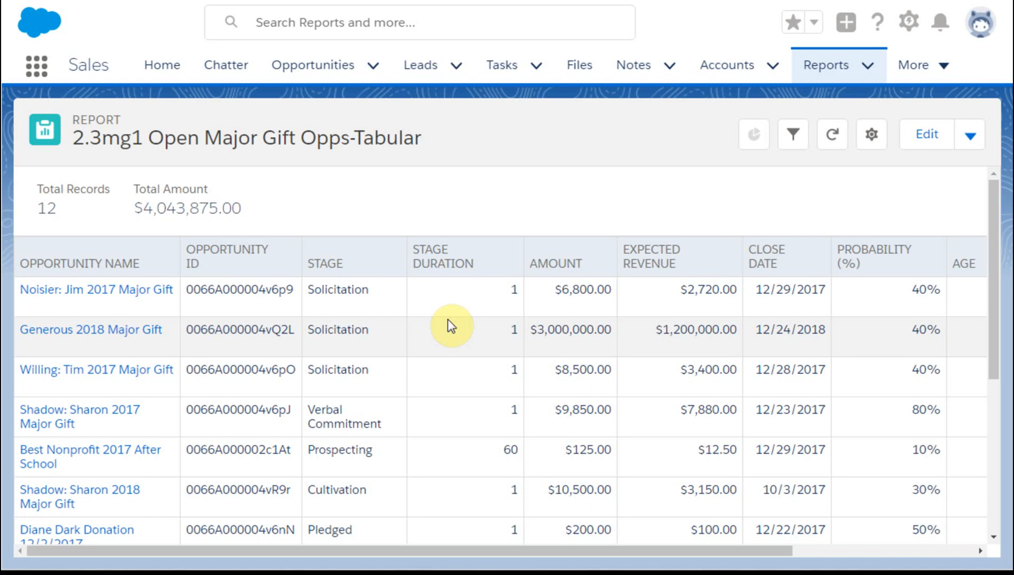
mouse_move(226, 258)
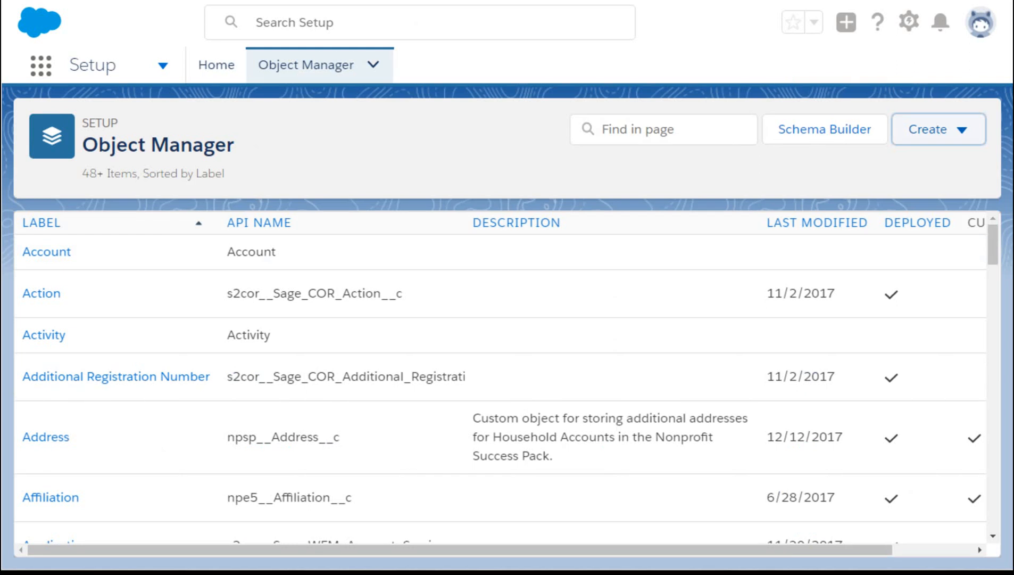
mouse_move(204, 160)
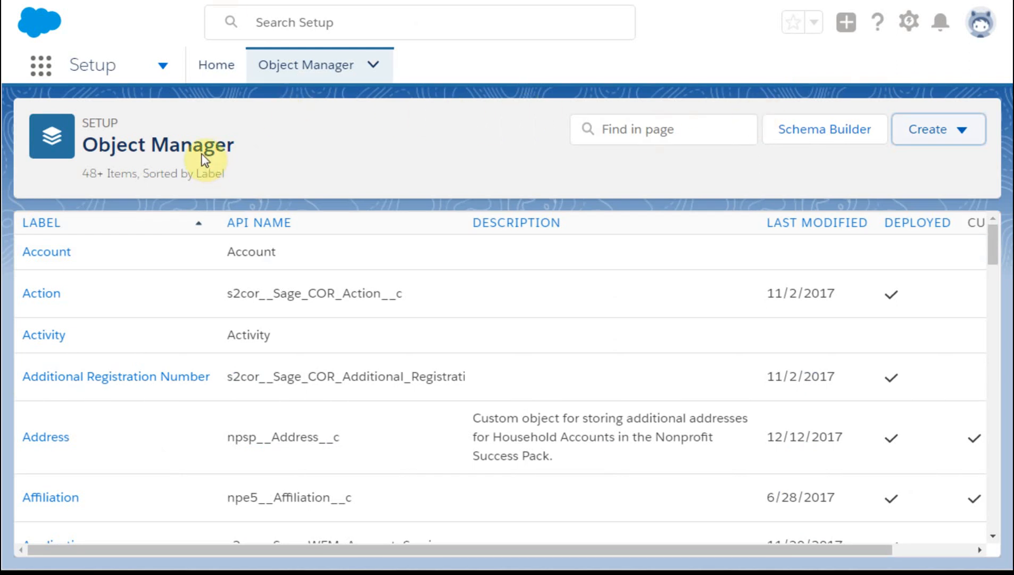
mouse_move(959, 129)
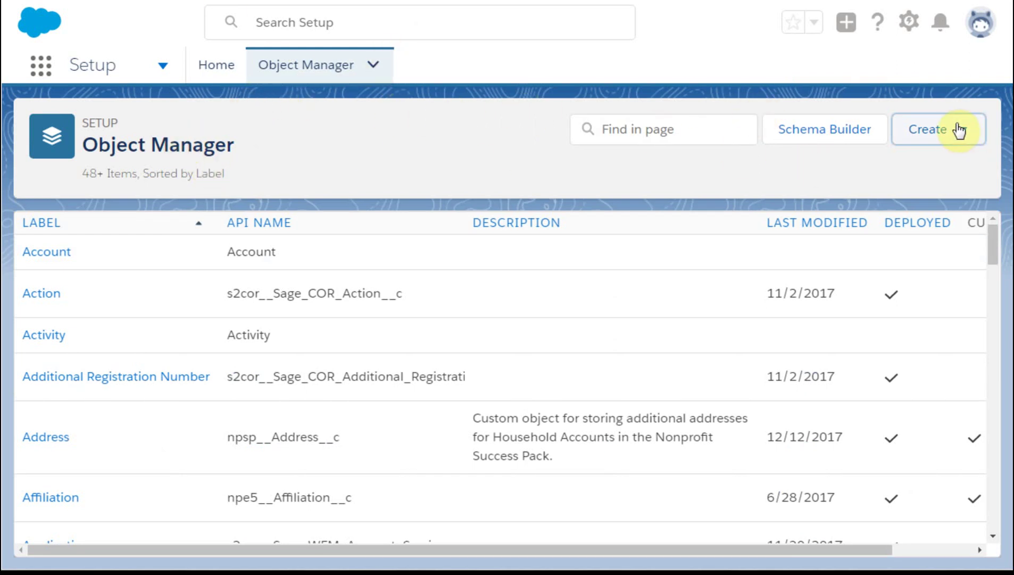
- Start a new custom object from Object Manager's Create menu and scroll its blank form
click(934, 129)
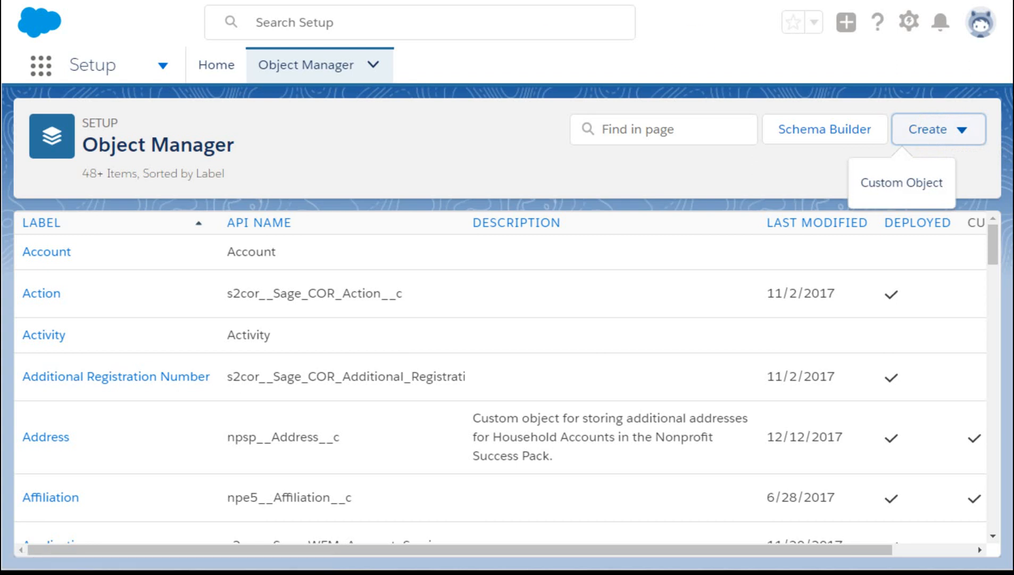
click(900, 182)
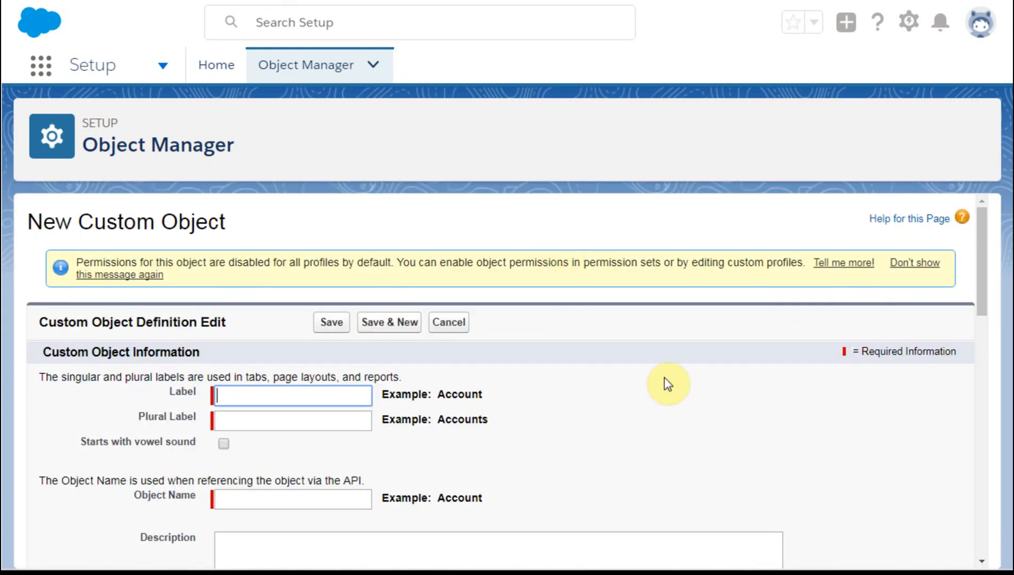
scroll(down, 3)
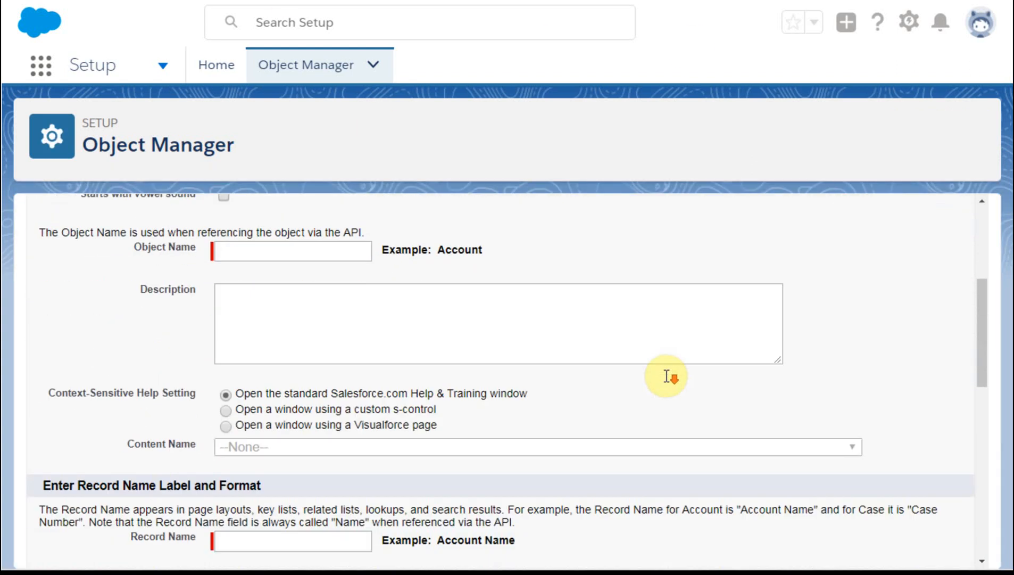
scroll(down, 3)
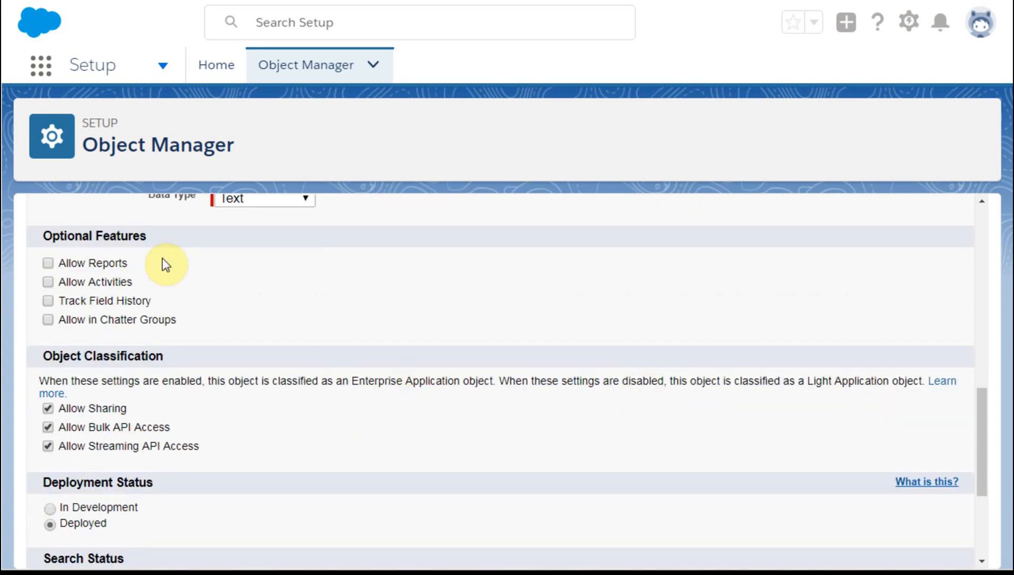
scroll(down, 3)
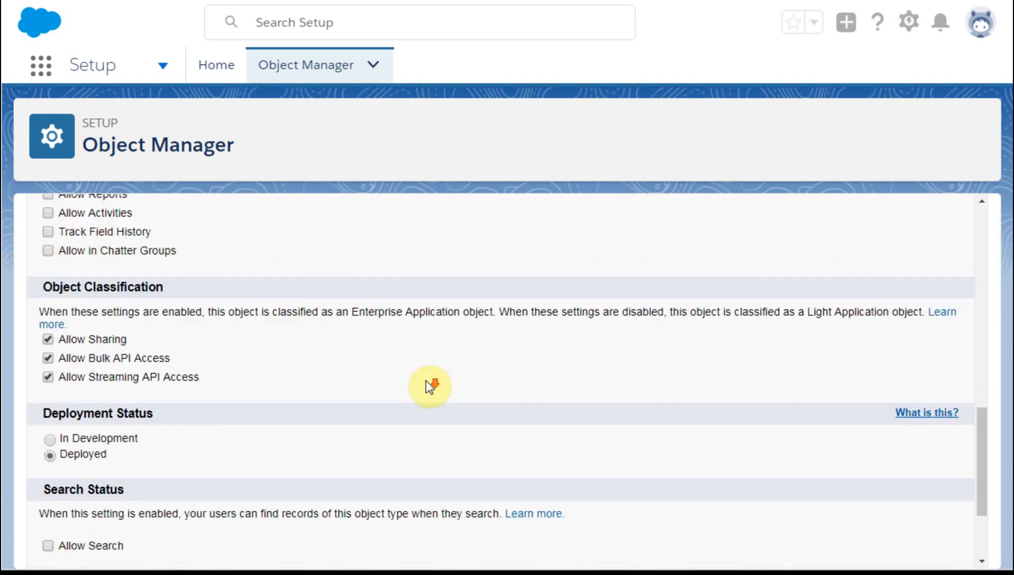
scroll(down, 3)
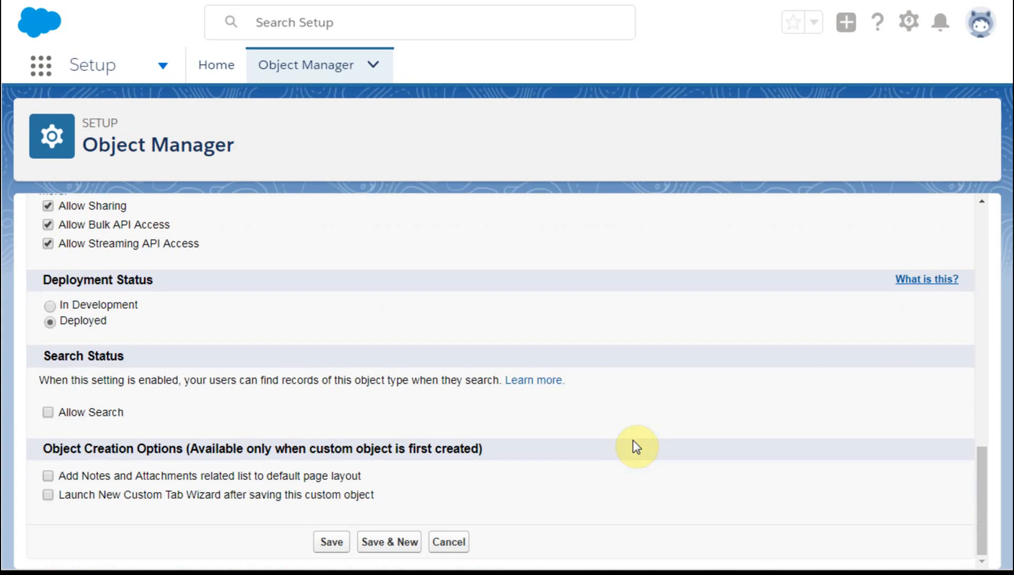
mouse_move(230, 520)
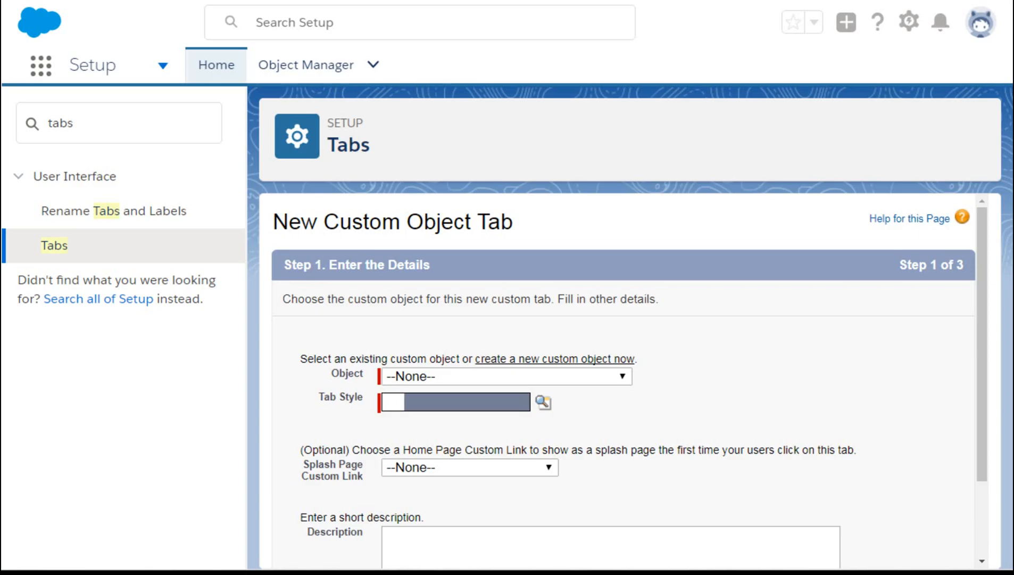
mouse_move(774, 391)
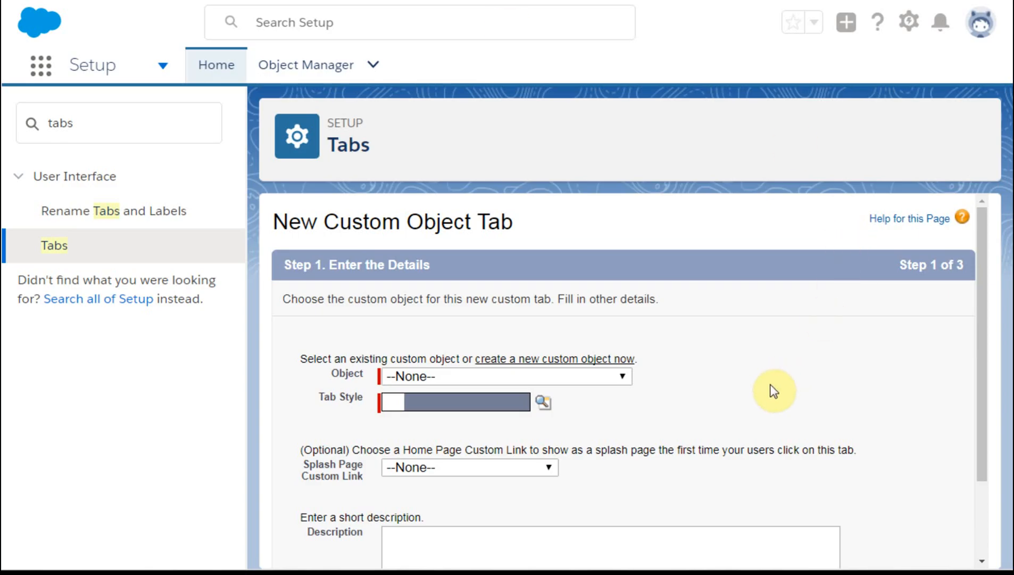
mouse_move(774, 386)
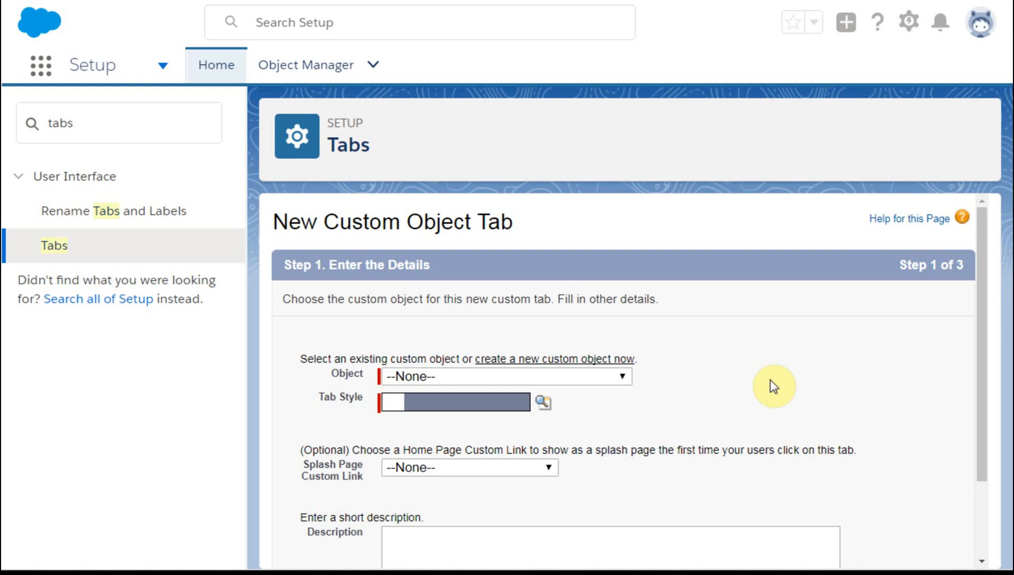
mouse_move(307, 167)
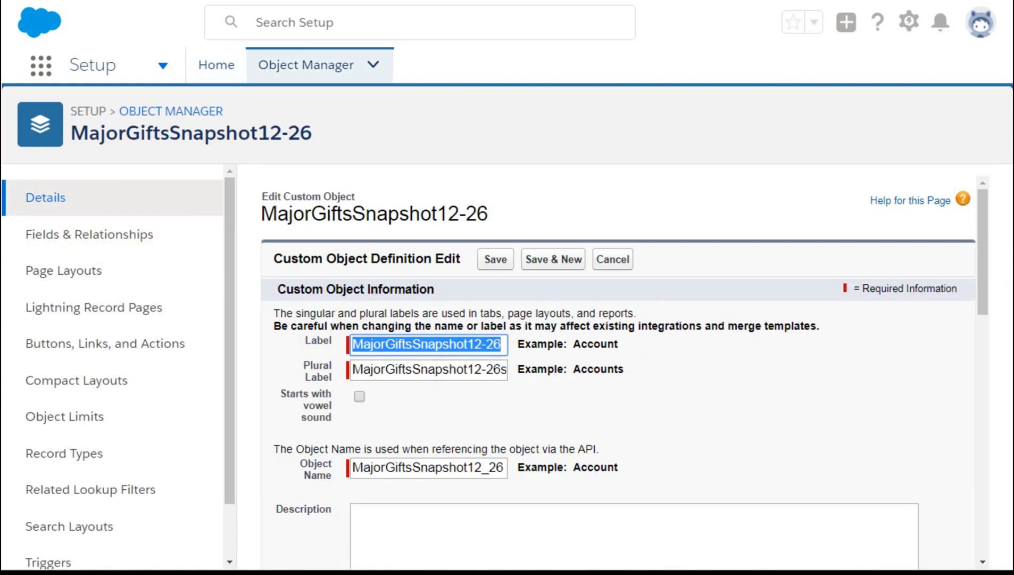
- Scroll through the MajorGiftsSnapshot12-26 Custom Object Definition Edit form to review labels and API name
scroll(down, 3)
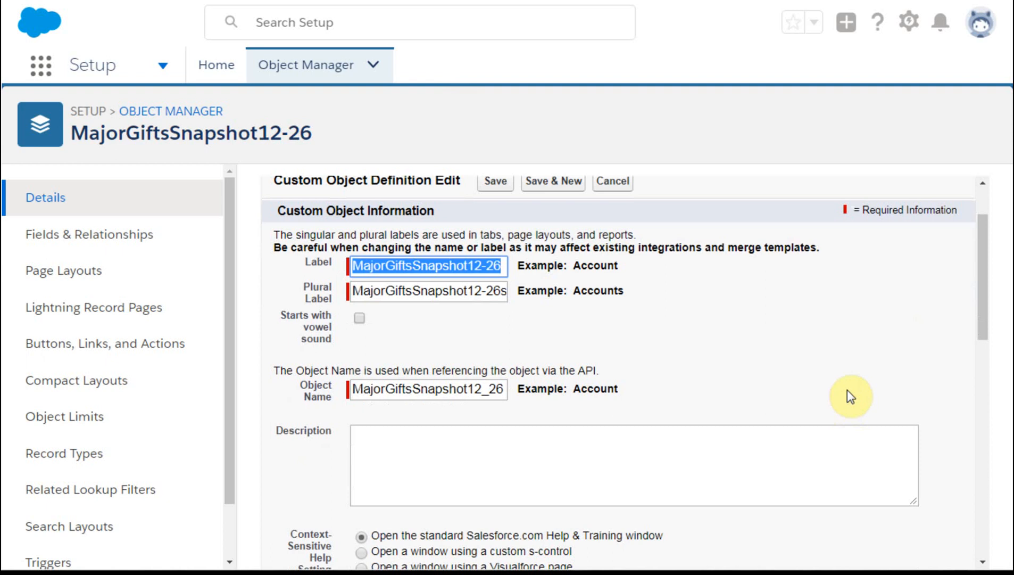
mouse_move(428, 274)
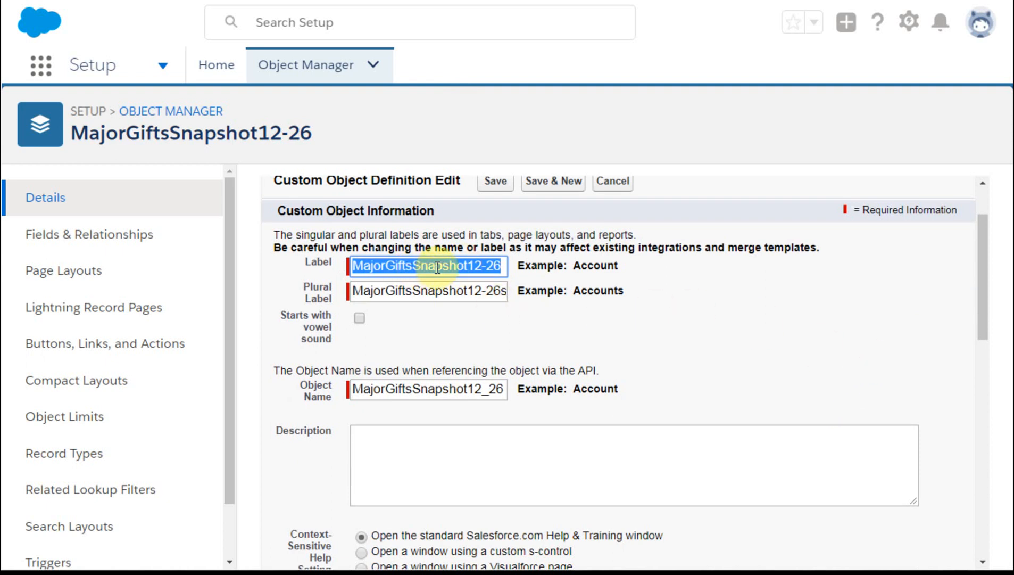
mouse_move(804, 311)
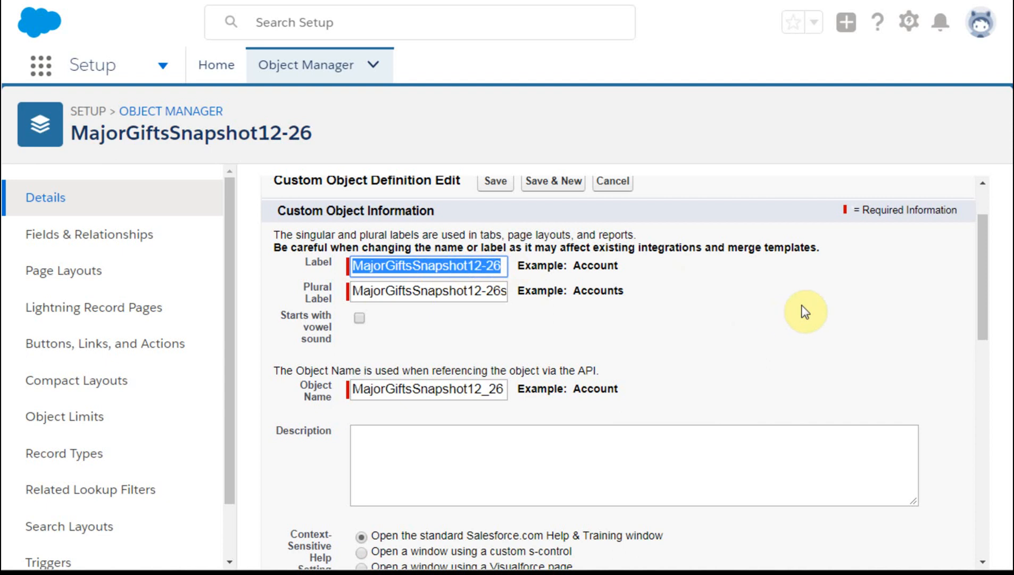
mouse_move(544, 279)
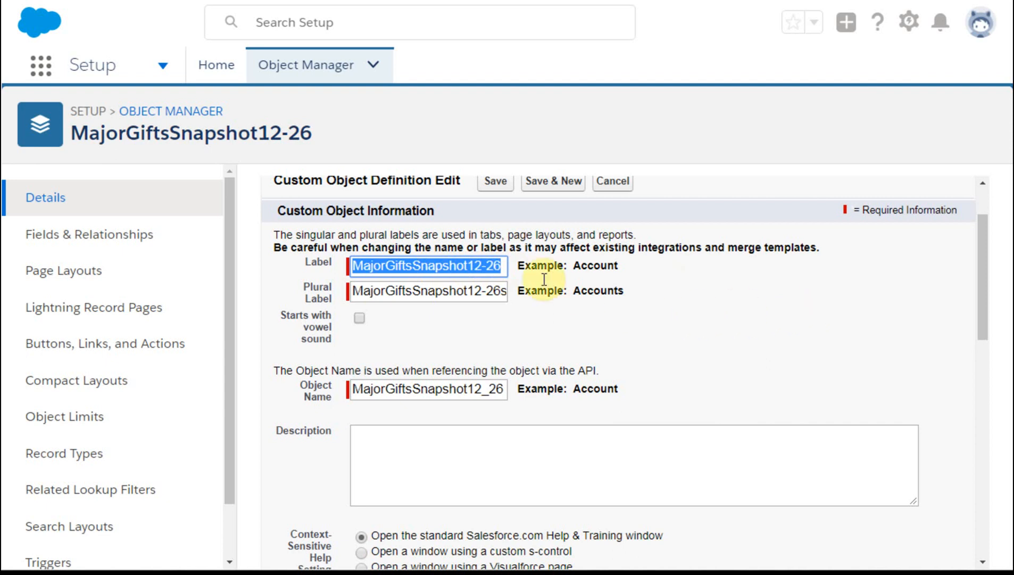
mouse_move(849, 315)
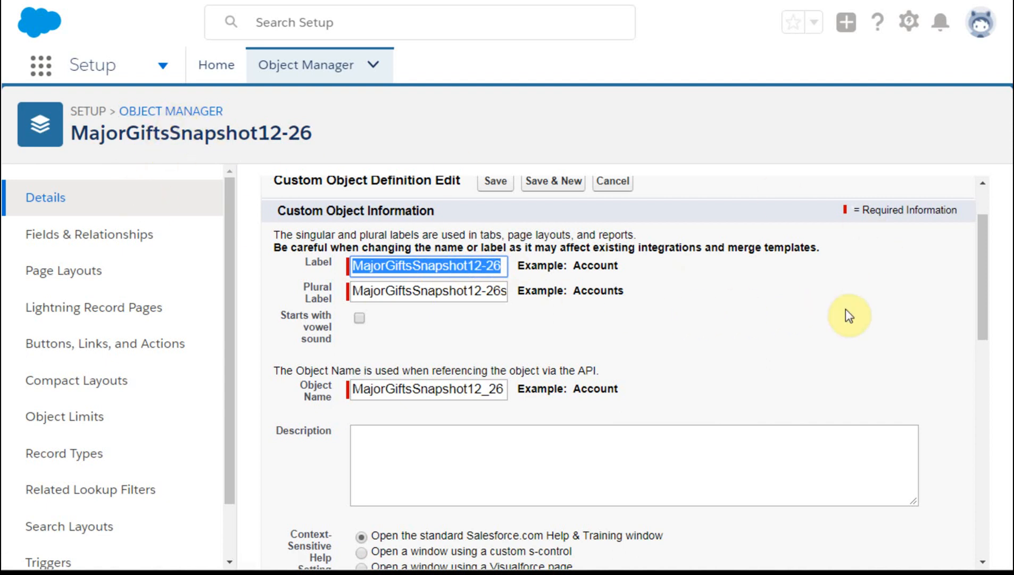
scroll(down, 3)
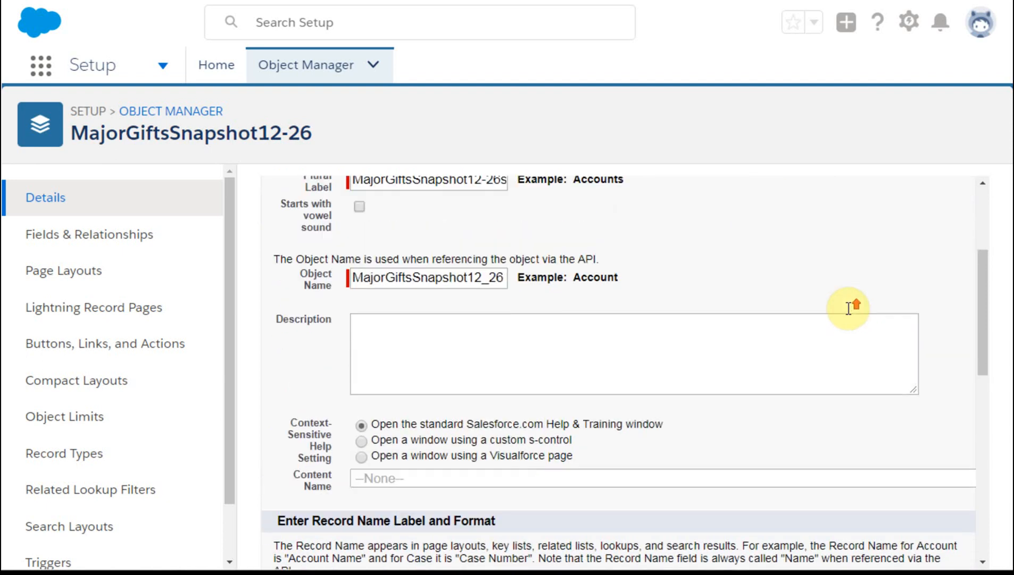
scroll(up, 3)
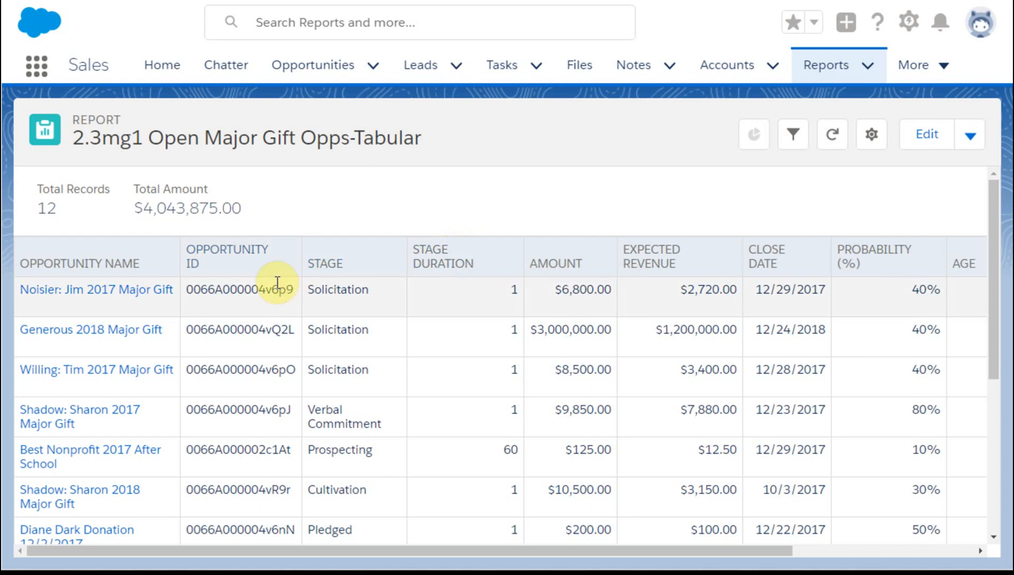
- Open the 2.3mg1 Open Major Gift Opps-Tabular report listing 12 opportunities
click(325, 263)
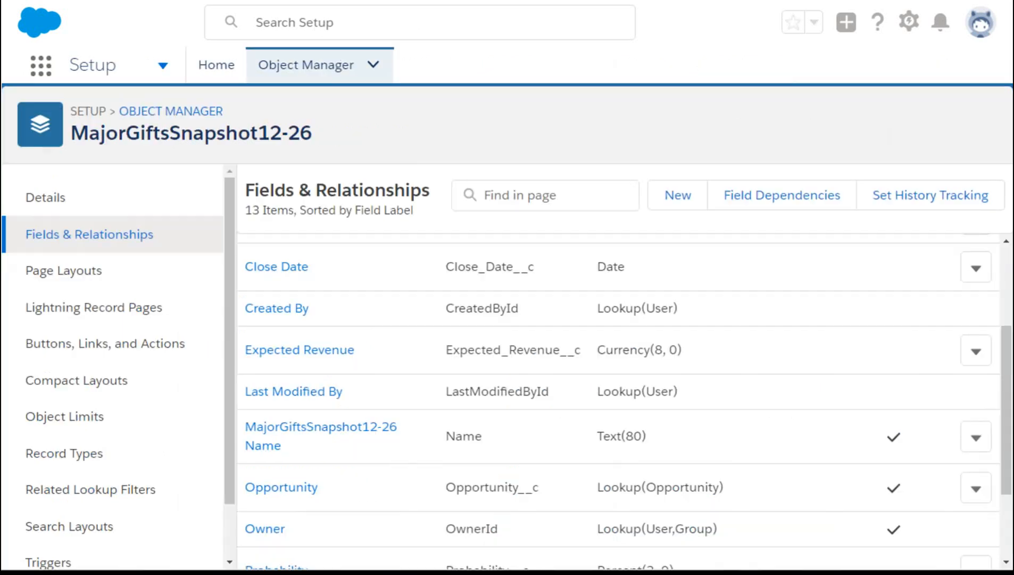
mouse_move(546, 317)
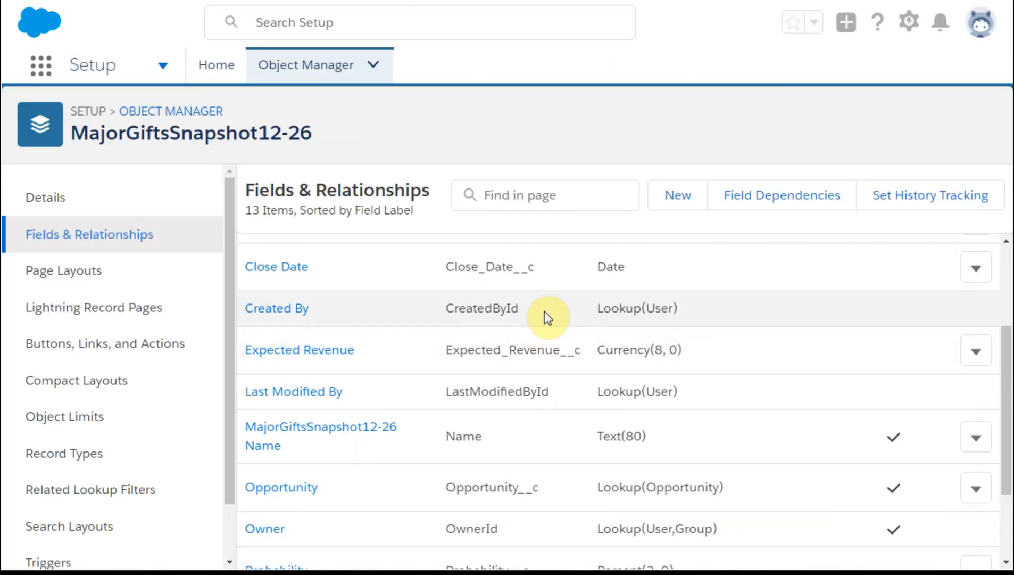
- Review the 13 MajorGiftsSnapshot12-26 fields, then return to the Reporting Snapshots setup page
scroll(up, 3)
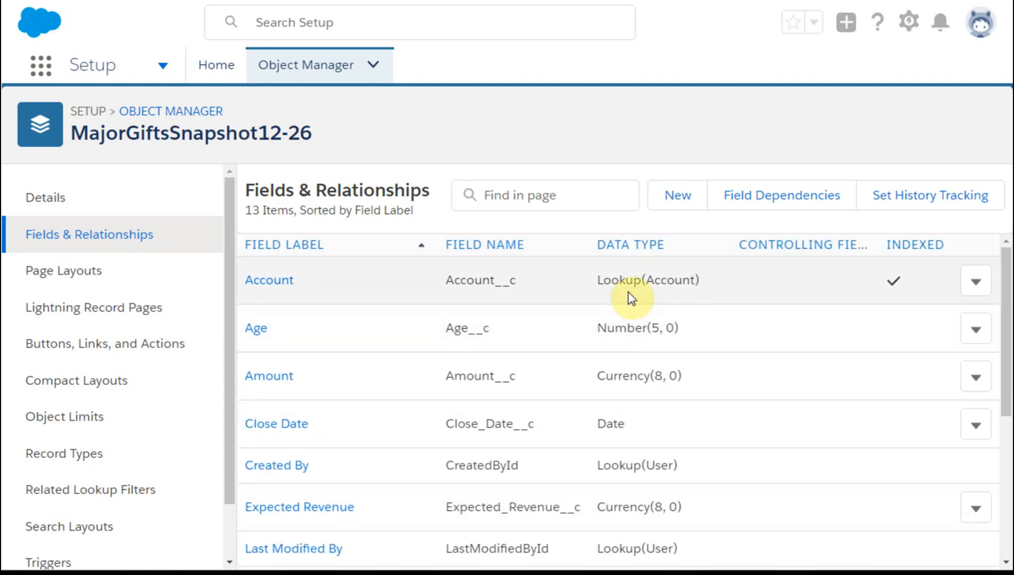
mouse_move(462, 296)
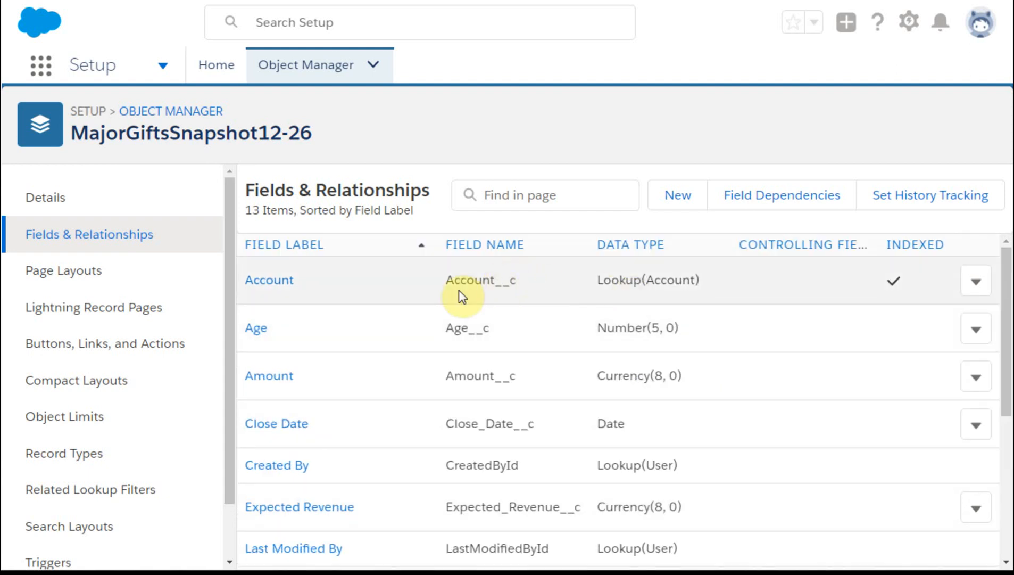
mouse_move(490, 319)
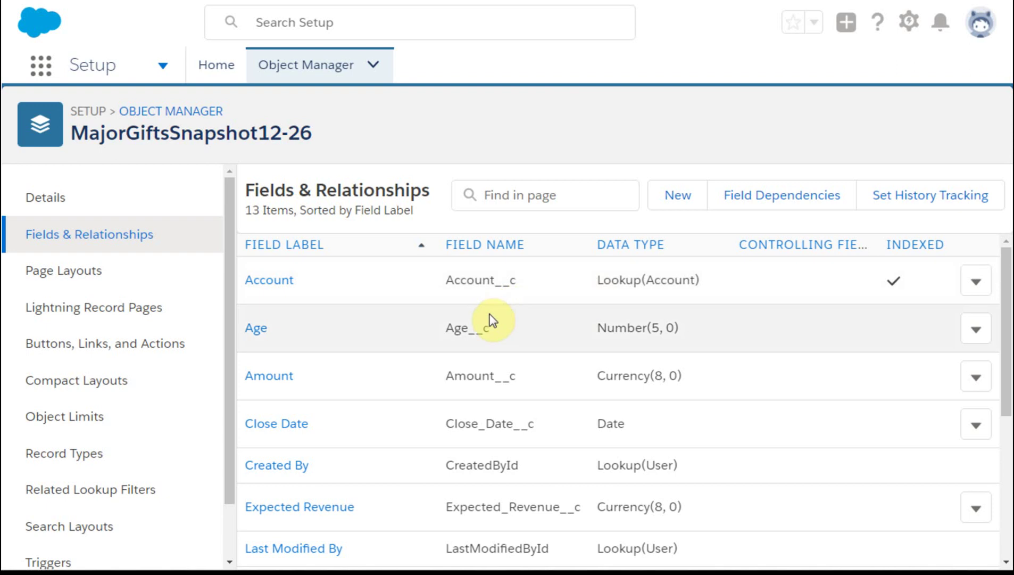
mouse_move(480, 377)
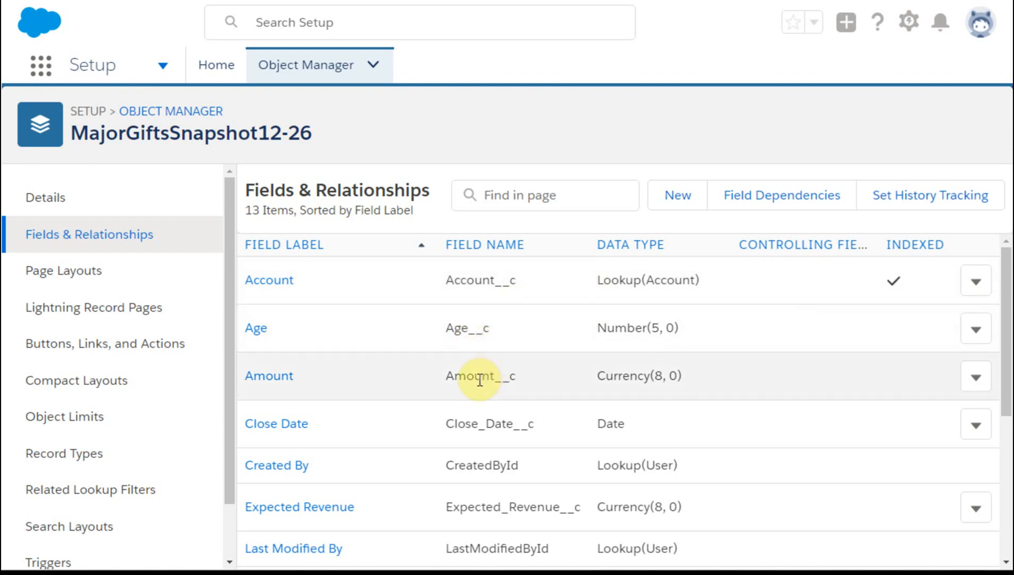
mouse_move(510, 353)
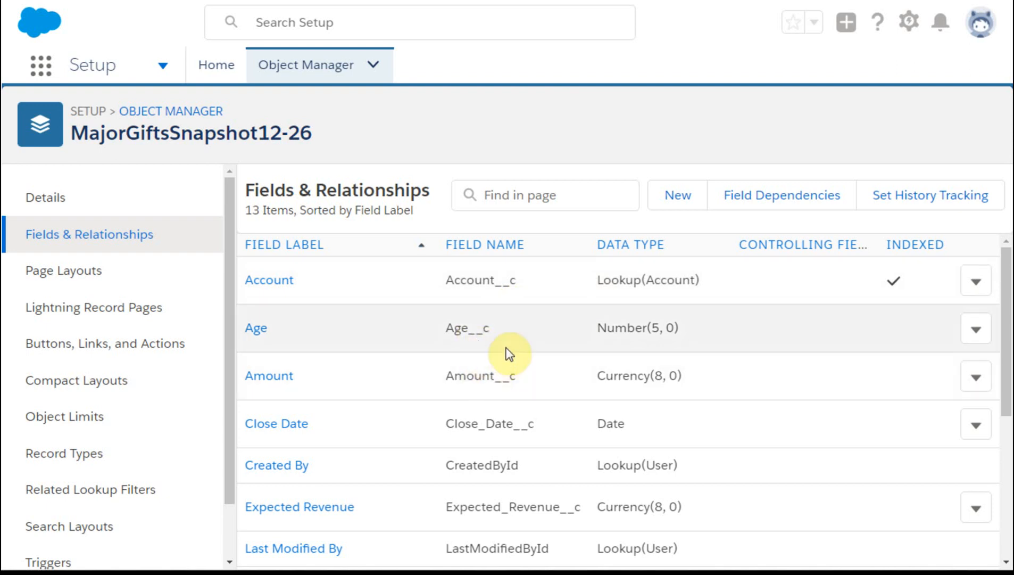
mouse_move(649, 359)
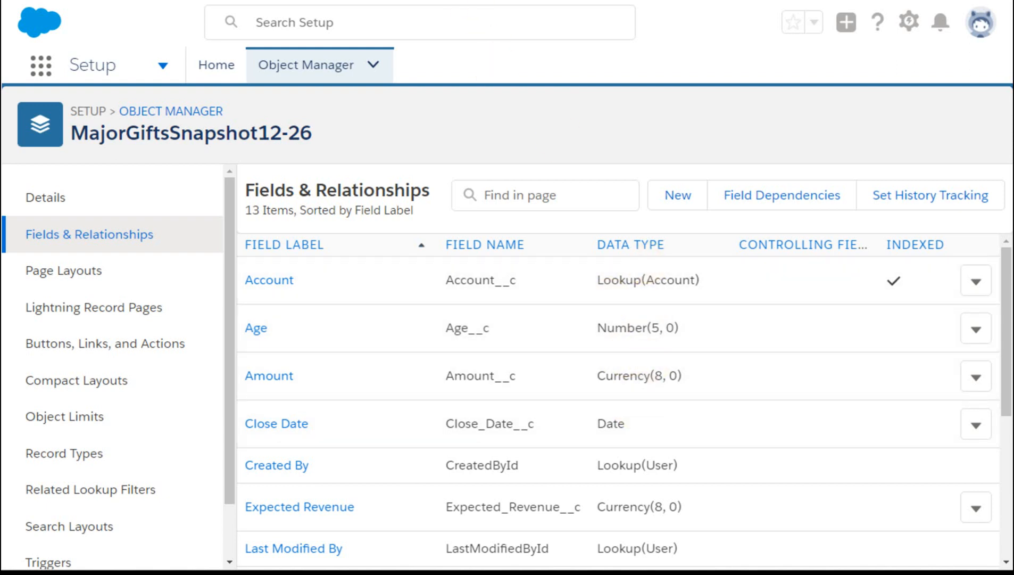
click(216, 65)
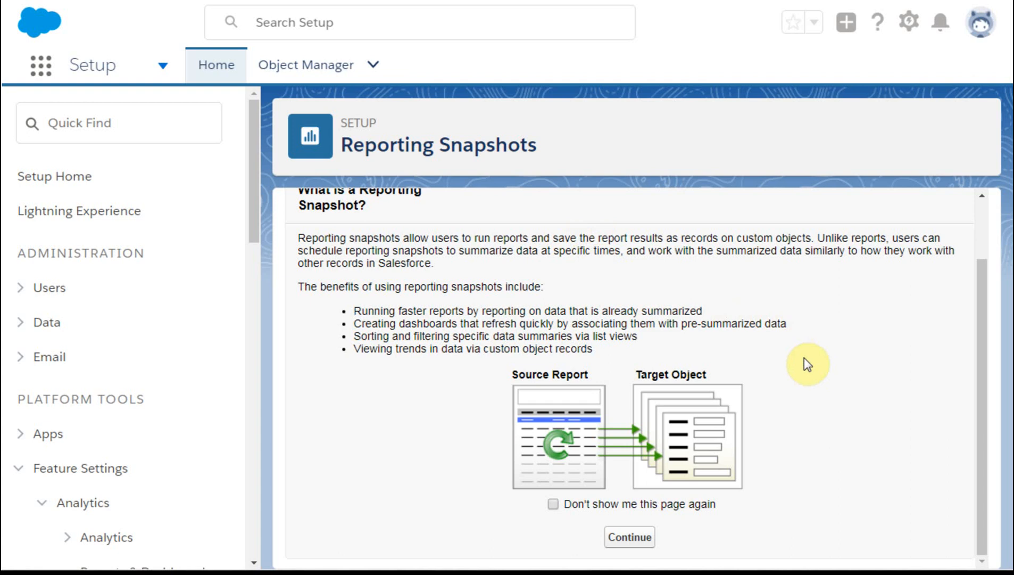
mouse_move(810, 432)
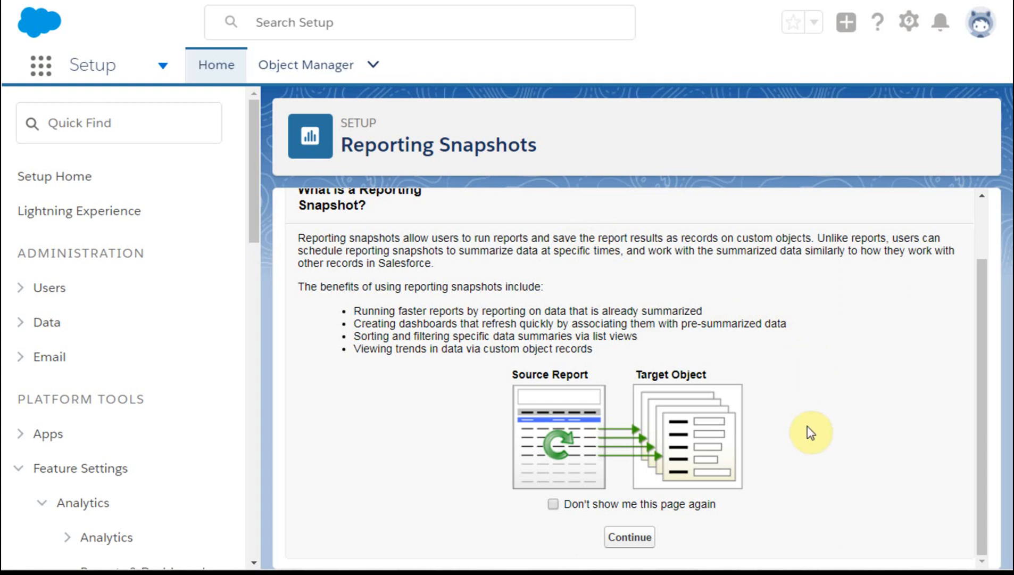
mouse_move(654, 525)
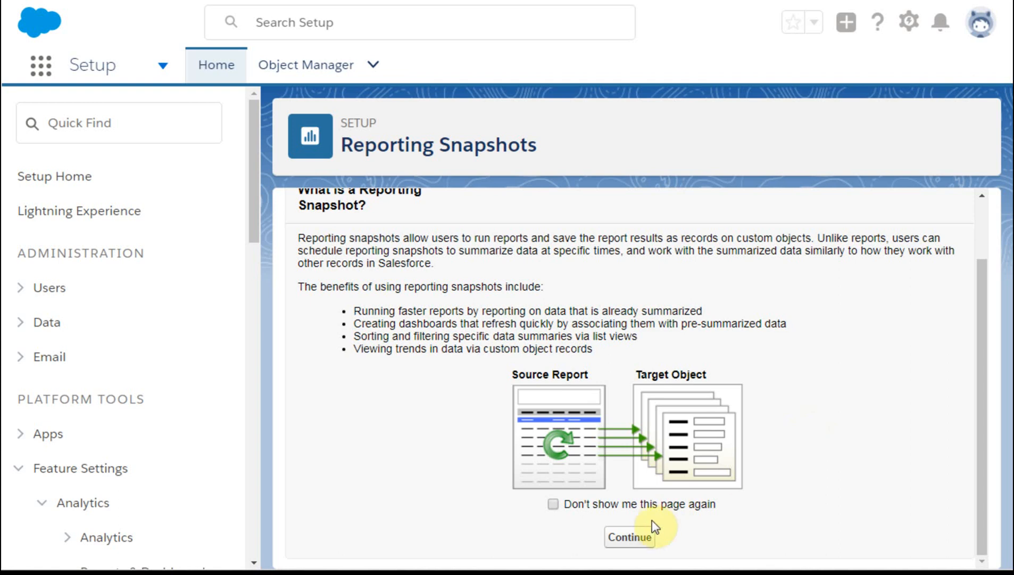
mouse_move(648, 530)
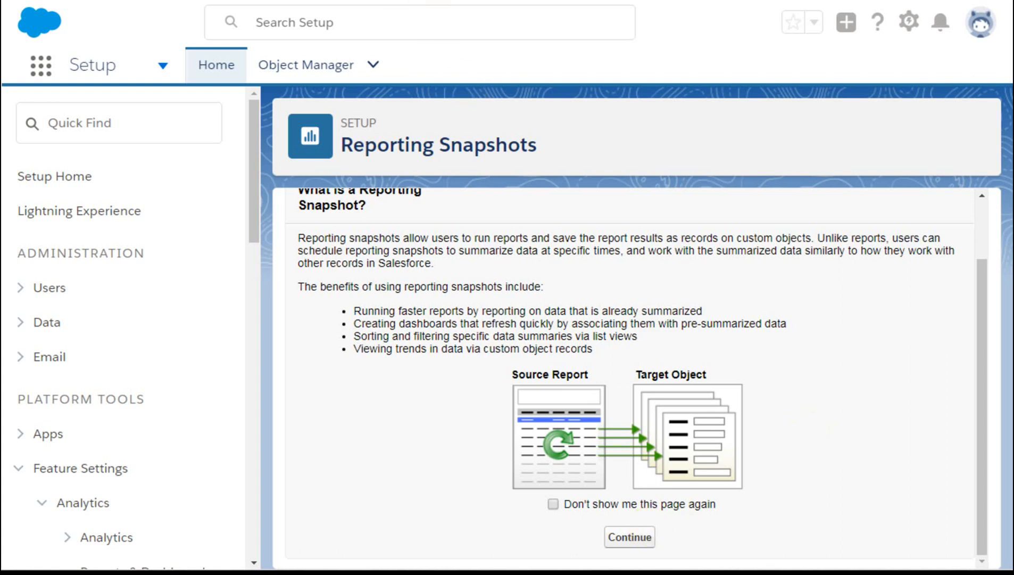
- Continue past the introduction to the Reporting Snapshots list showing MajorGiftsSnapshot
click(628, 537)
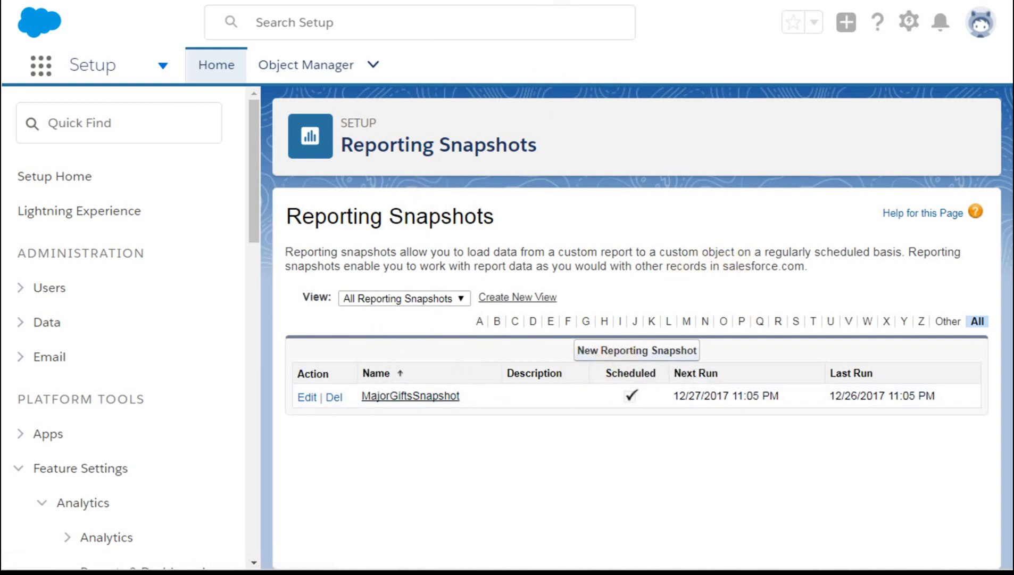
- Define snapshot MajorGiftsSnapshot: user Forceful 501, source report 2.3mg1, target MajorGiftsSnapshot12-26
click(635, 350)
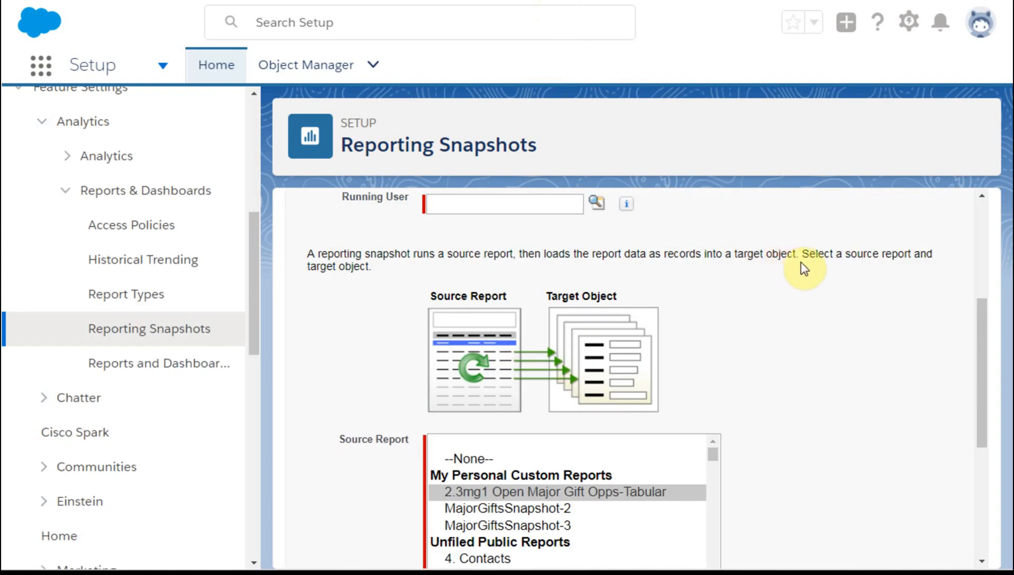
scroll(down, 3)
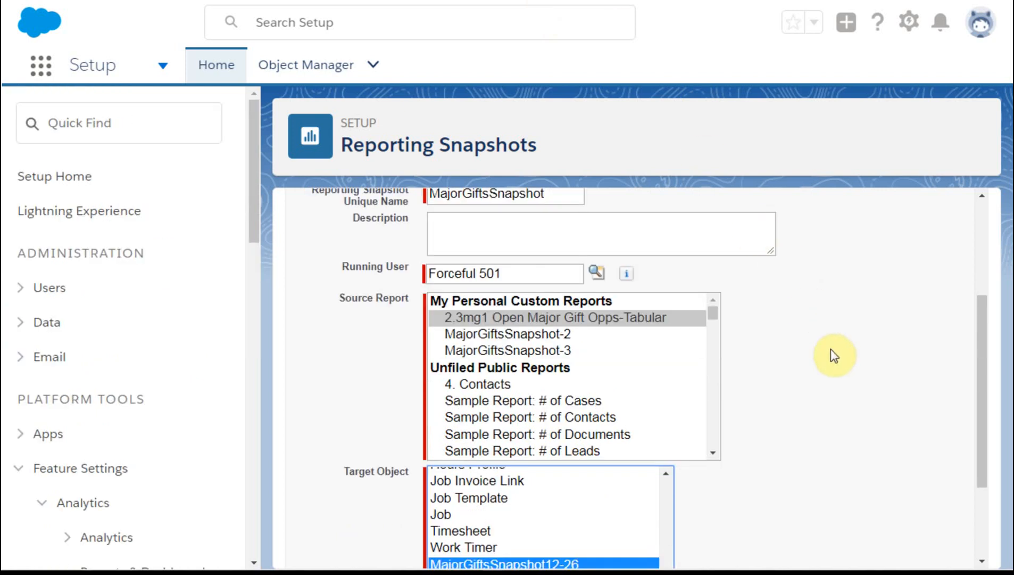
mouse_move(618, 329)
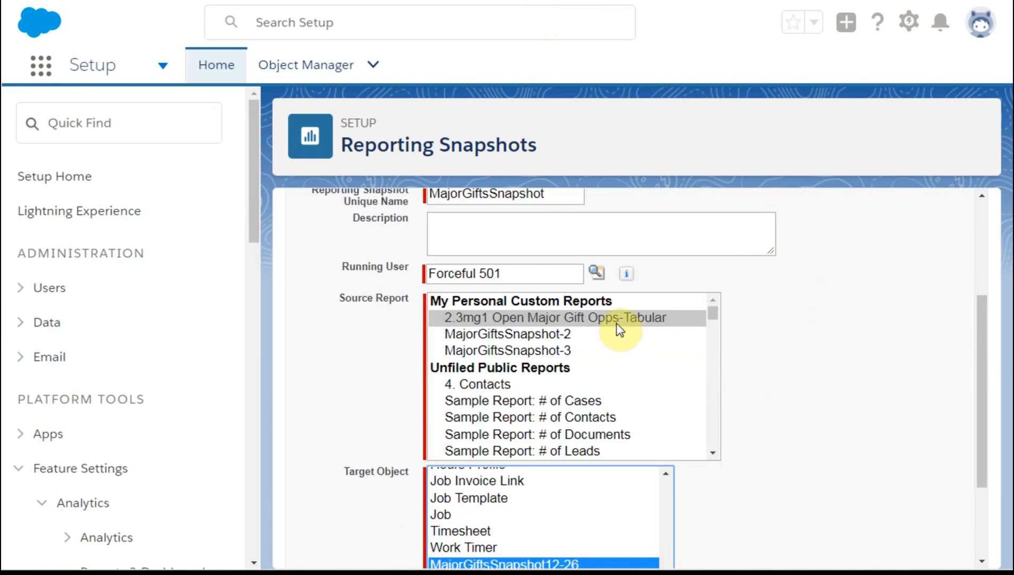
mouse_move(799, 474)
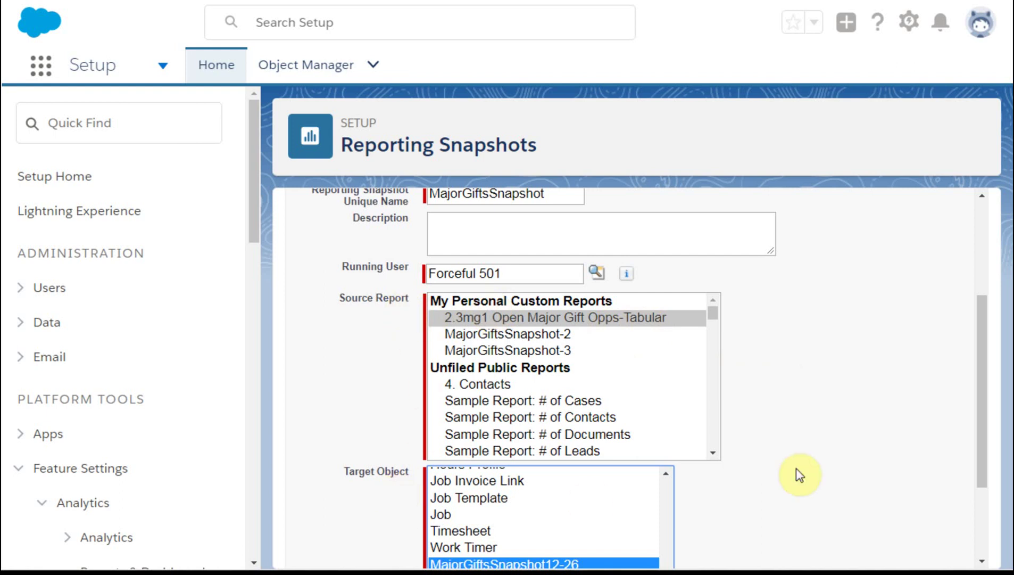
scroll(down, 3)
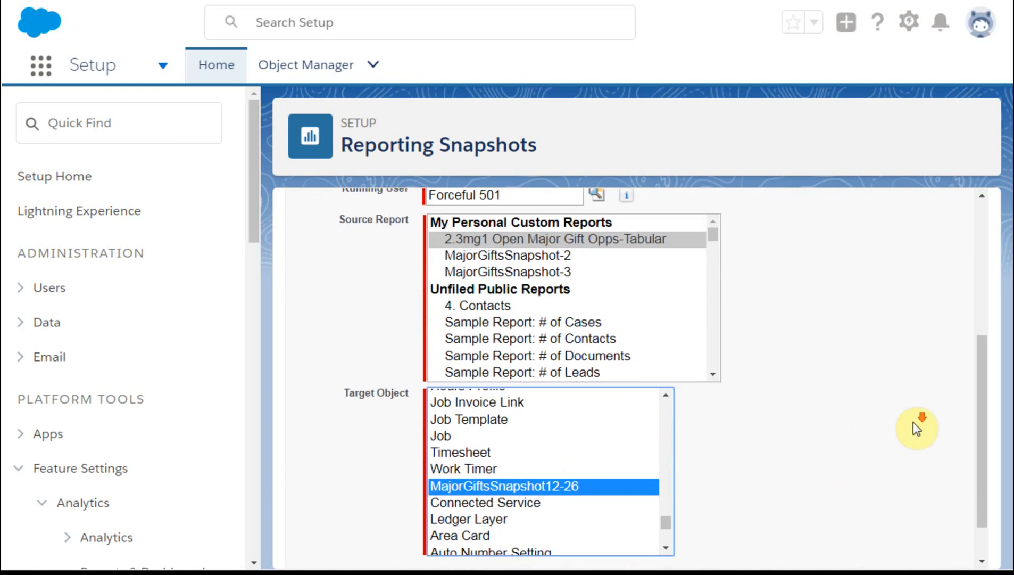
scroll(down, 3)
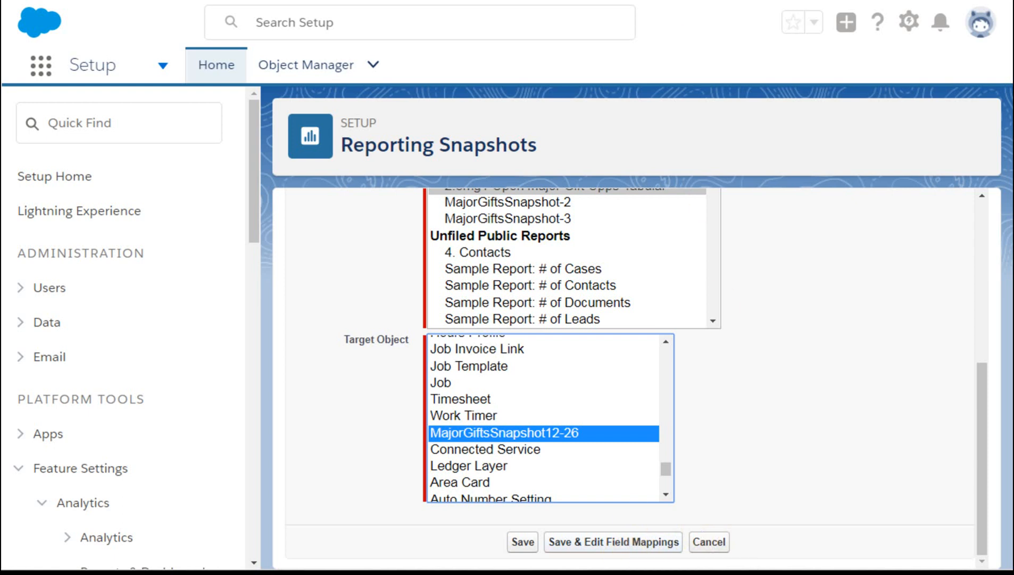
- Save the MajorGiftsSnapshot reporting snapshot and move on to field mapping
click(612, 541)
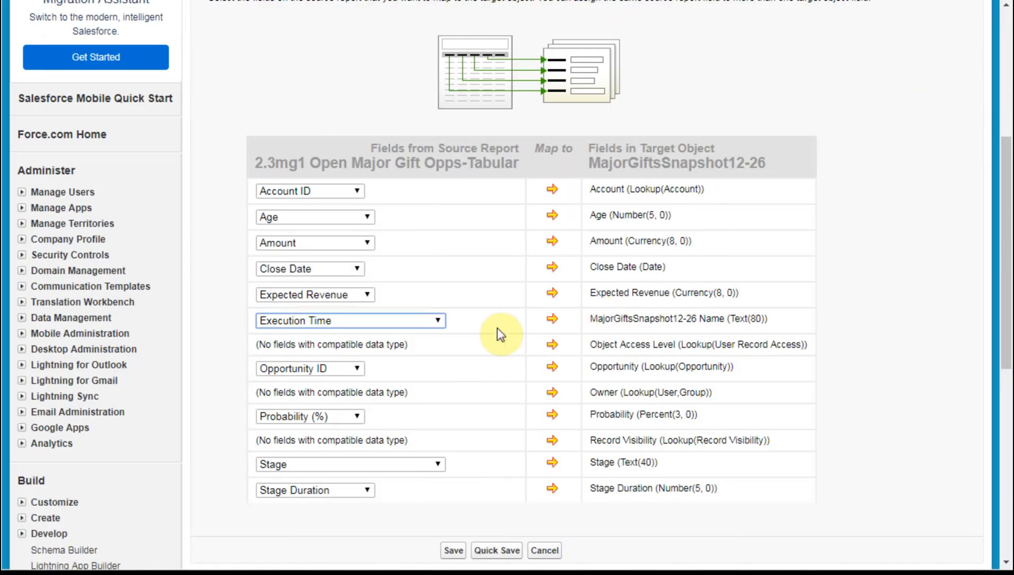
mouse_move(456, 333)
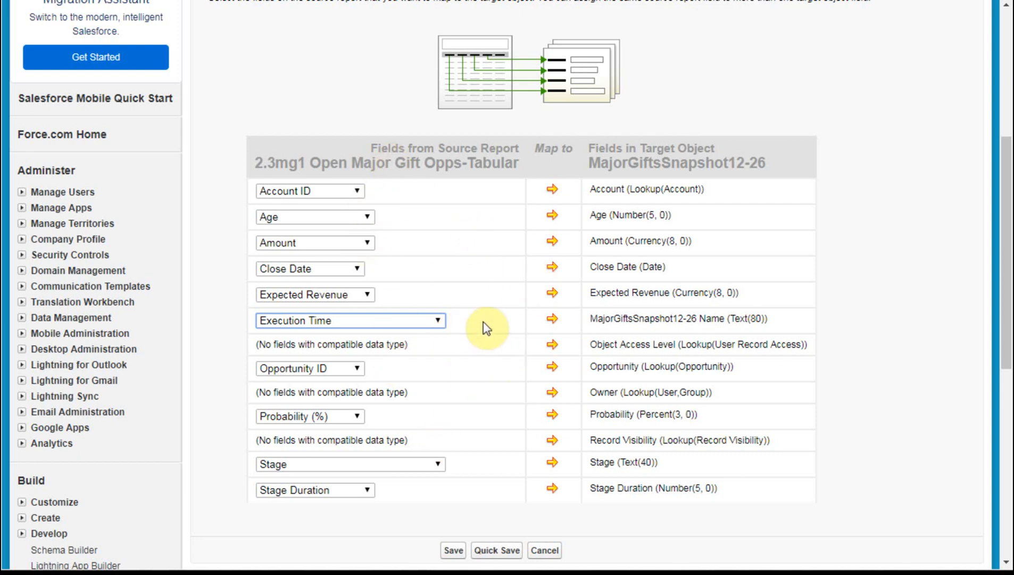
mouse_move(709, 325)
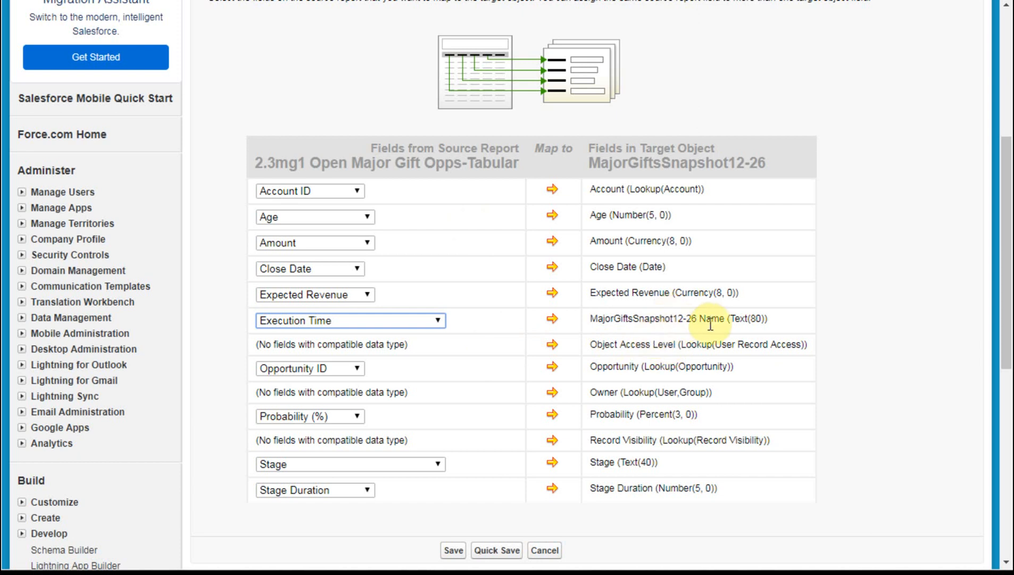
mouse_move(546, 326)
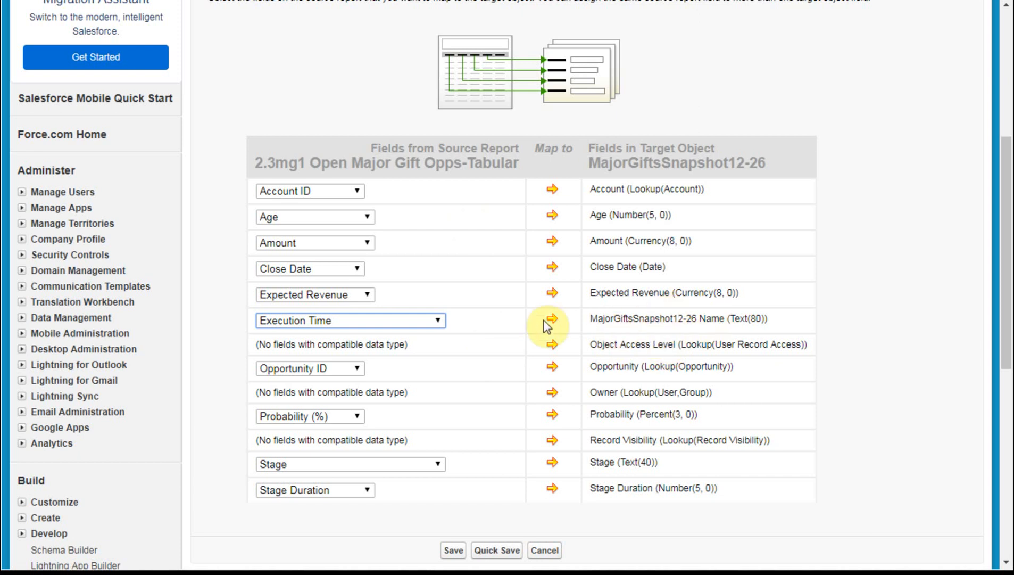
mouse_move(294, 334)
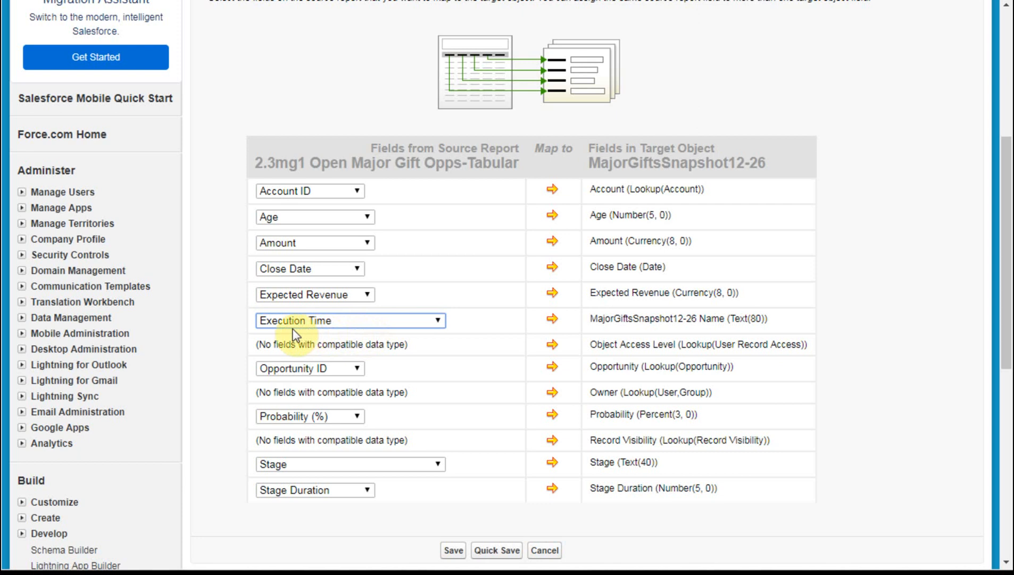
mouse_move(451, 338)
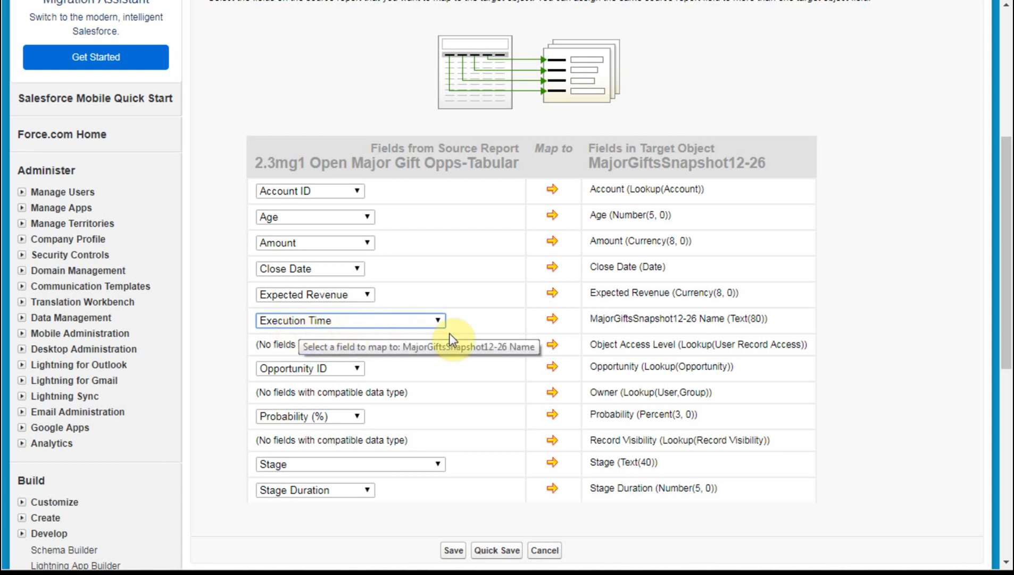
mouse_move(486, 333)
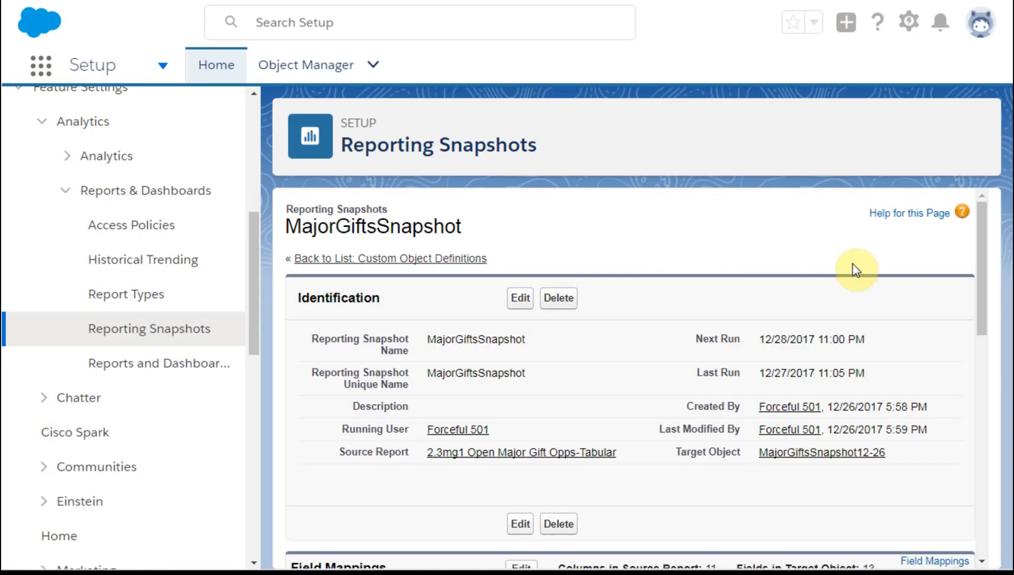
scroll(down, 3)
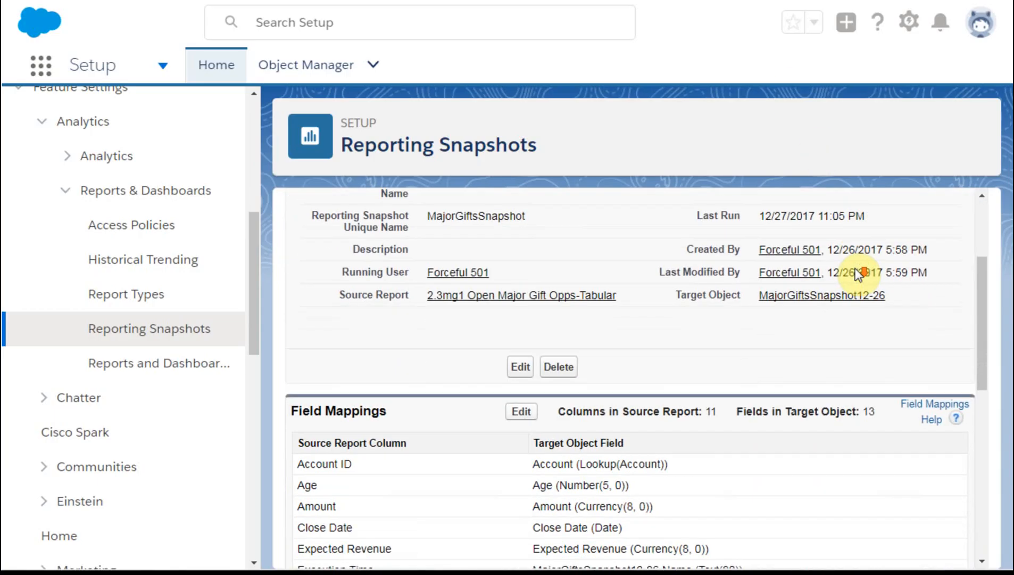
scroll(down, 3)
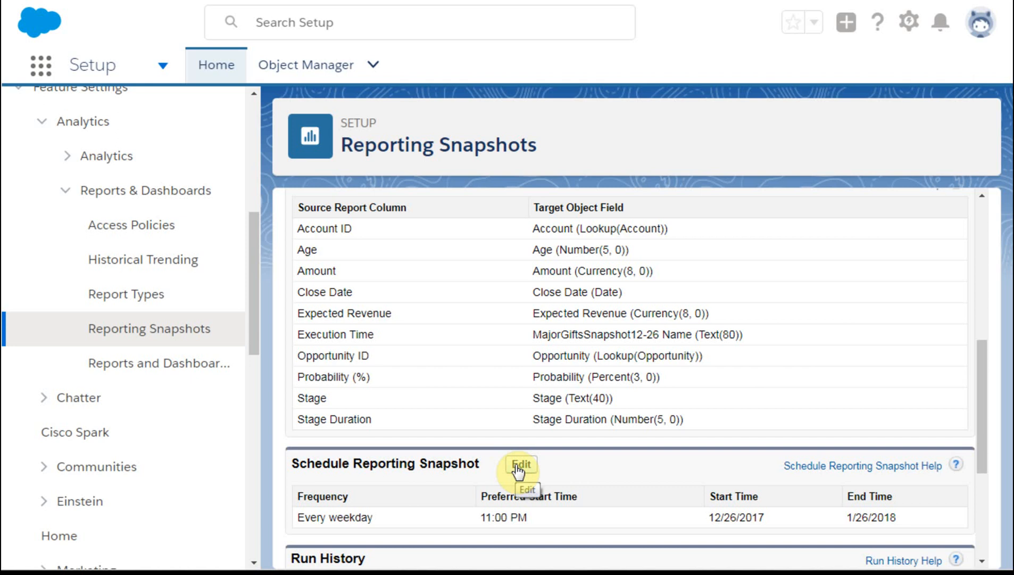
mouse_move(519, 468)
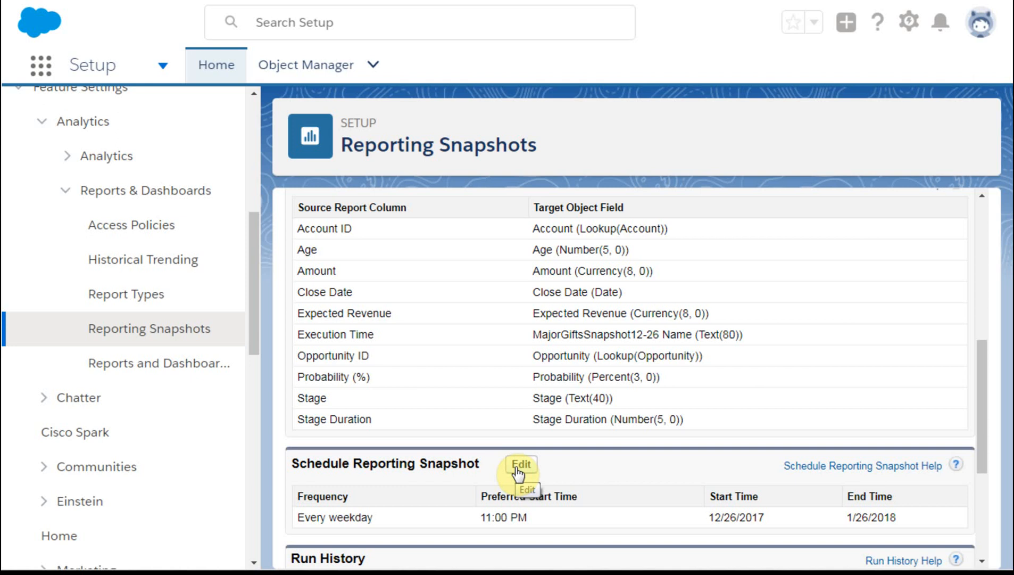
mouse_move(524, 535)
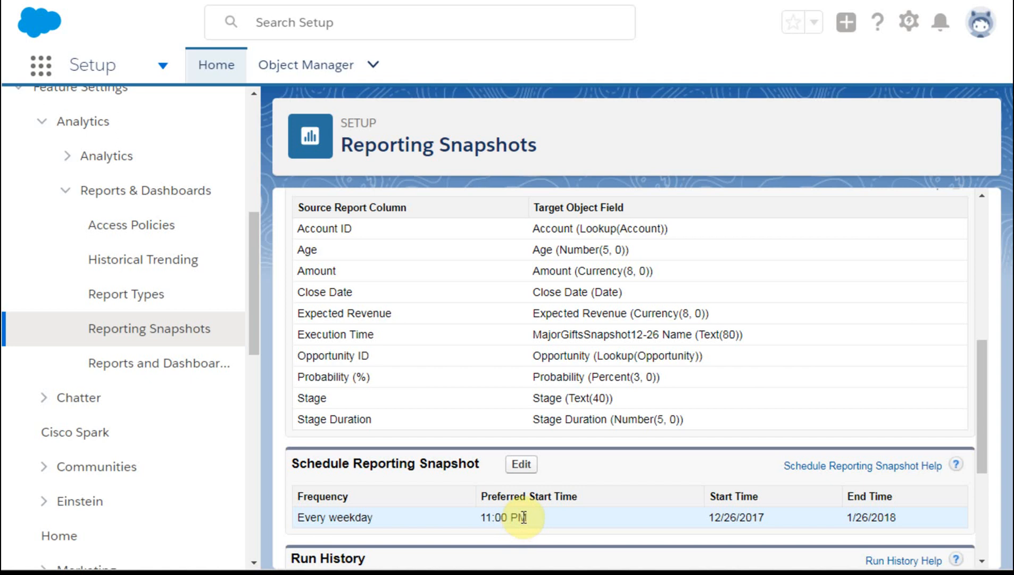
mouse_move(550, 518)
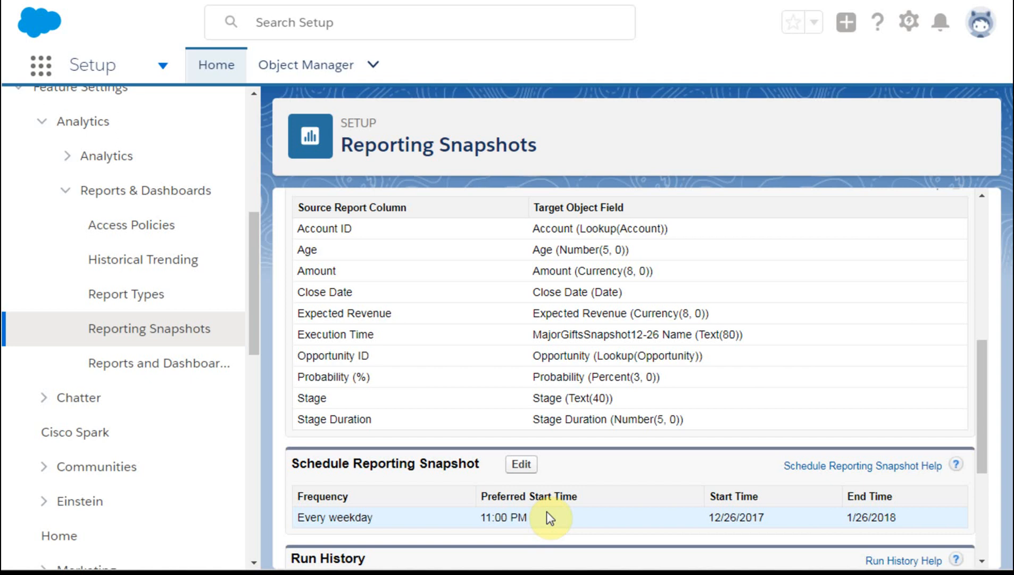
mouse_move(696, 6)
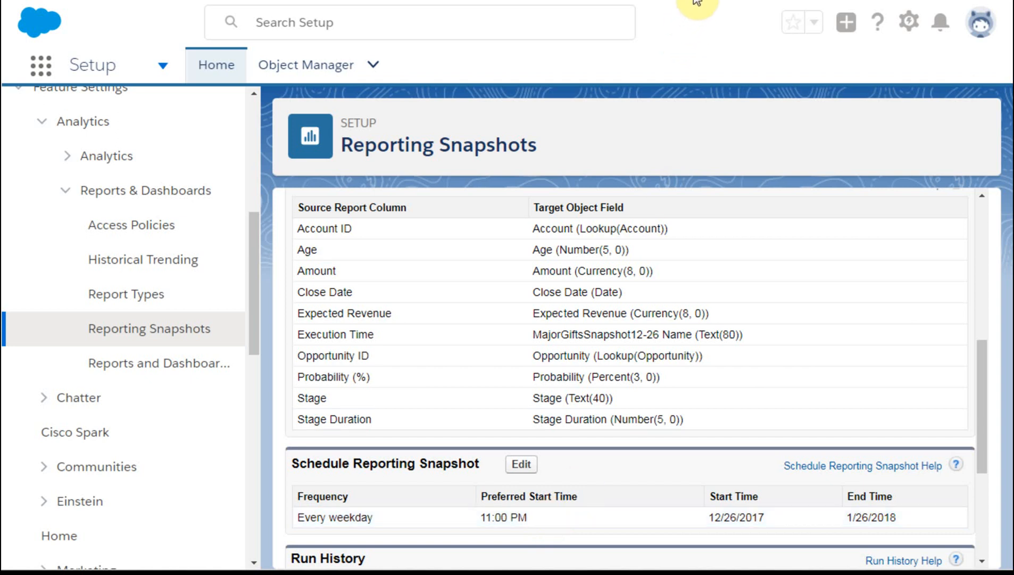
scroll(down, 3)
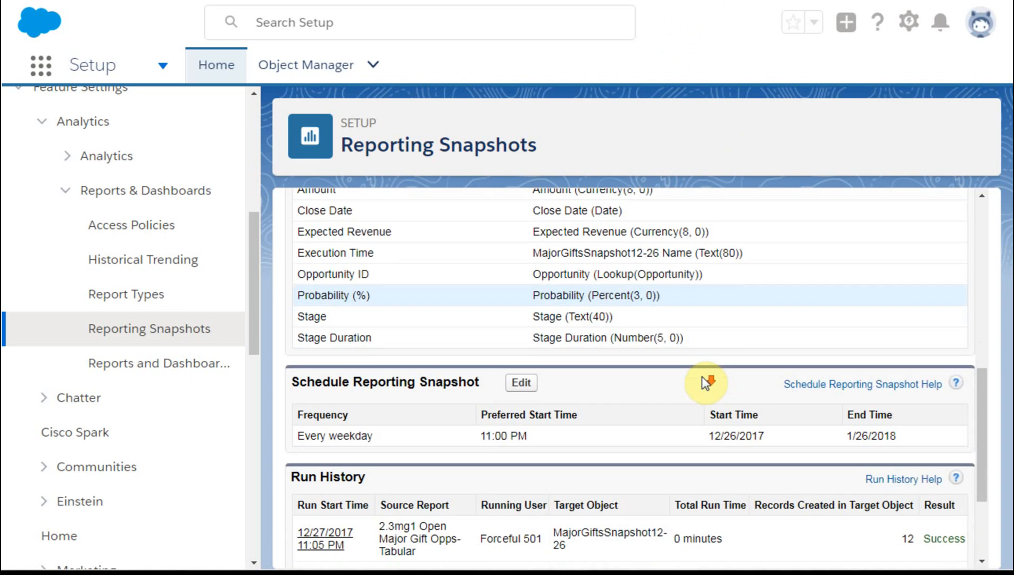
scroll(down, 3)
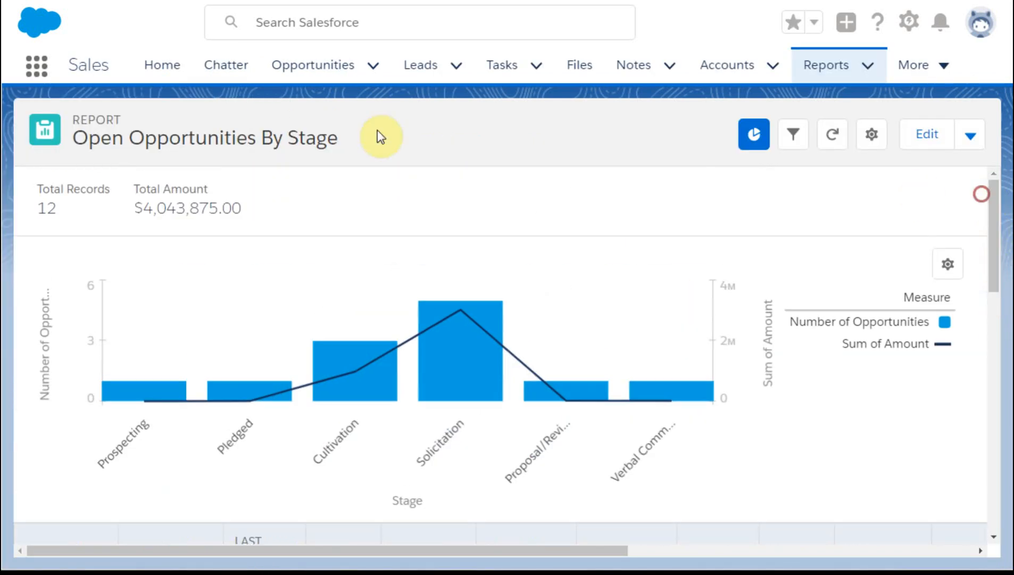
mouse_move(381, 136)
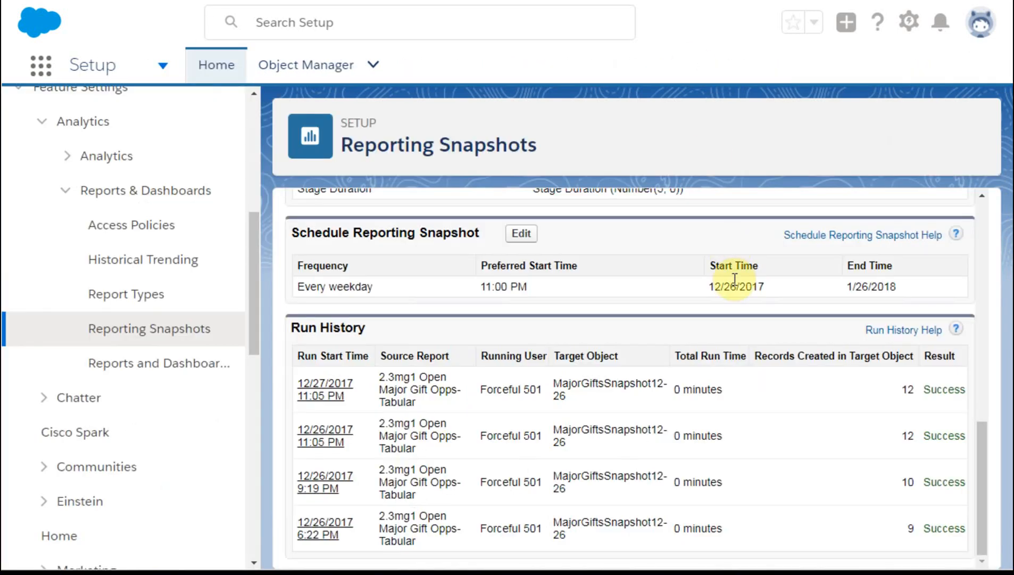
mouse_move(876, 494)
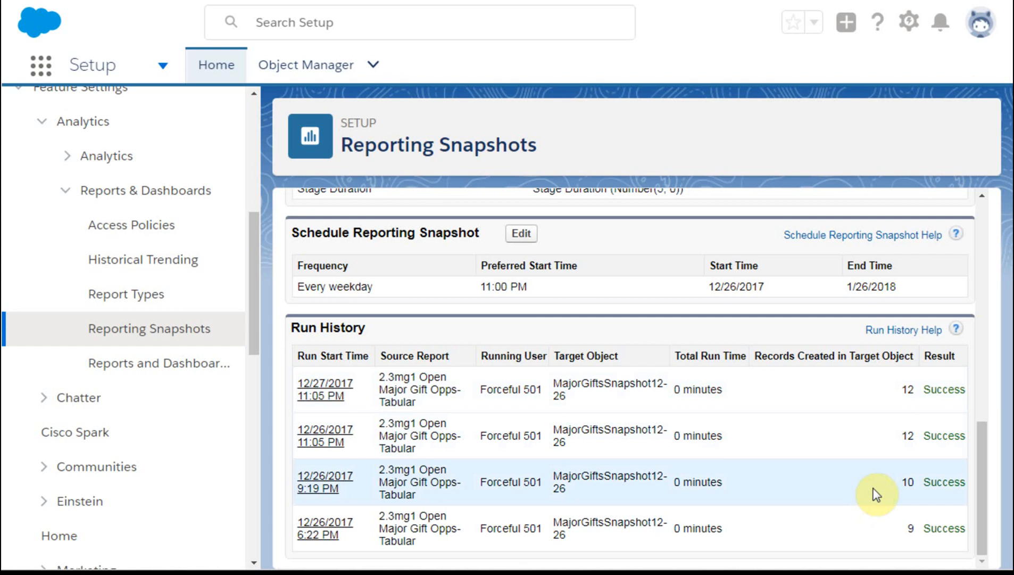
mouse_move(909, 526)
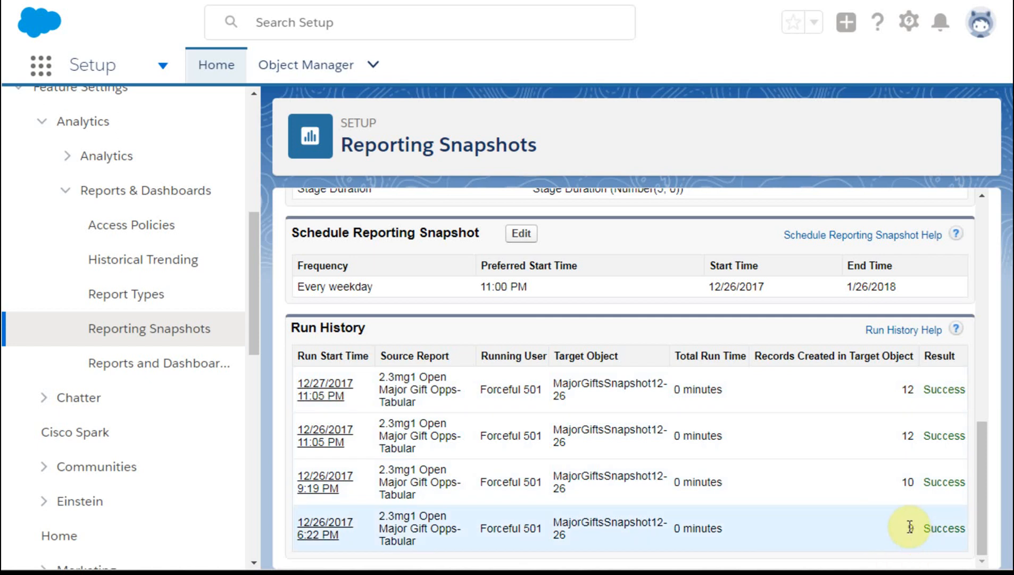
mouse_move(878, 442)
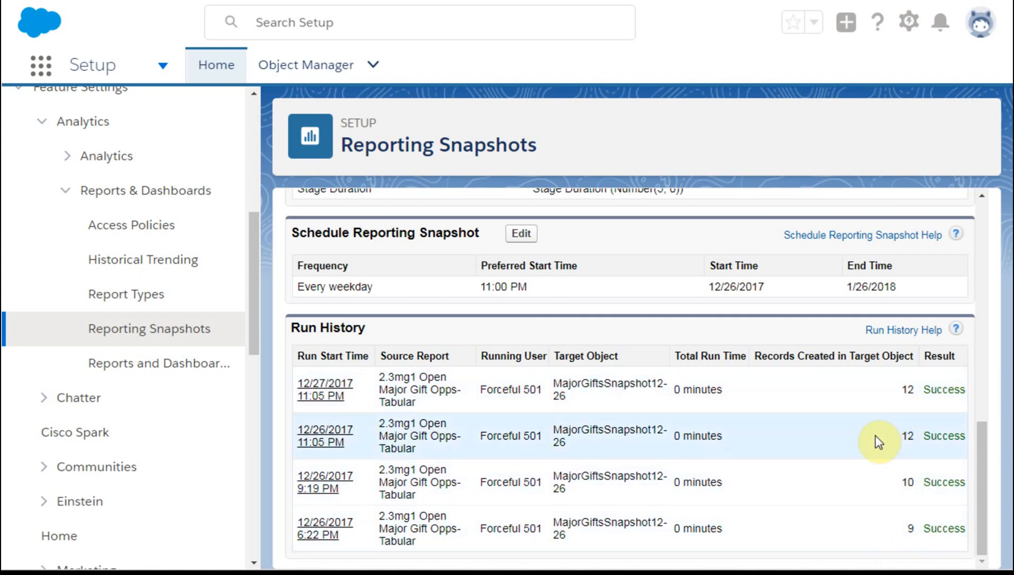
mouse_move(557, 389)
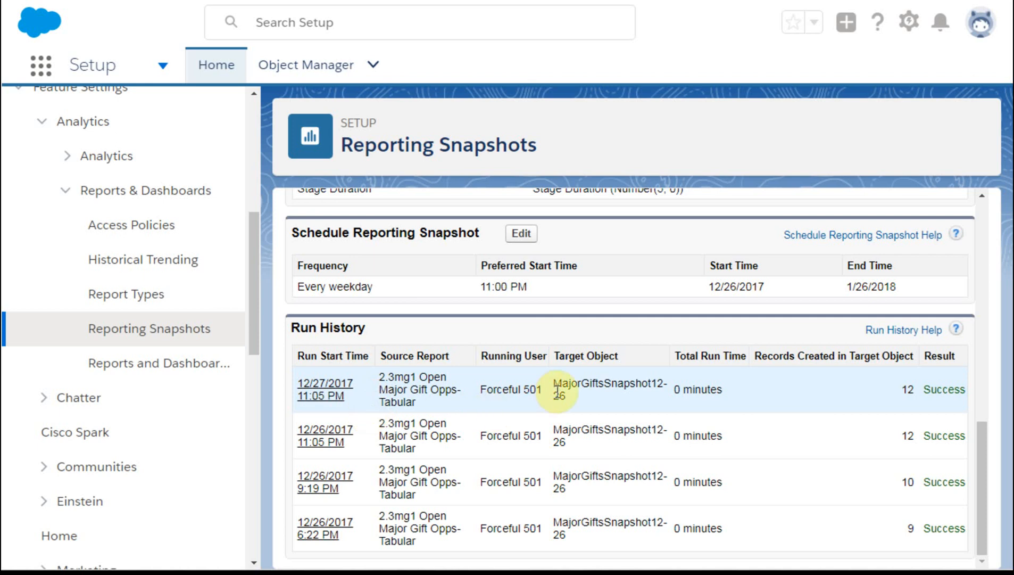
mouse_move(909, 393)
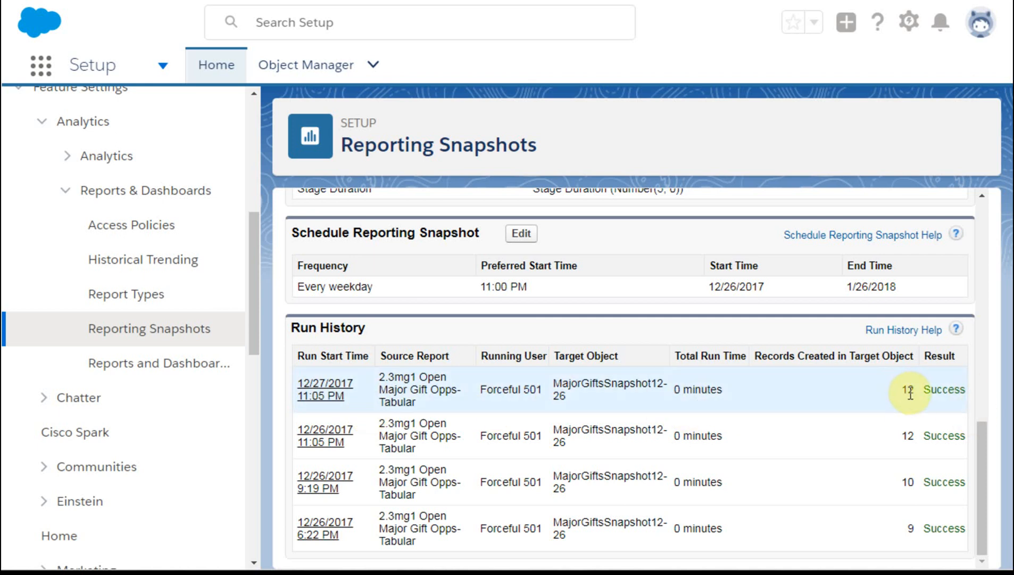
scroll(up, 3)
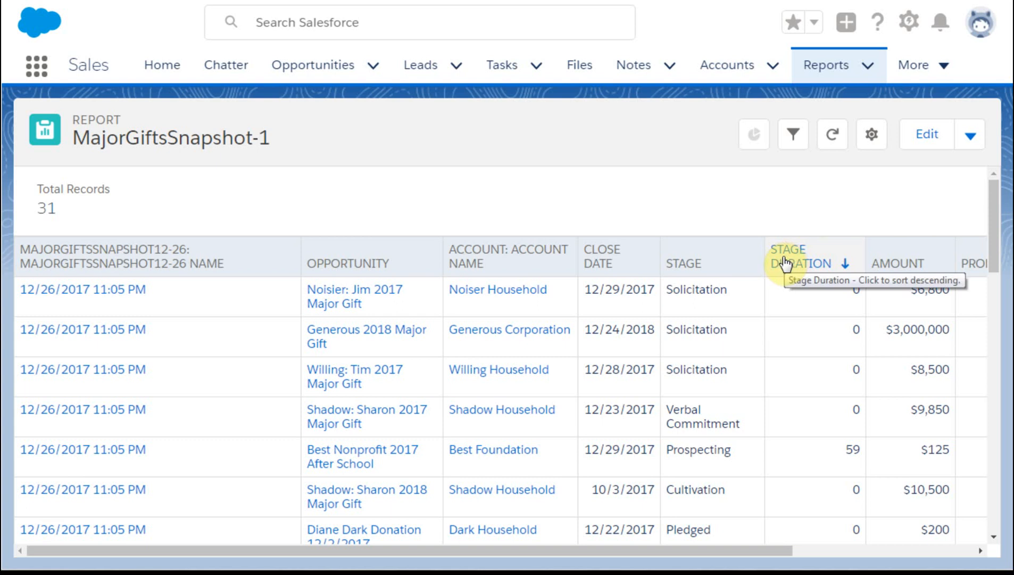
mouse_move(711, 359)
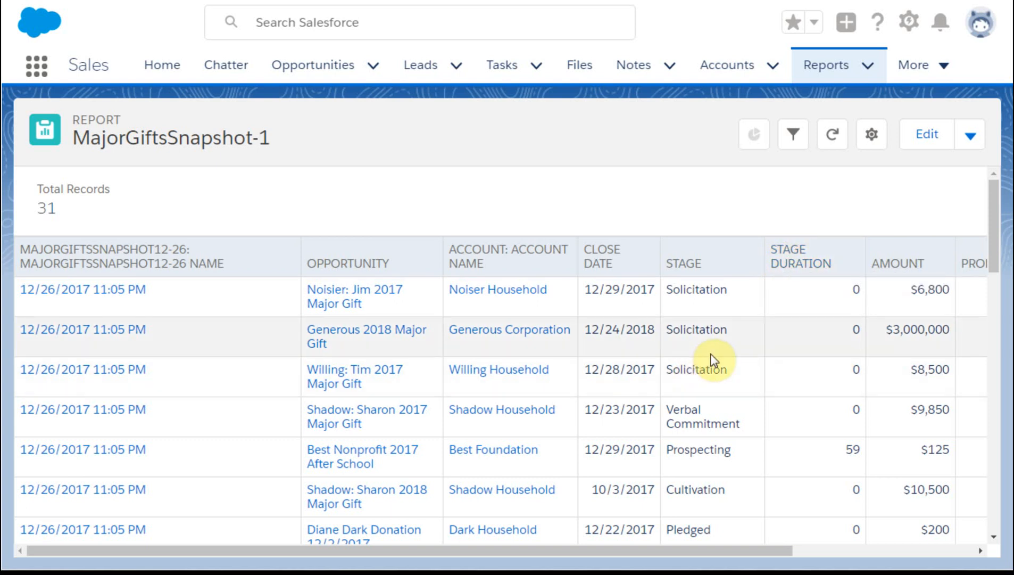
mouse_move(543, 307)
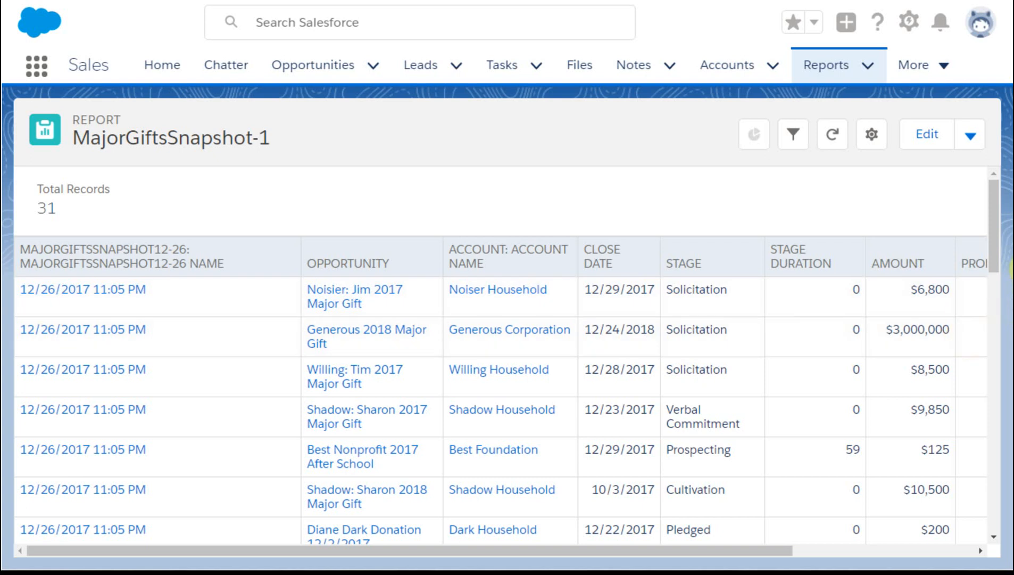
mouse_move(129, 215)
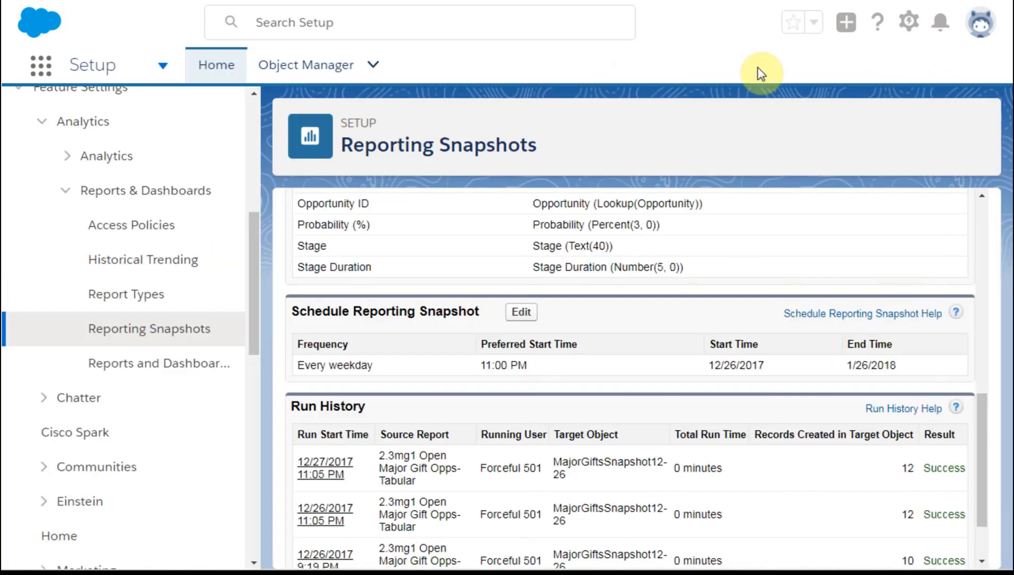
scroll(down, 3)
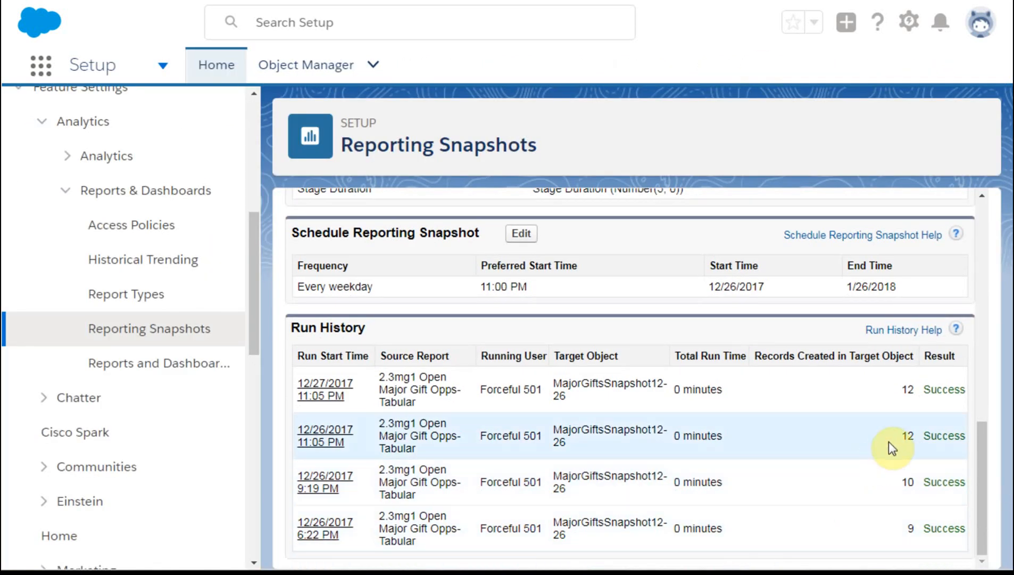
mouse_move(910, 545)
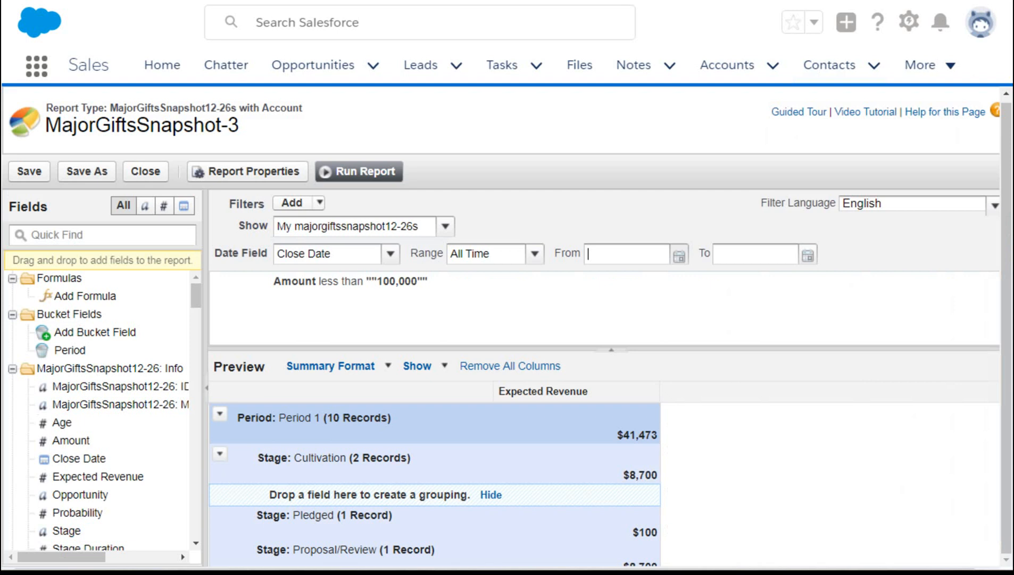
mouse_move(319, 299)
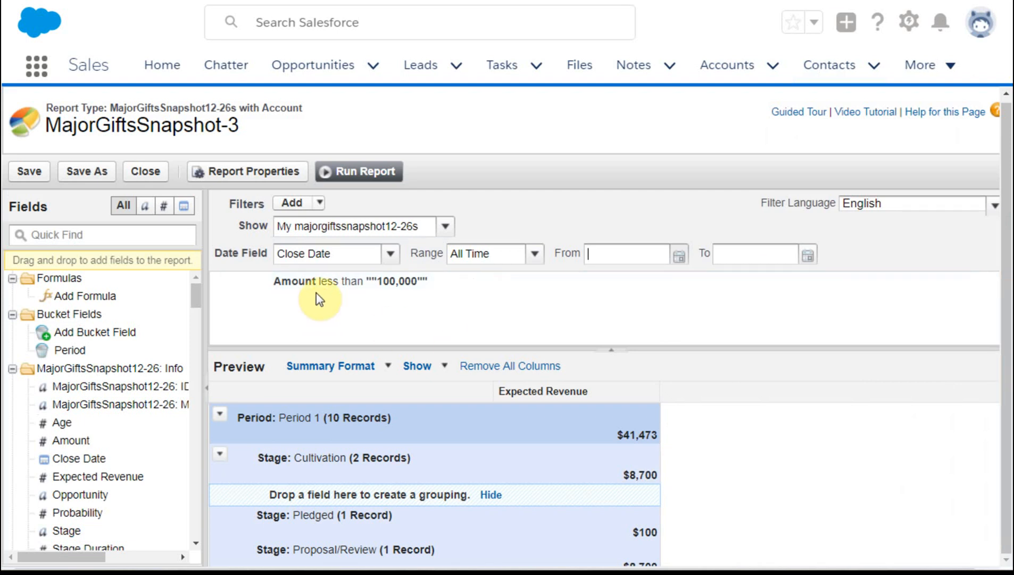
mouse_move(703, 478)
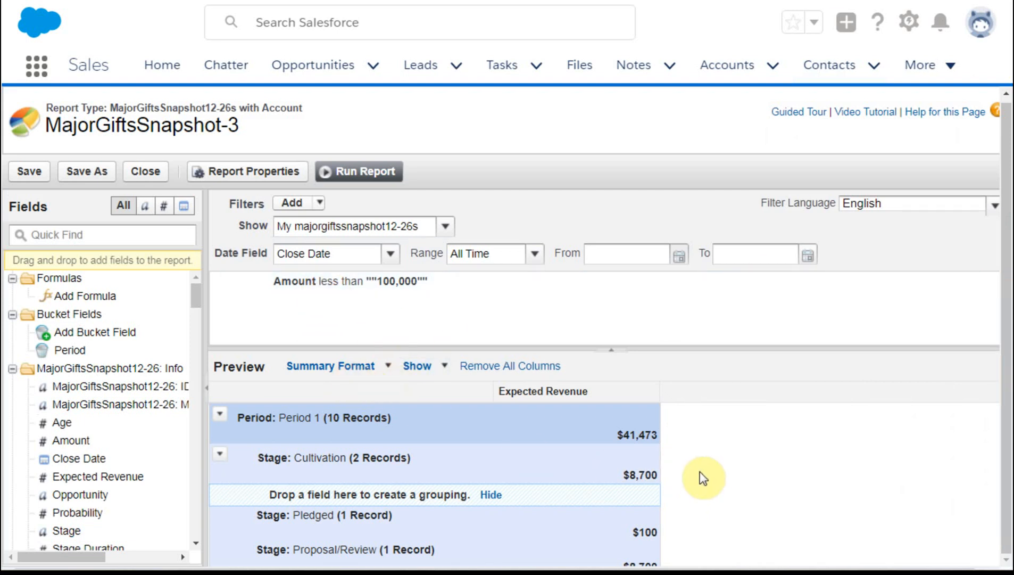
- Scroll the MajorGiftsSnapshot-3 preview grouped by Period and Stage with Expected Revenue subtotals
scroll(down, 3)
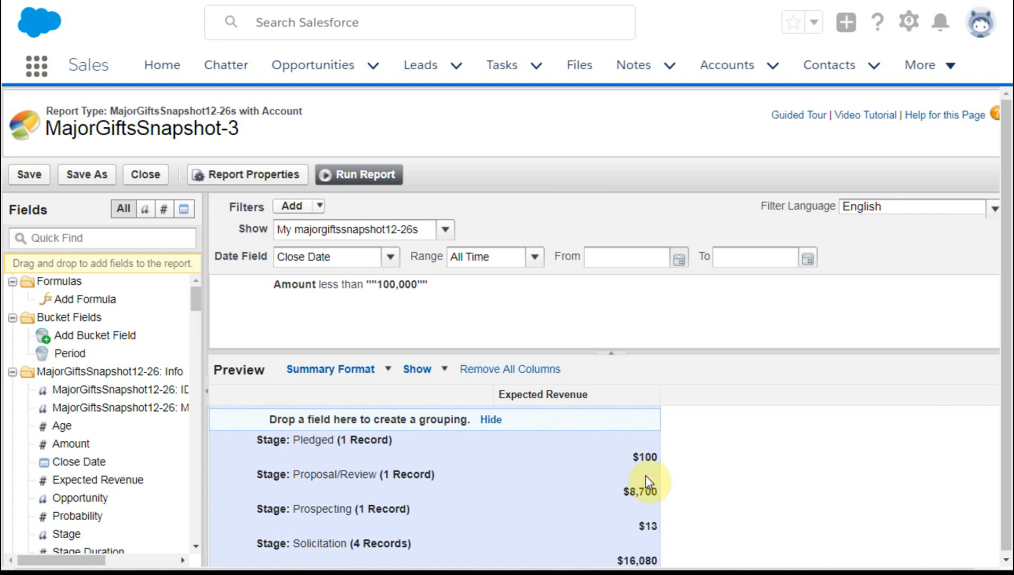
scroll(down, 3)
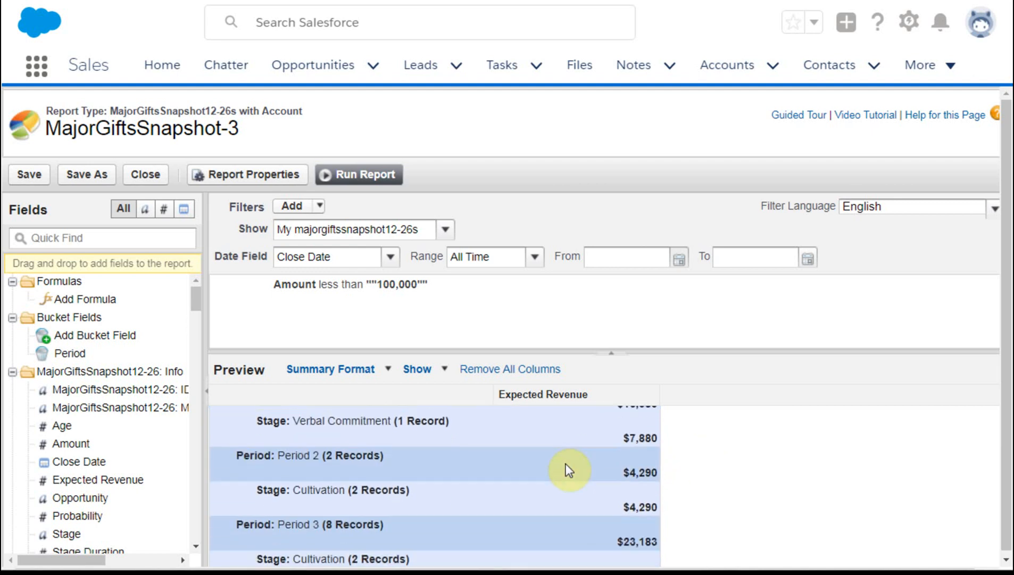
mouse_move(568, 469)
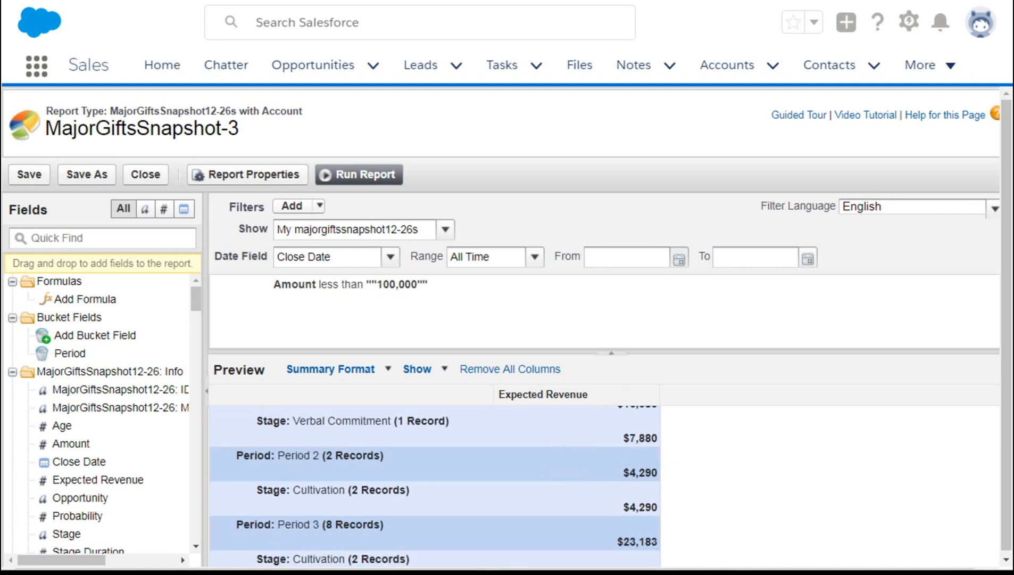